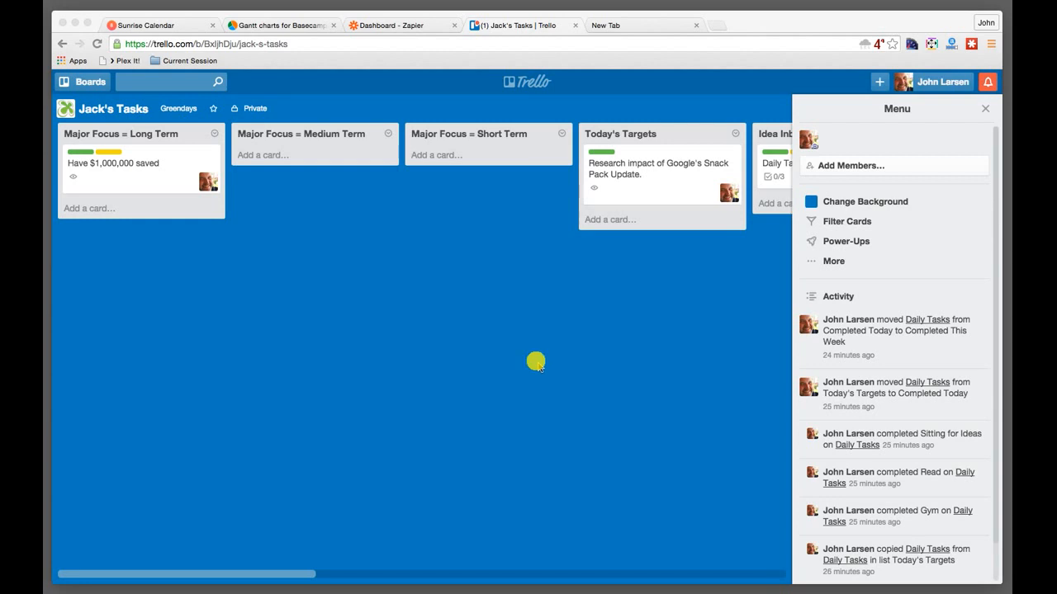
mouse_move(535, 362)
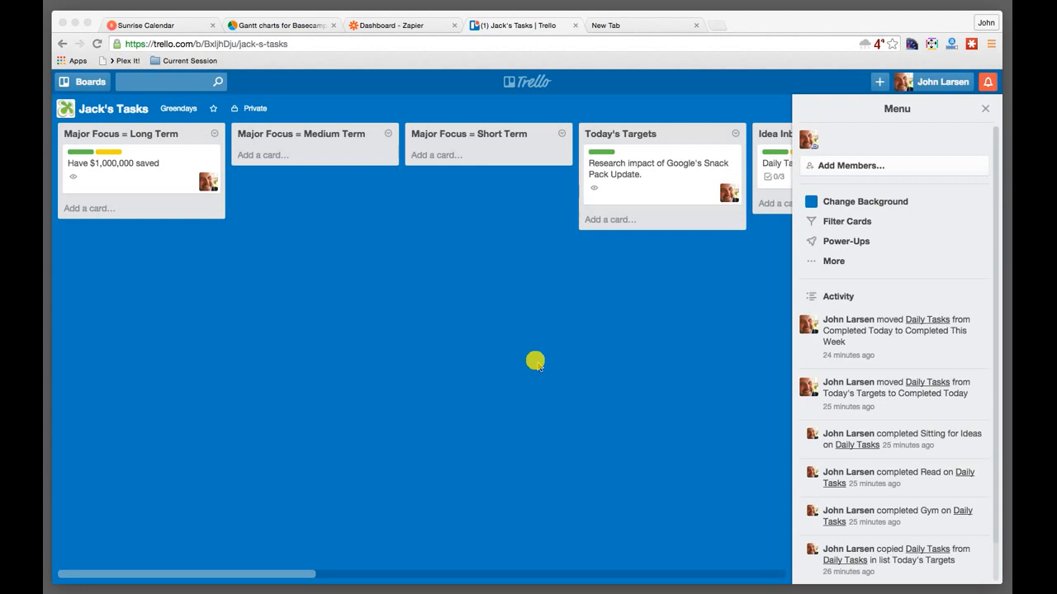
mouse_move(516, 365)
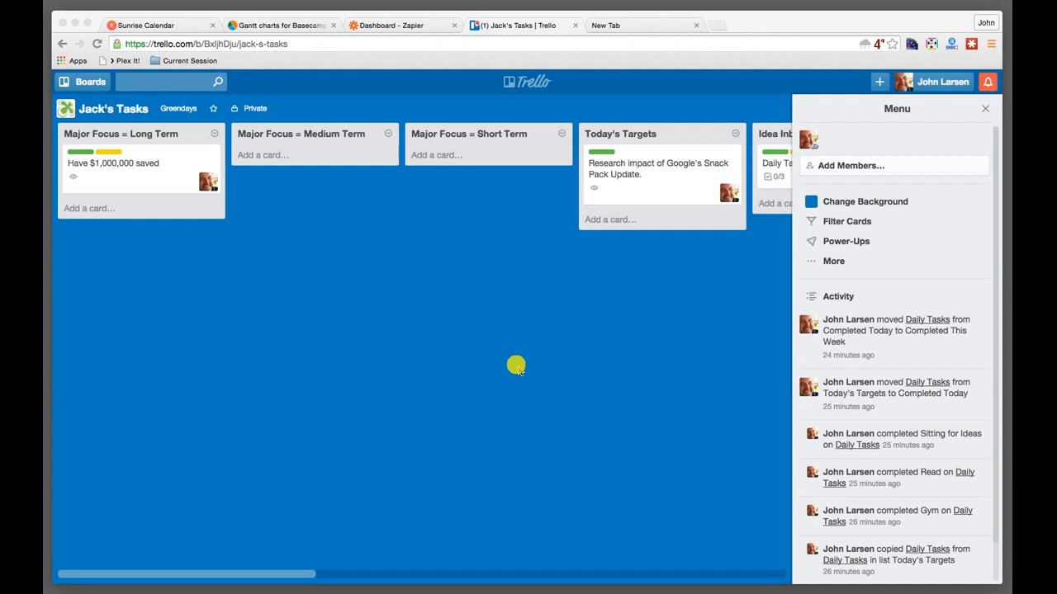
mouse_move(535, 368)
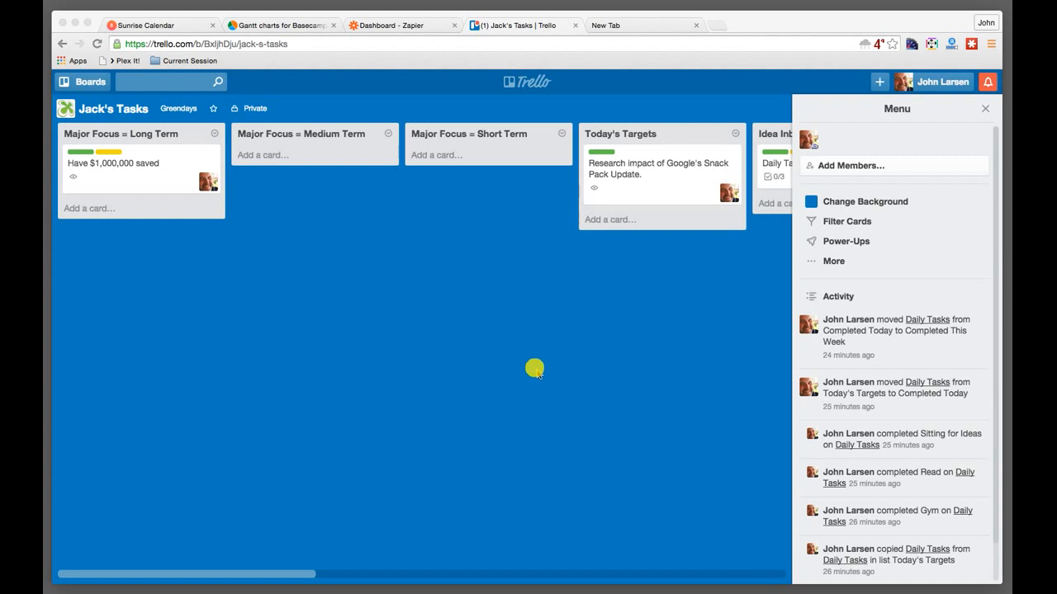
mouse_move(509, 366)
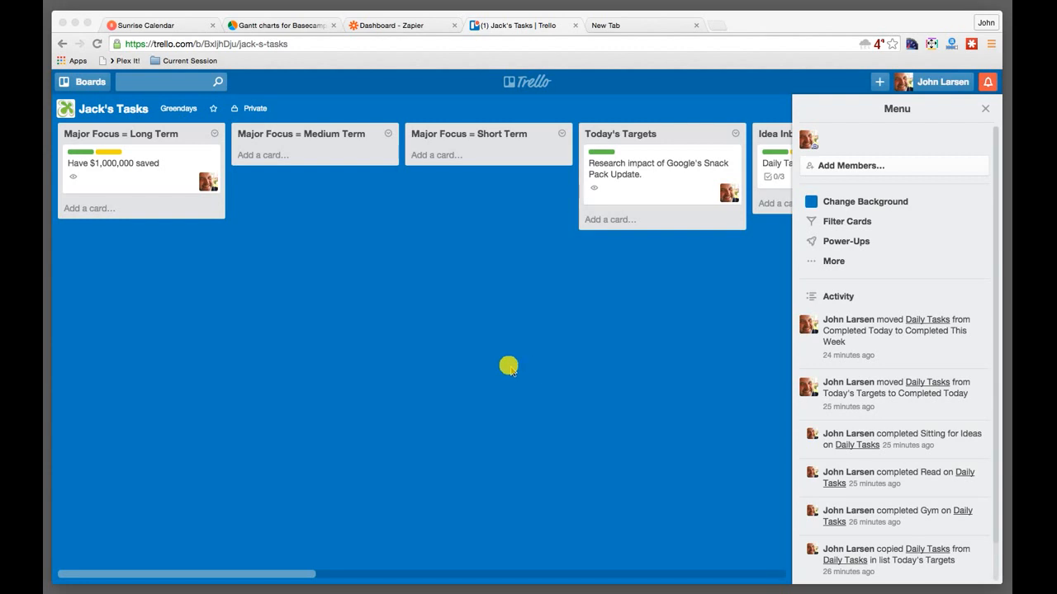
mouse_move(509, 367)
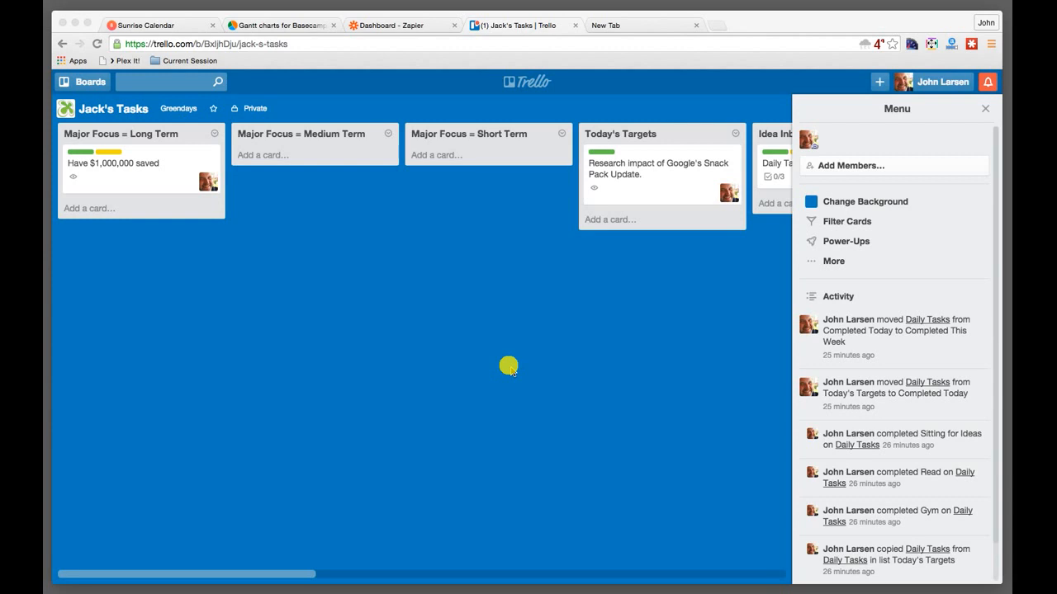
mouse_move(622, 378)
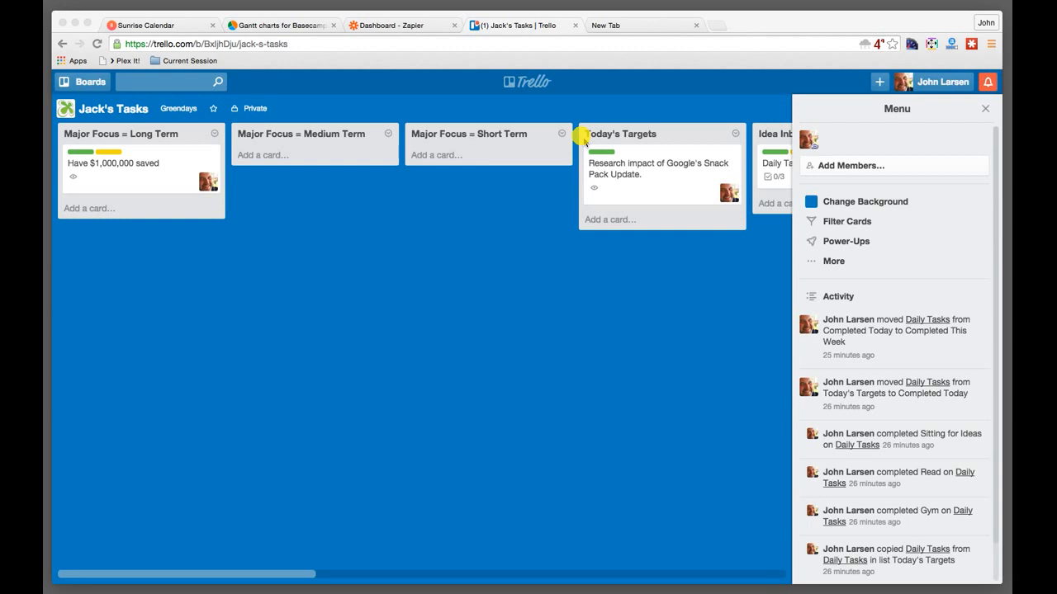
mouse_move(528, 74)
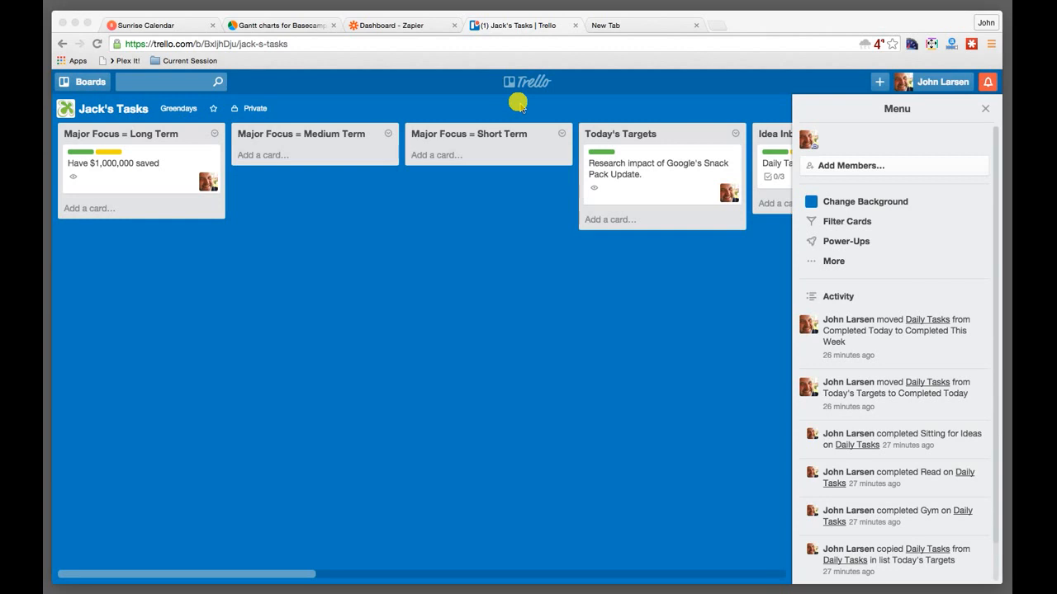
mouse_move(611, 106)
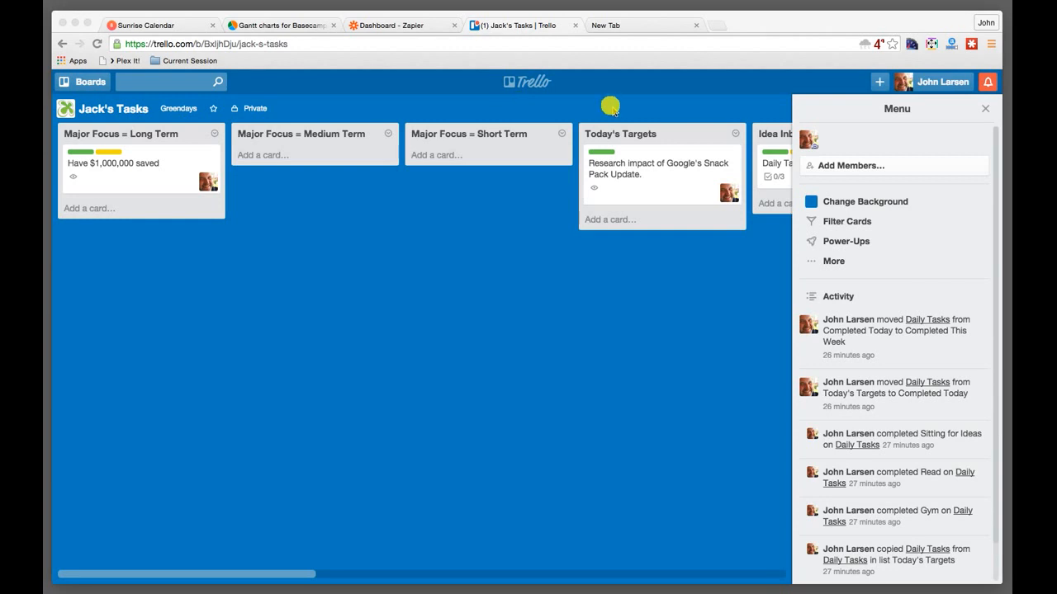
mouse_move(651, 106)
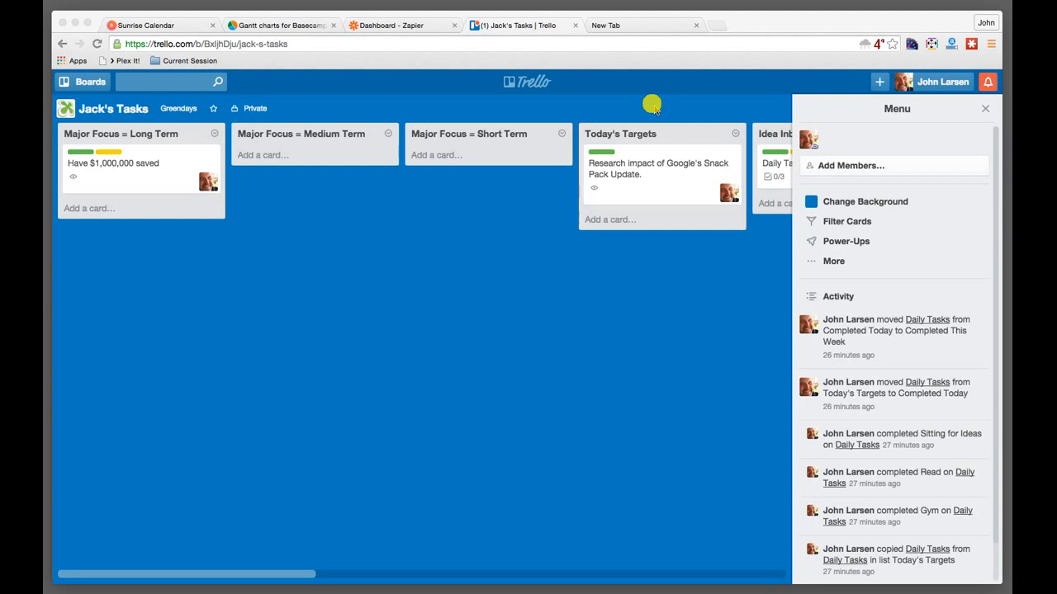
mouse_move(711, 106)
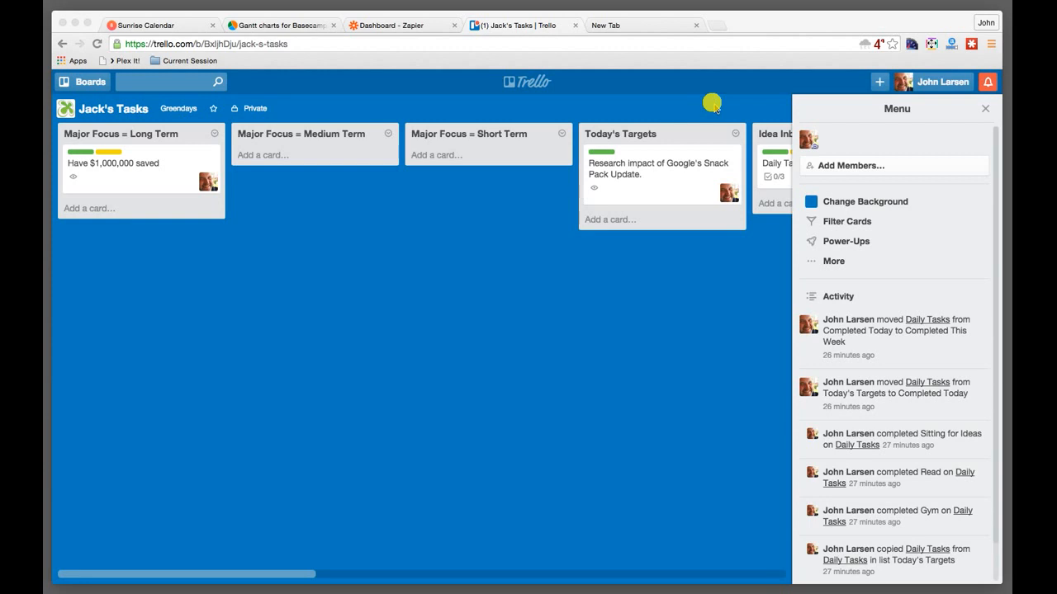
mouse_move(756, 105)
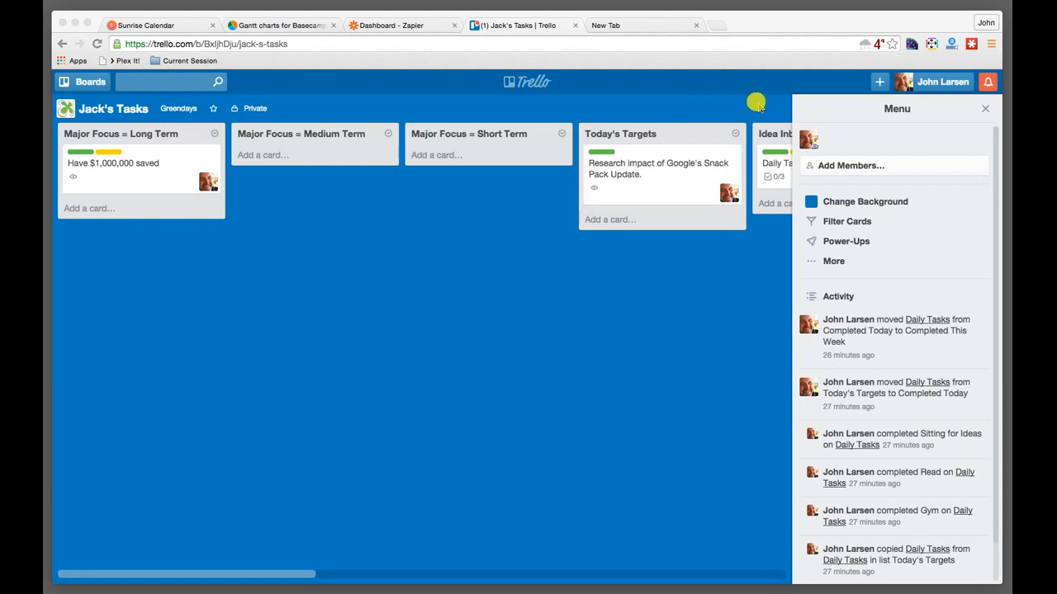
mouse_move(587, 130)
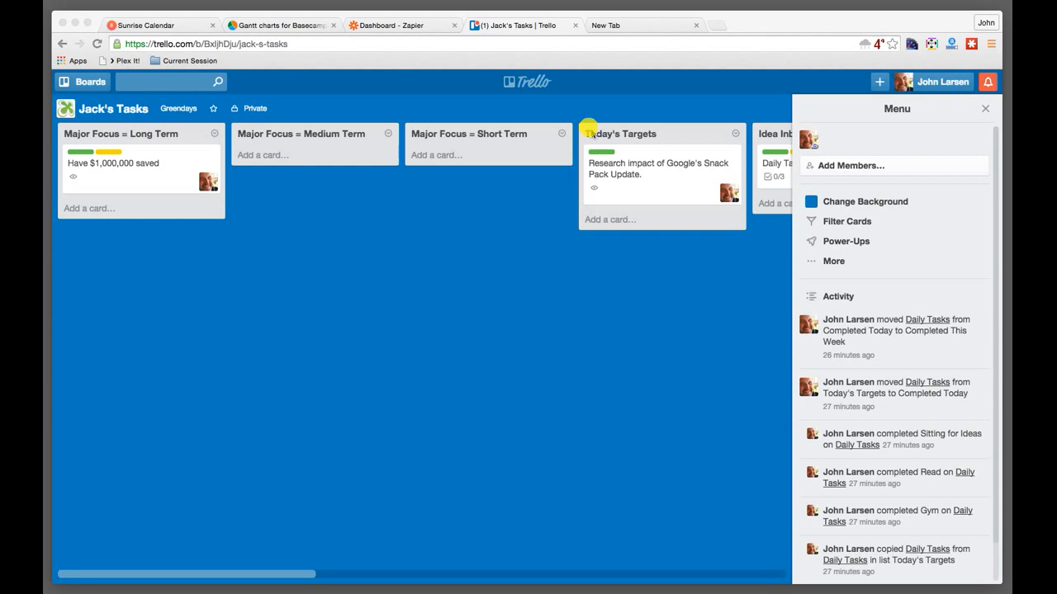
mouse_move(549, 140)
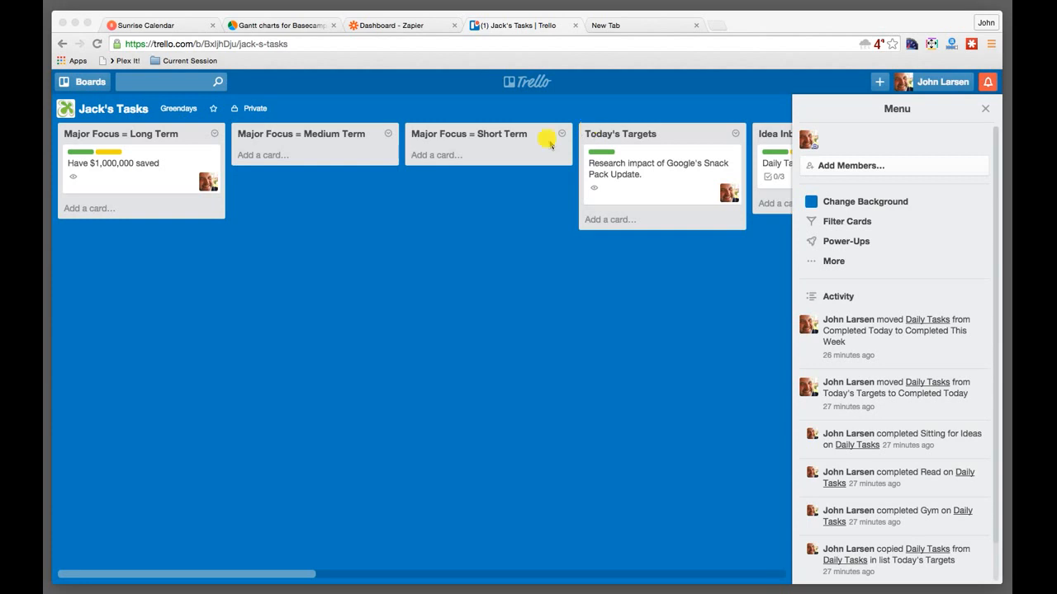
mouse_move(713, 320)
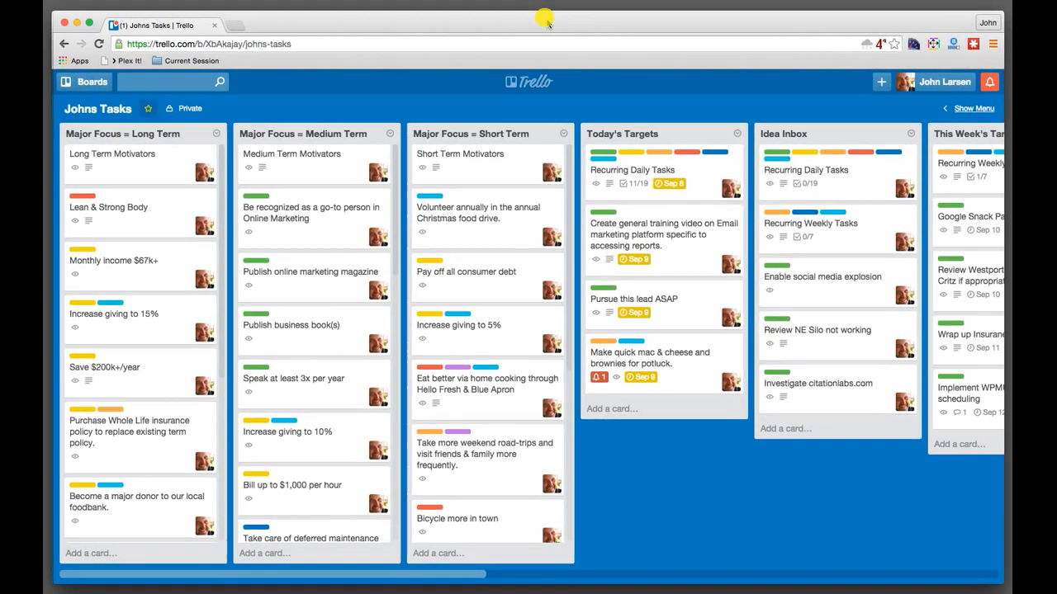
mouse_move(438, 118)
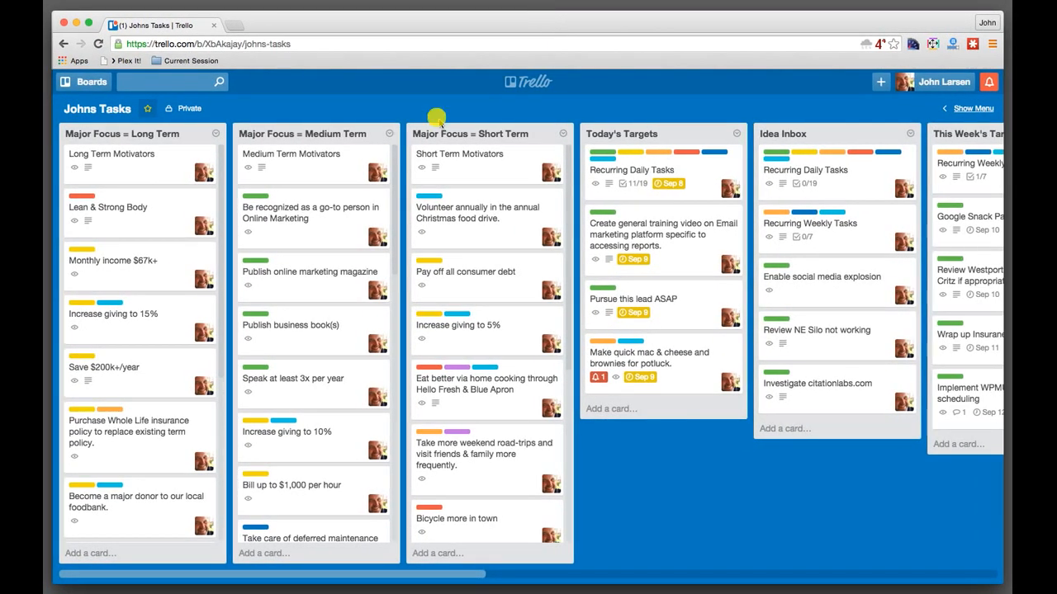
Scroll the Johns Tasks board right to reveal This Week's Targets through Waiting on Others lists.
scroll("right", 3)
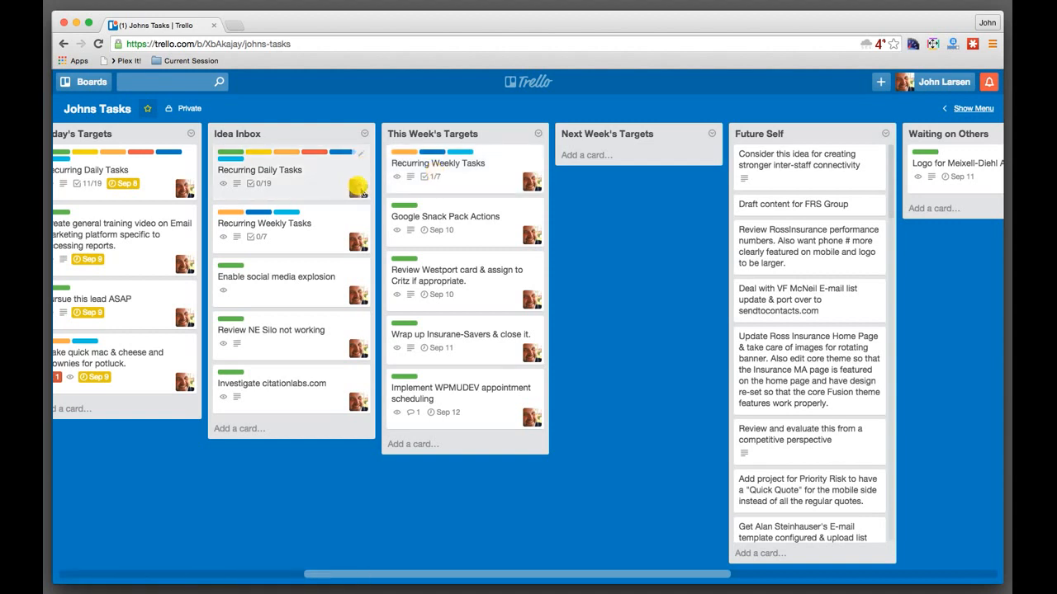
mouse_move(360, 294)
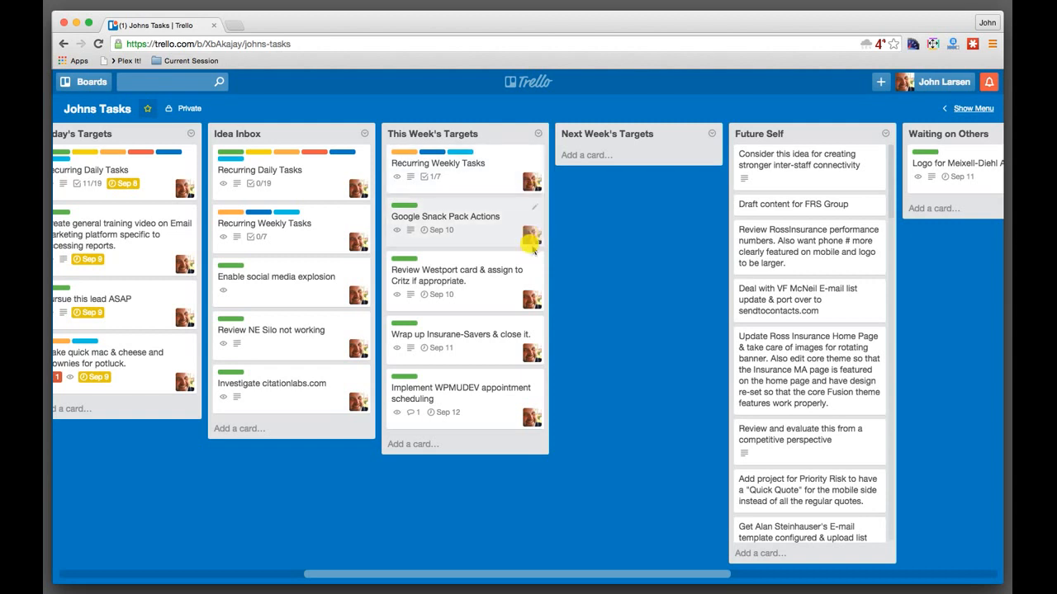
mouse_move(522, 294)
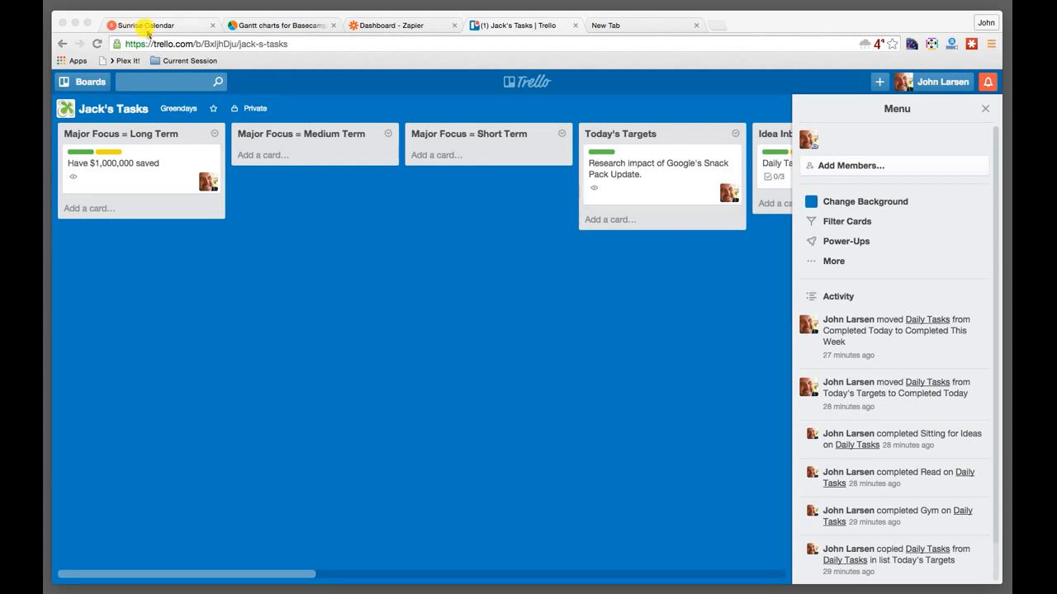
Switch to the Sunrise Calendar tab showing the Sep 6–12, 2015 week with Trello card events.
left_click(152, 24)
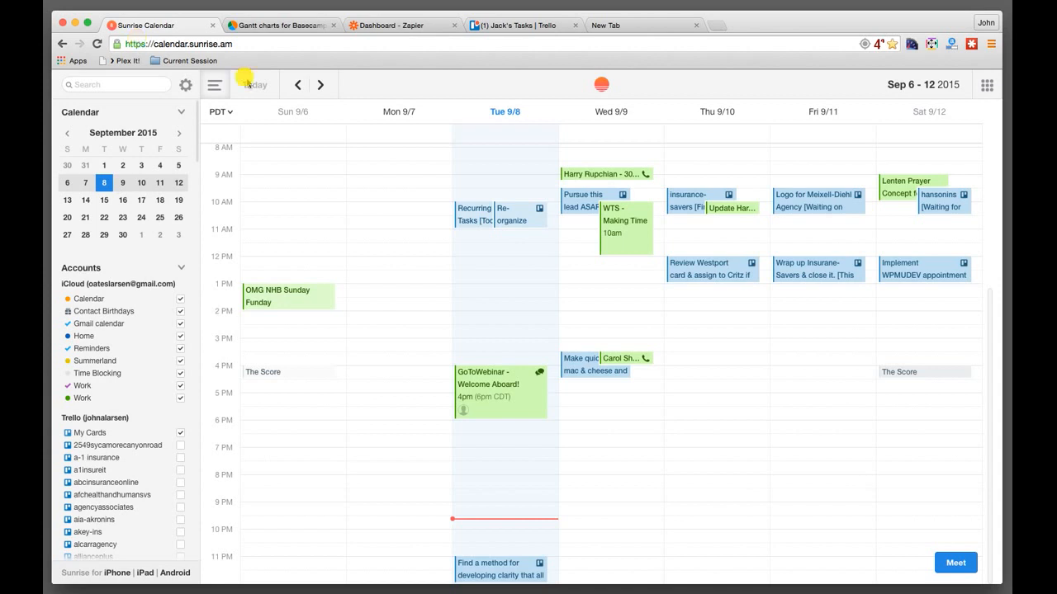
mouse_move(410, 86)
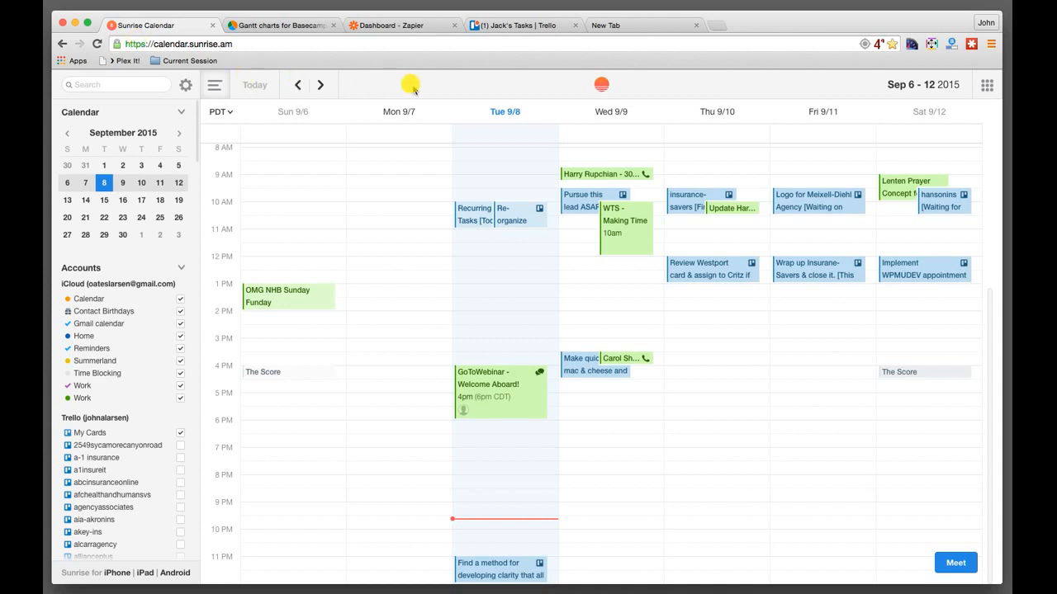
mouse_move(348, 429)
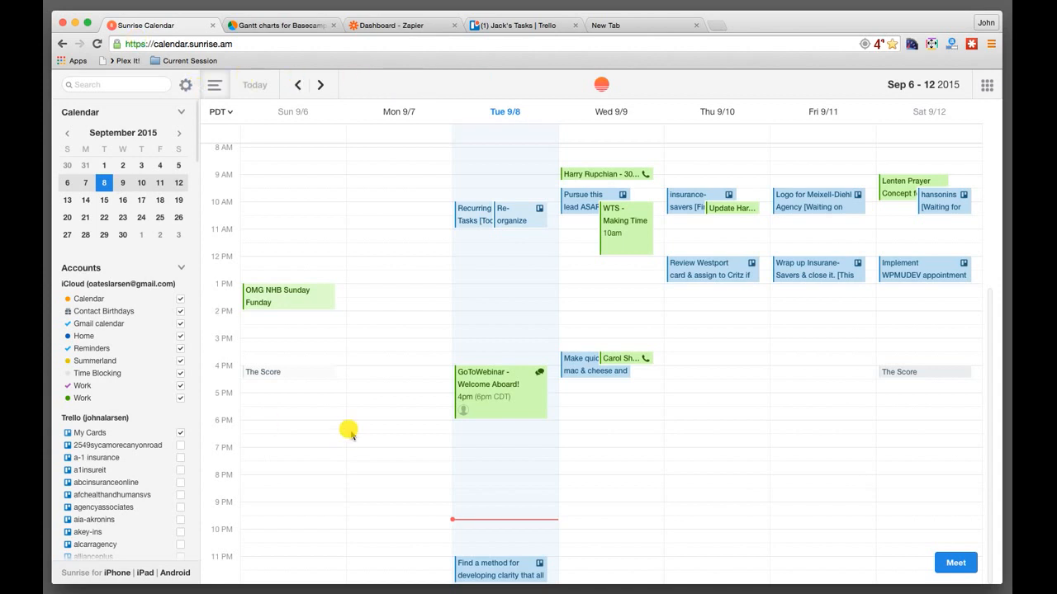
mouse_move(492, 190)
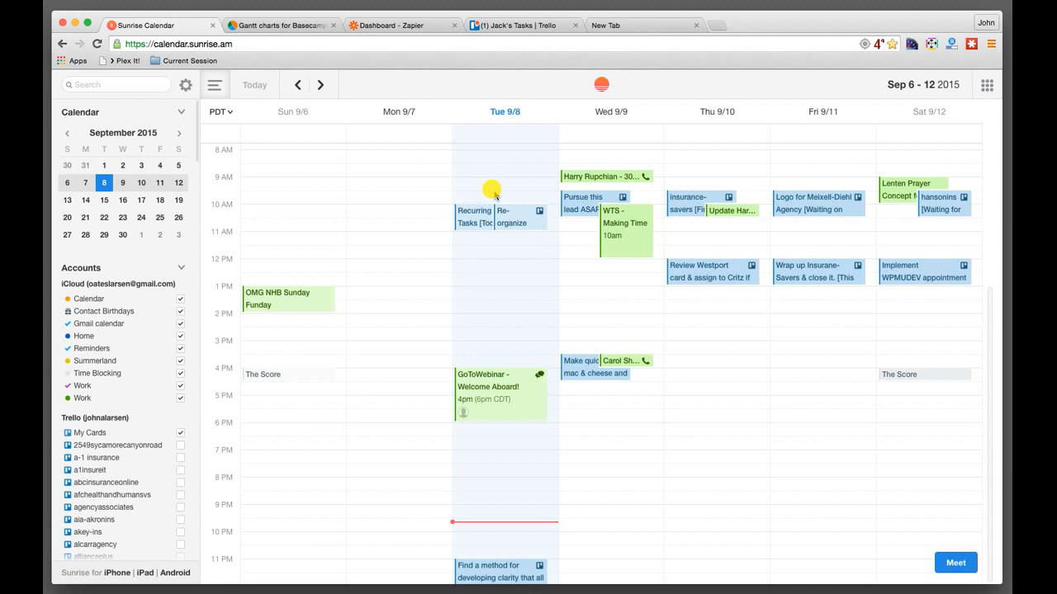
mouse_move(247, 86)
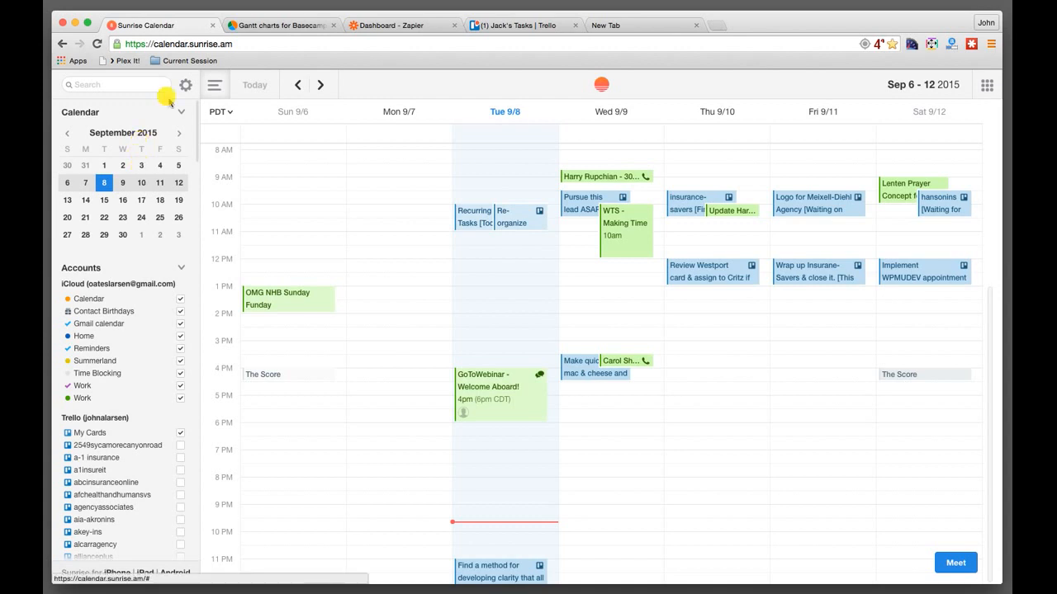
Show the Accounts settings and scroll the connectable services list down to Basecamp.
left_click(185, 86)
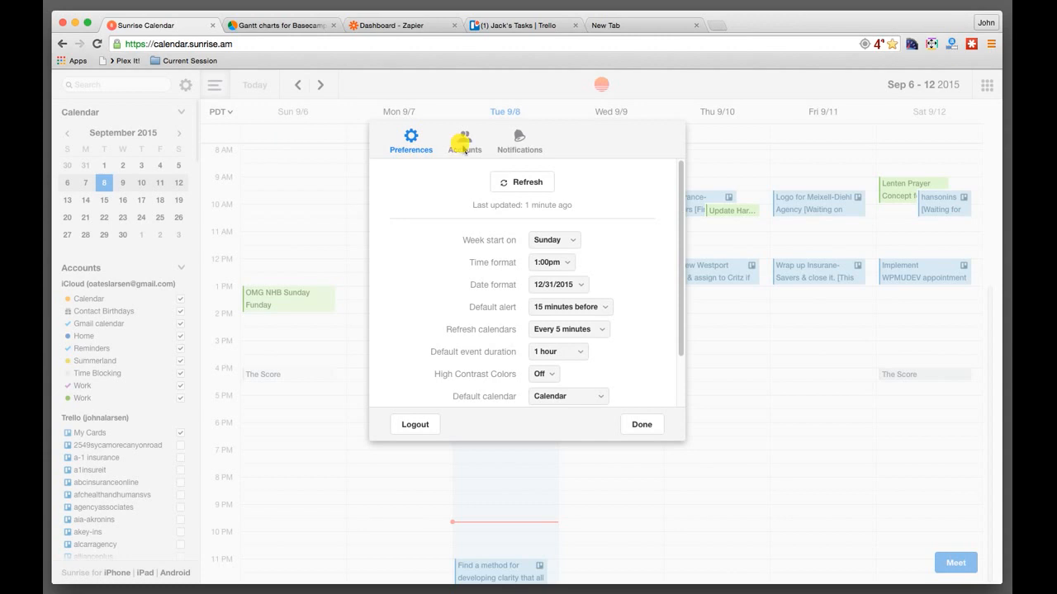
left_click(464, 138)
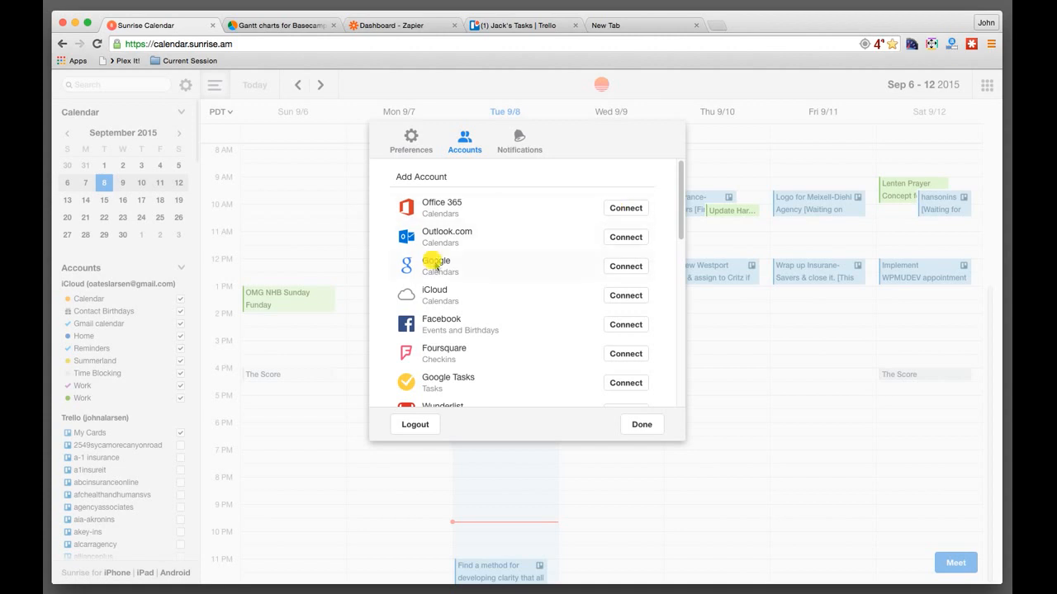
mouse_move(436, 306)
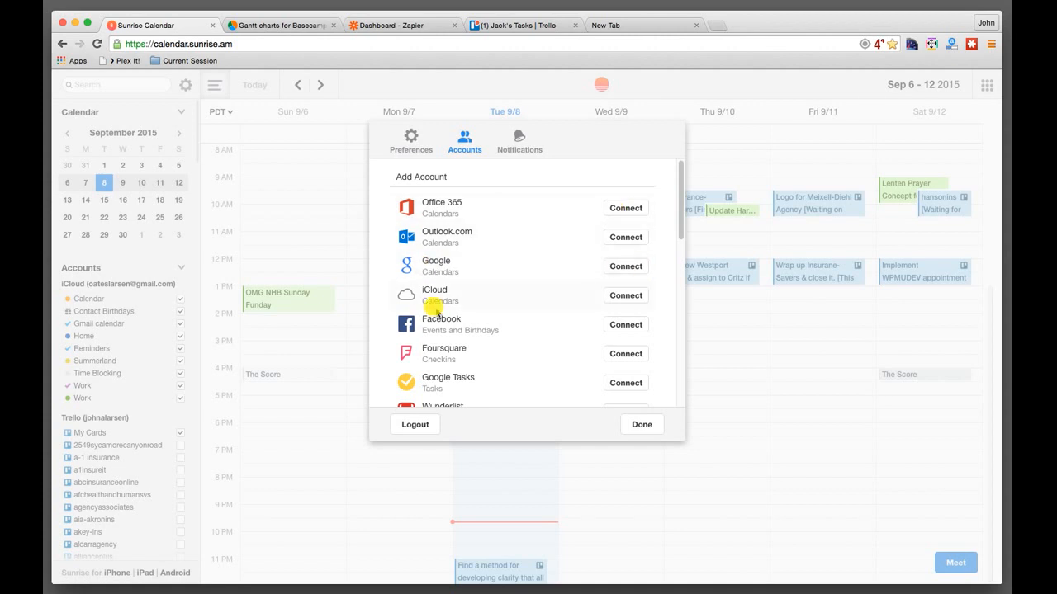
mouse_move(487, 321)
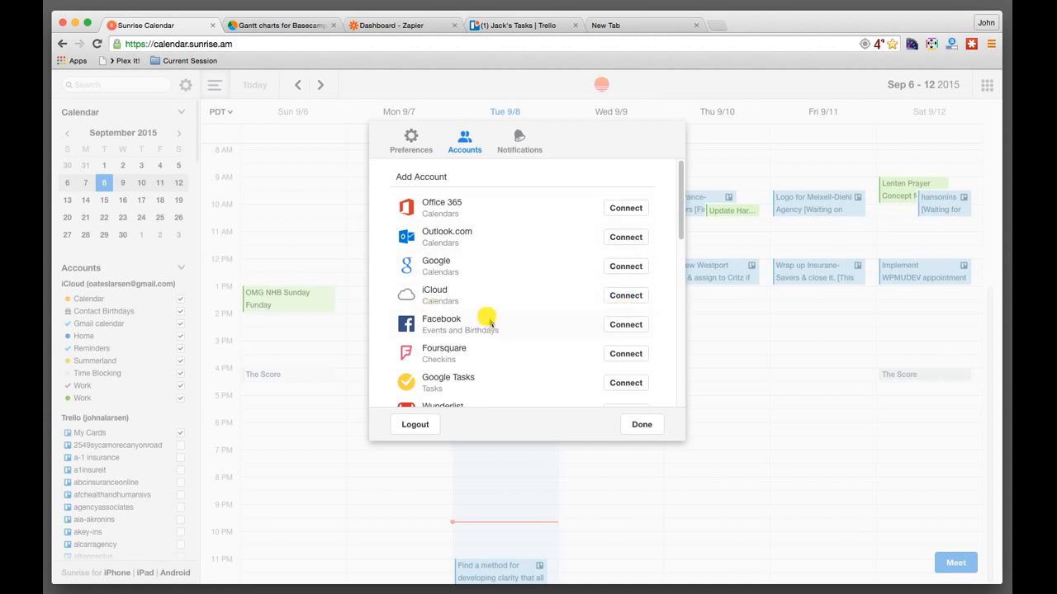
scroll("down", 3)
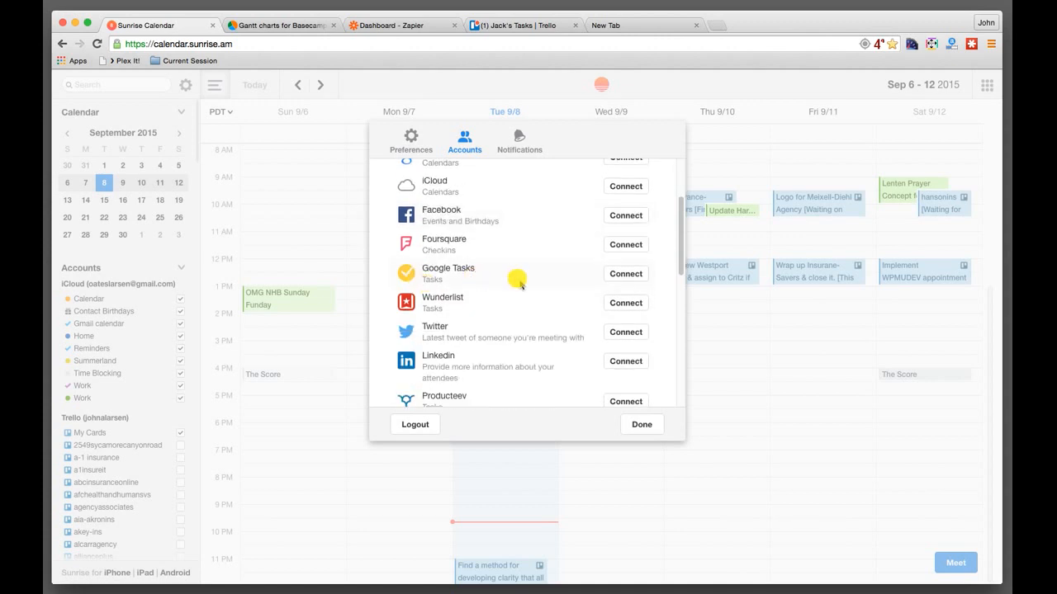
scroll("down", 3)
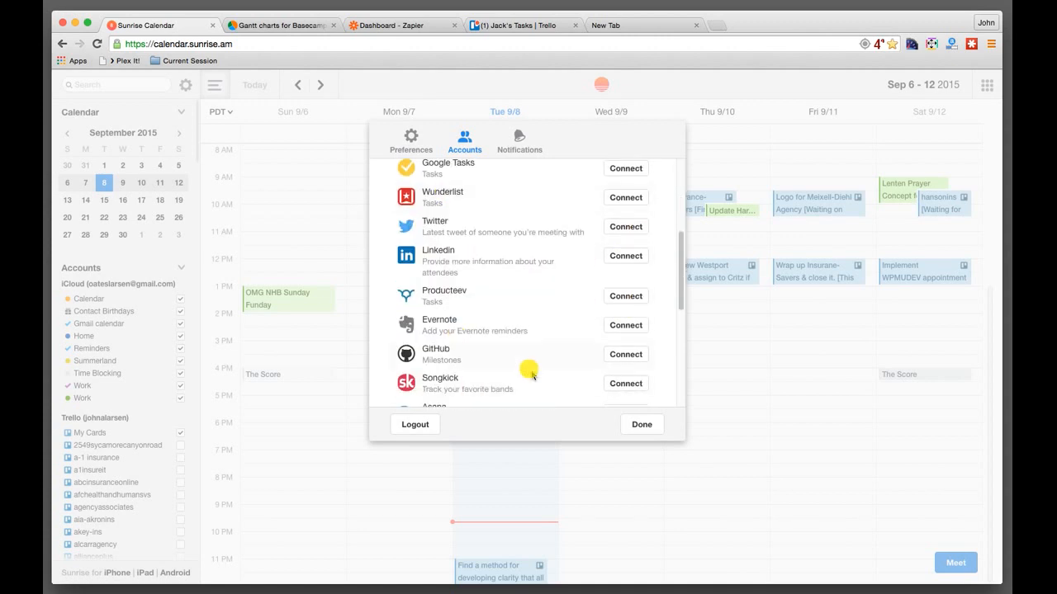
scroll("down", 3)
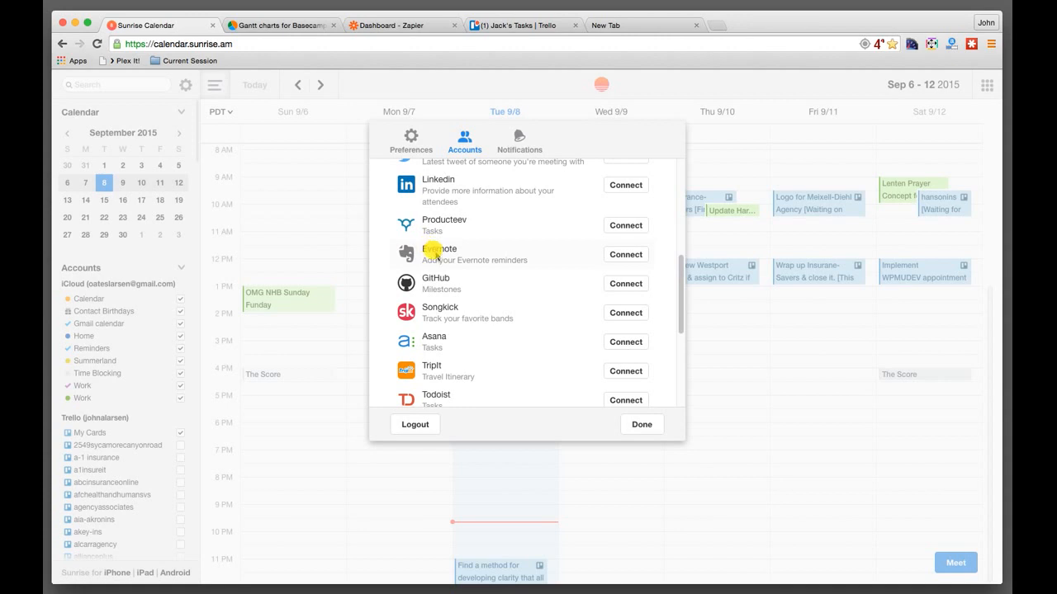
scroll("down", 3)
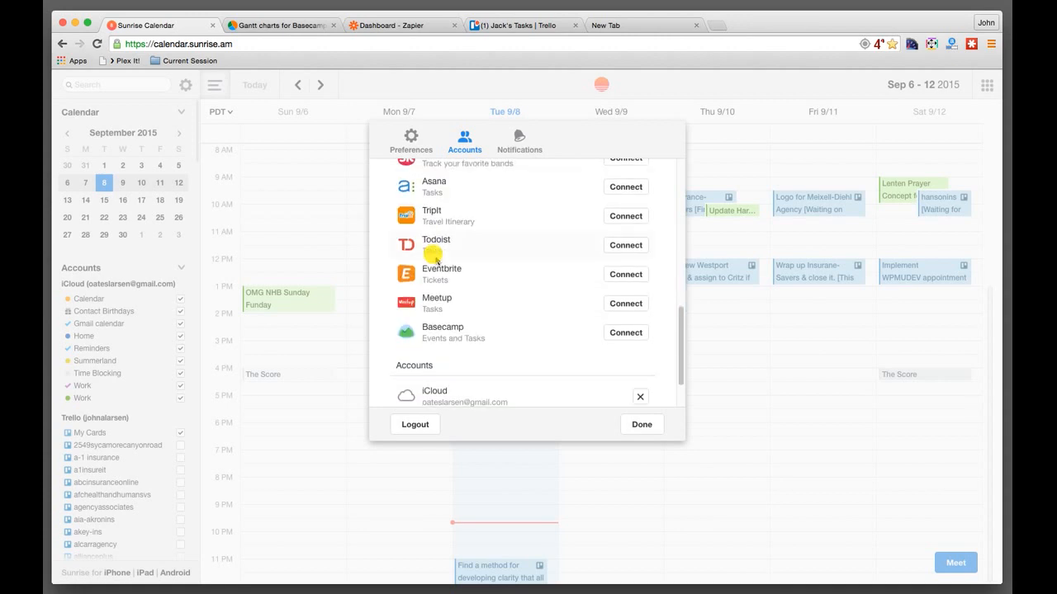
mouse_move(461, 345)
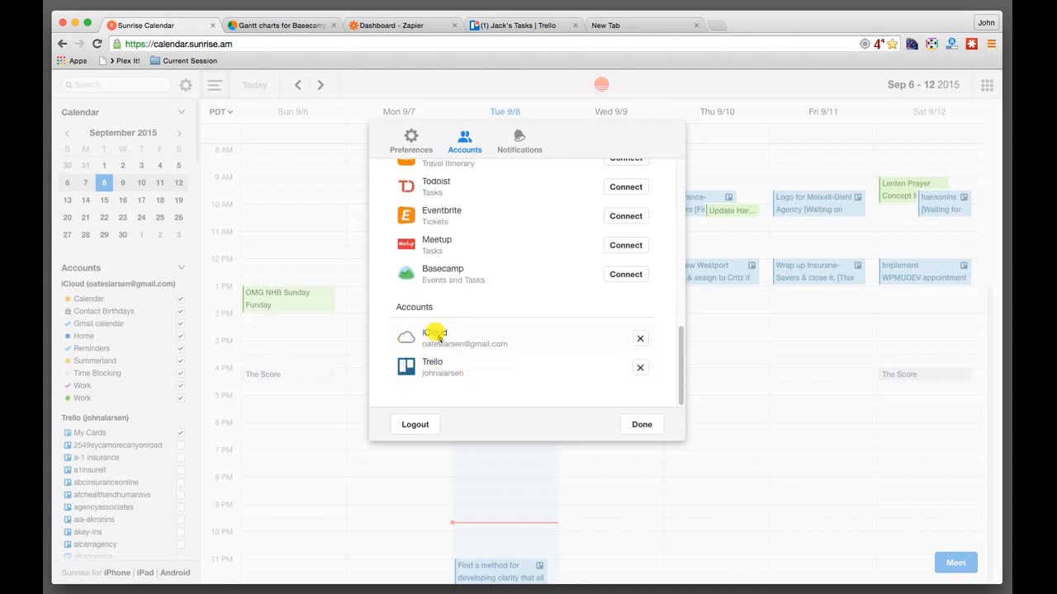
mouse_move(430, 361)
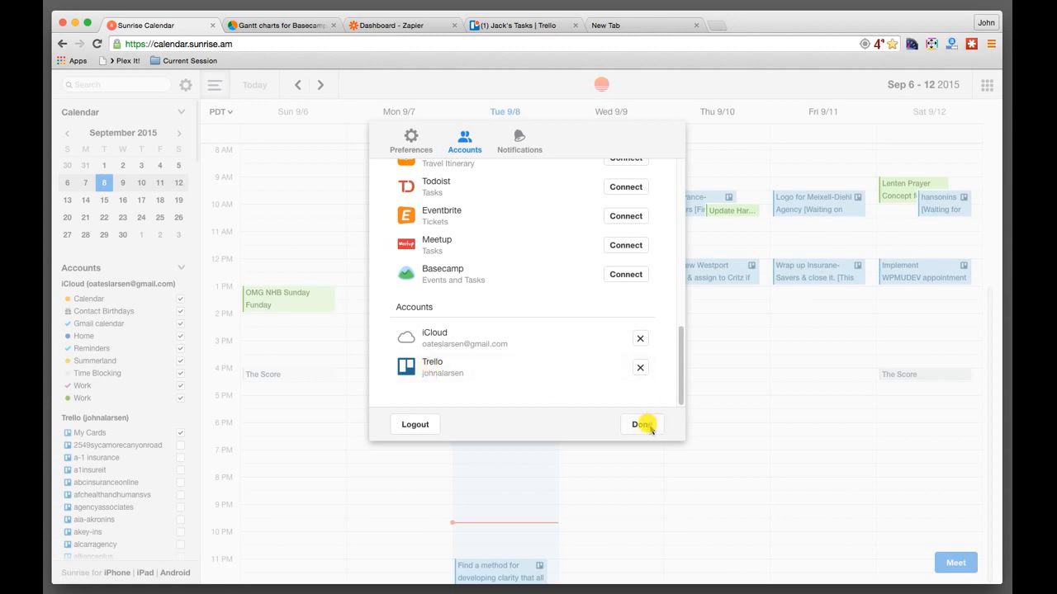
Close settings, glance at Jack's Tasks, then tick My Cards and scroll the Trello boards list.
left_click(640, 424)
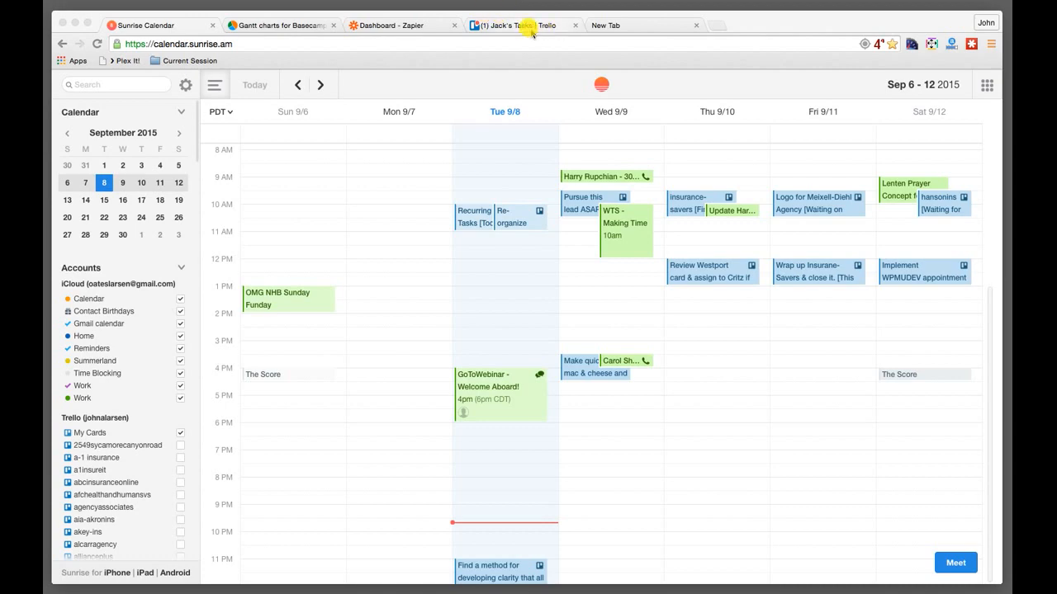
left_click(520, 24)
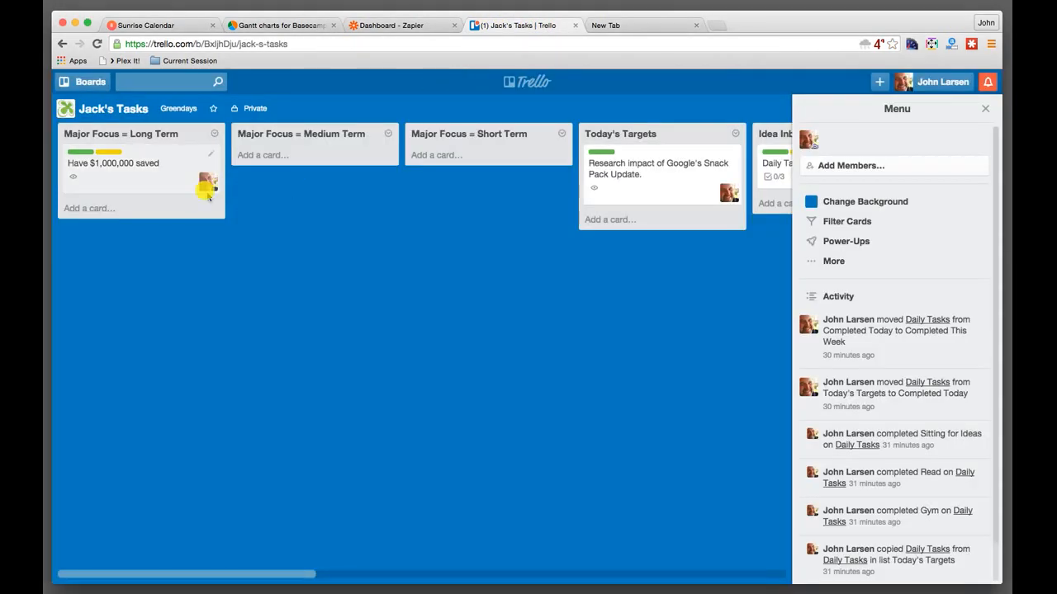
left_click(157, 24)
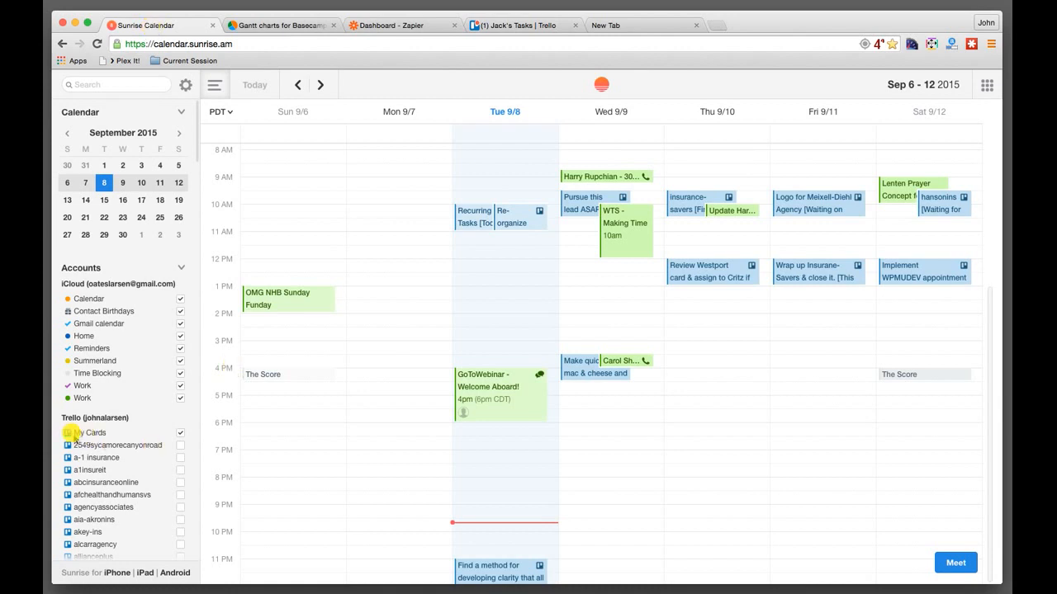
left_click(180, 433)
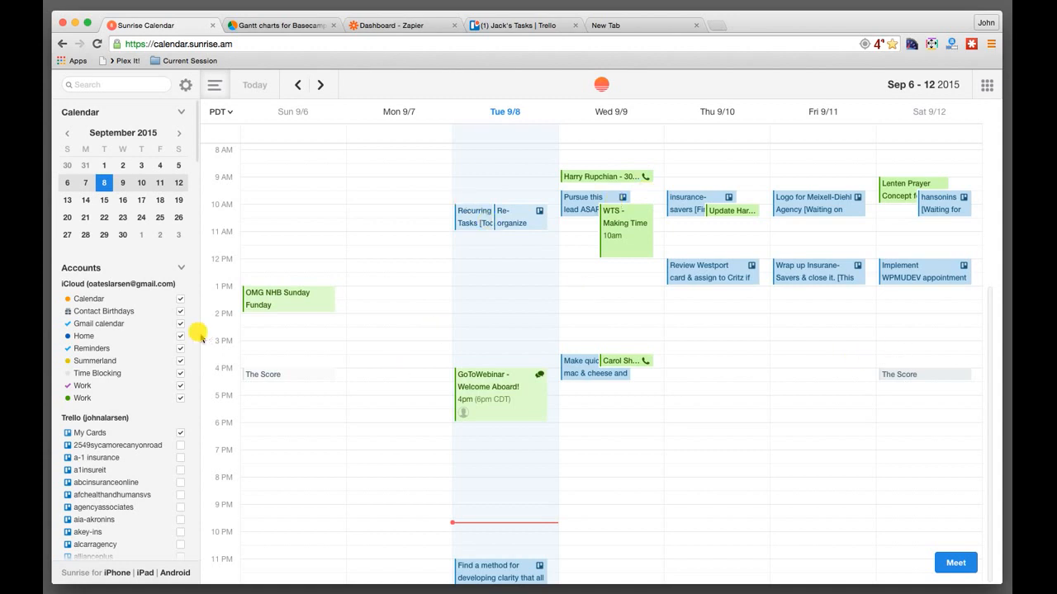
scroll("down", 3)
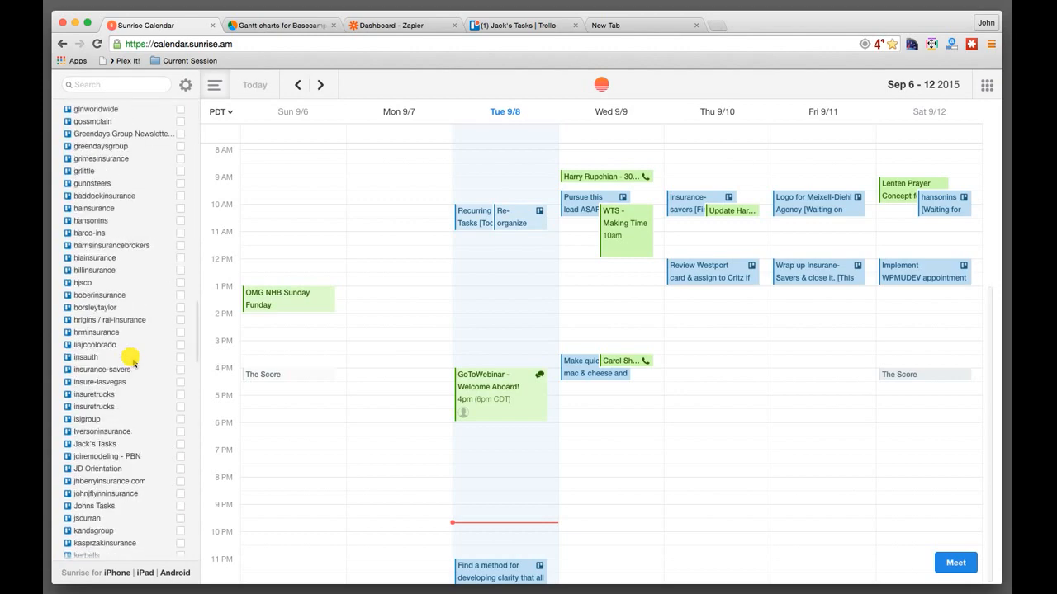
scroll("down", 3)
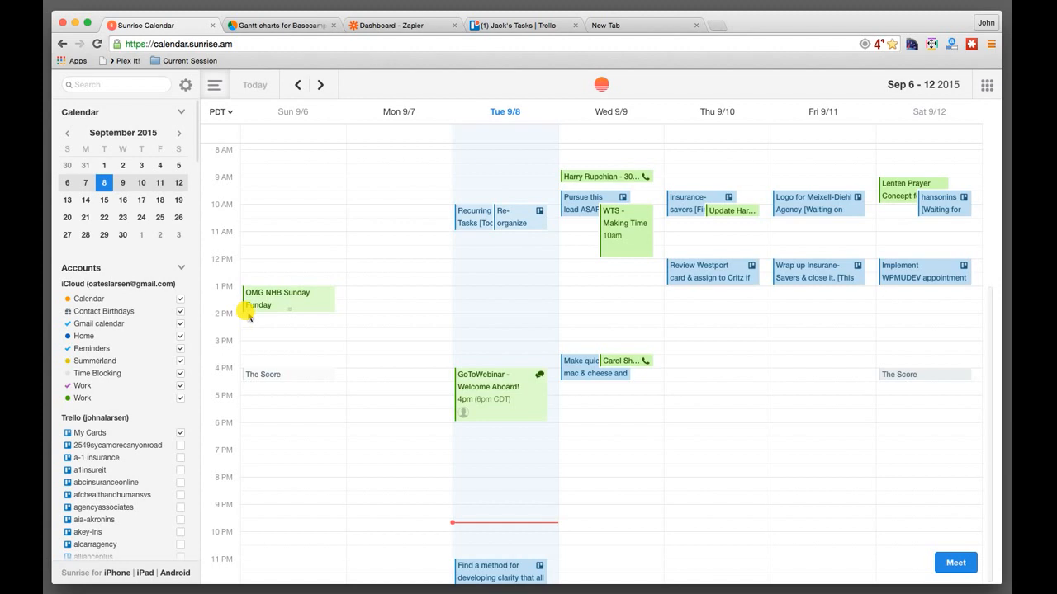
mouse_move(479, 314)
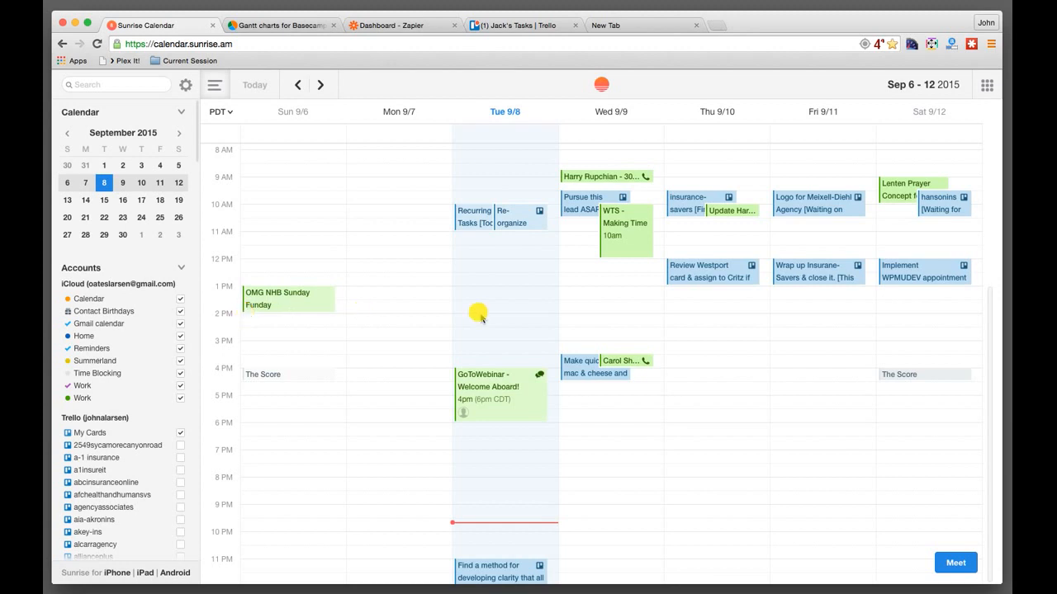
mouse_move(532, 320)
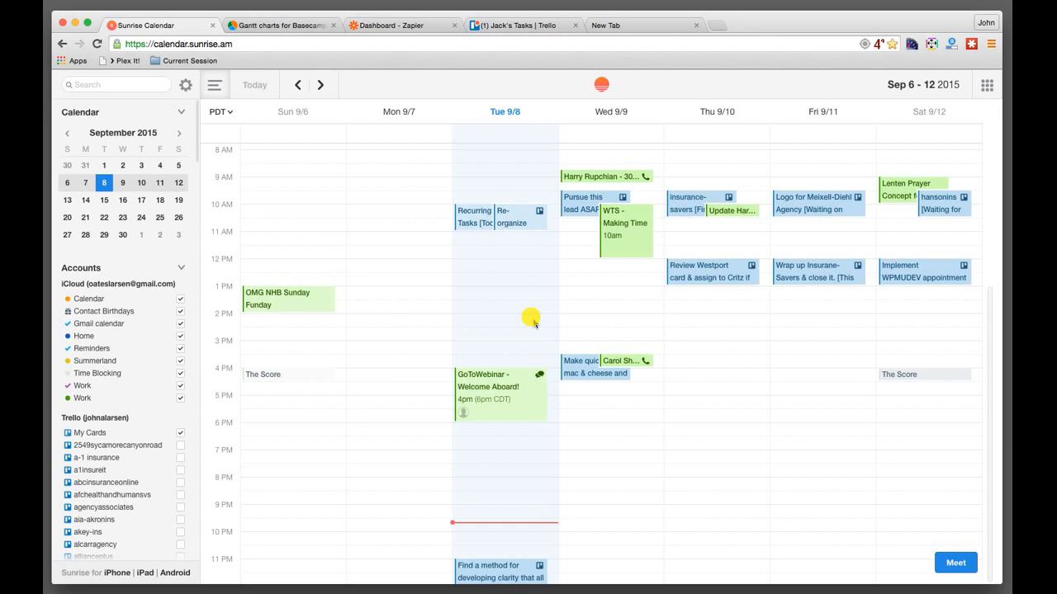
Jump ahead in the week navigation, then step back to the week of September 13–19.
left_click(320, 84)
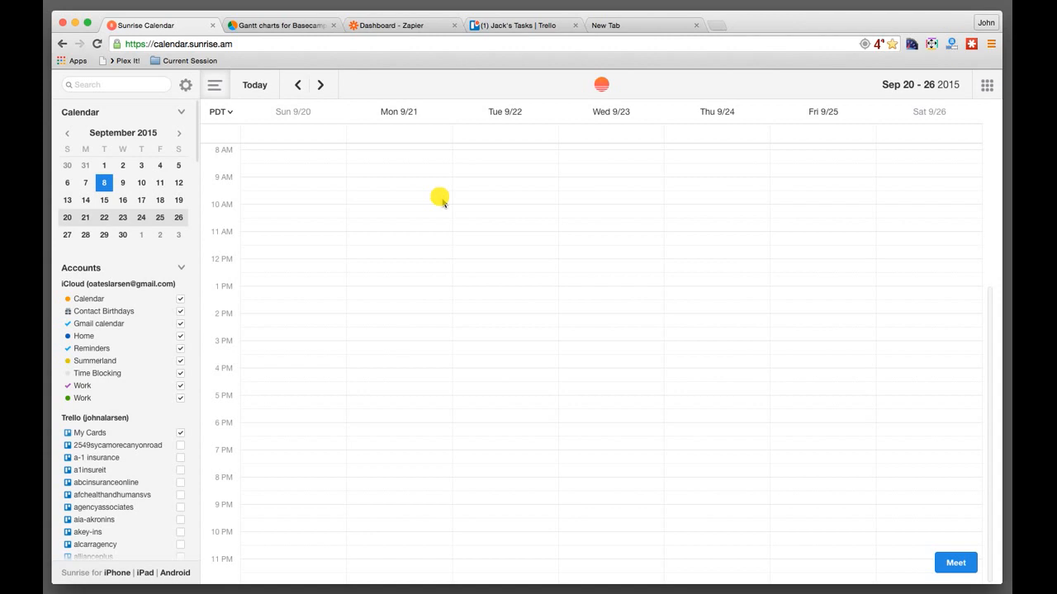
left_click(297, 84)
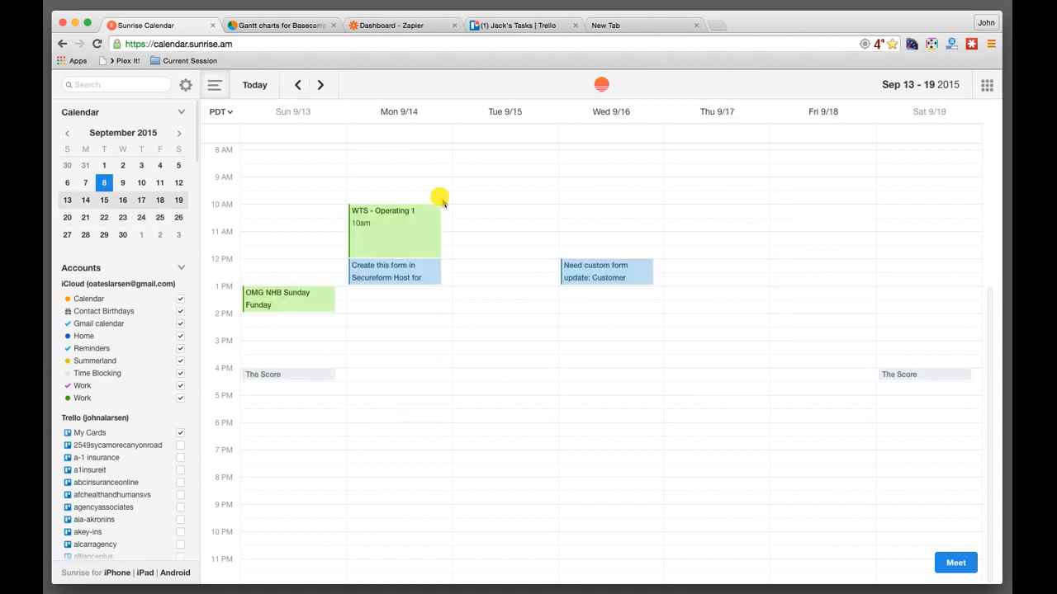
left_click(297, 85)
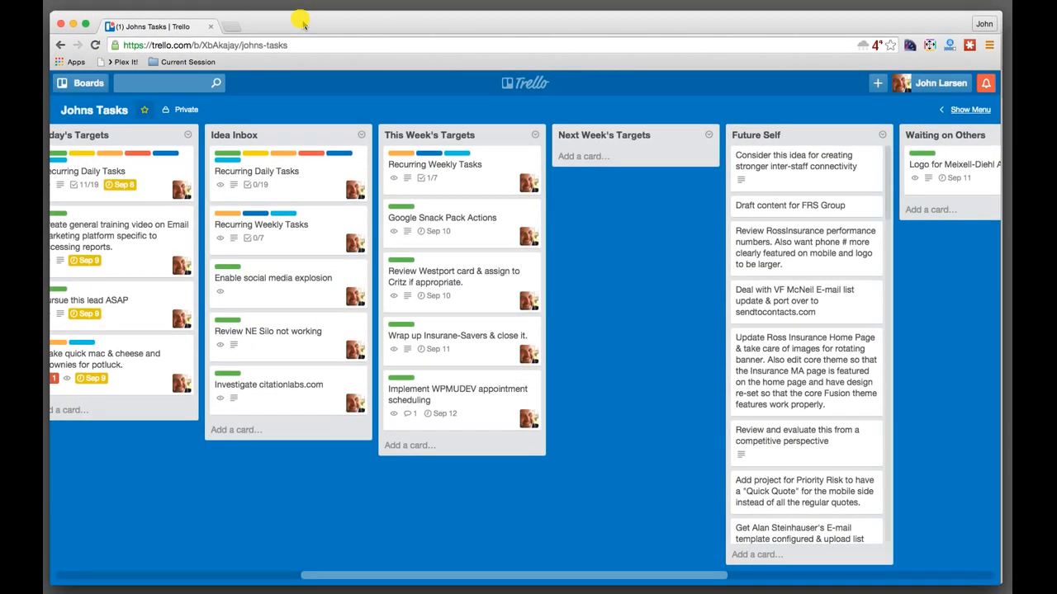
Scroll the Johns Tasks board left to the Major Focus lists, then return to Sunrise Calendar.
scroll("left", 3)
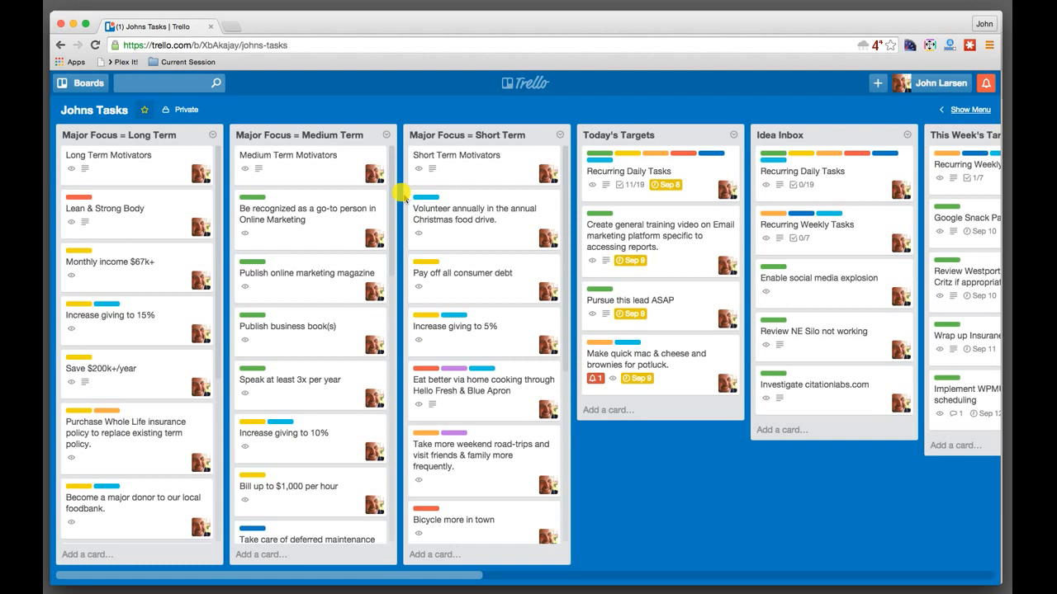
mouse_move(640, 433)
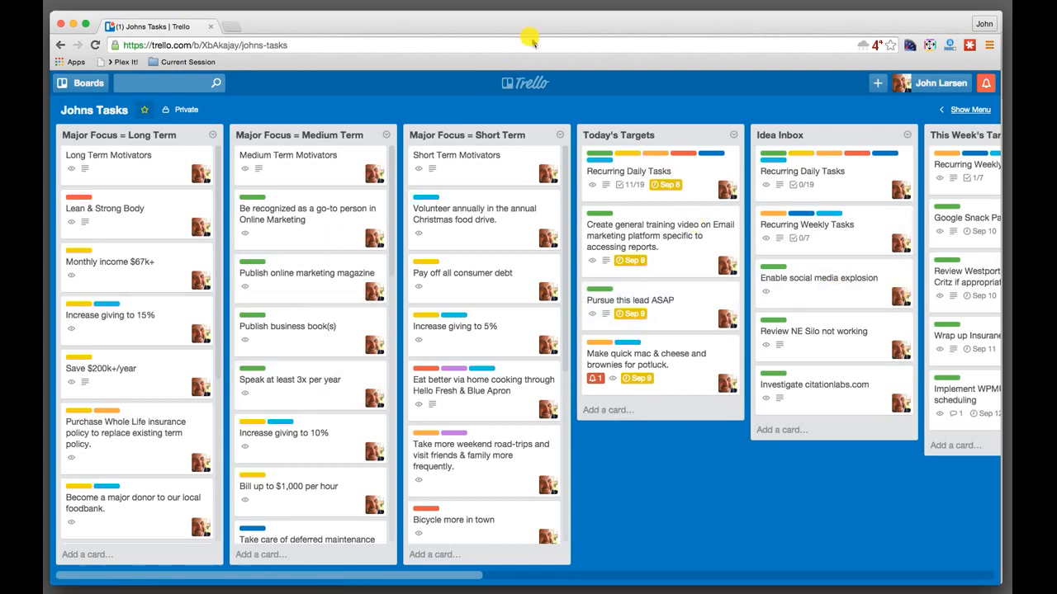
left_click(149, 26)
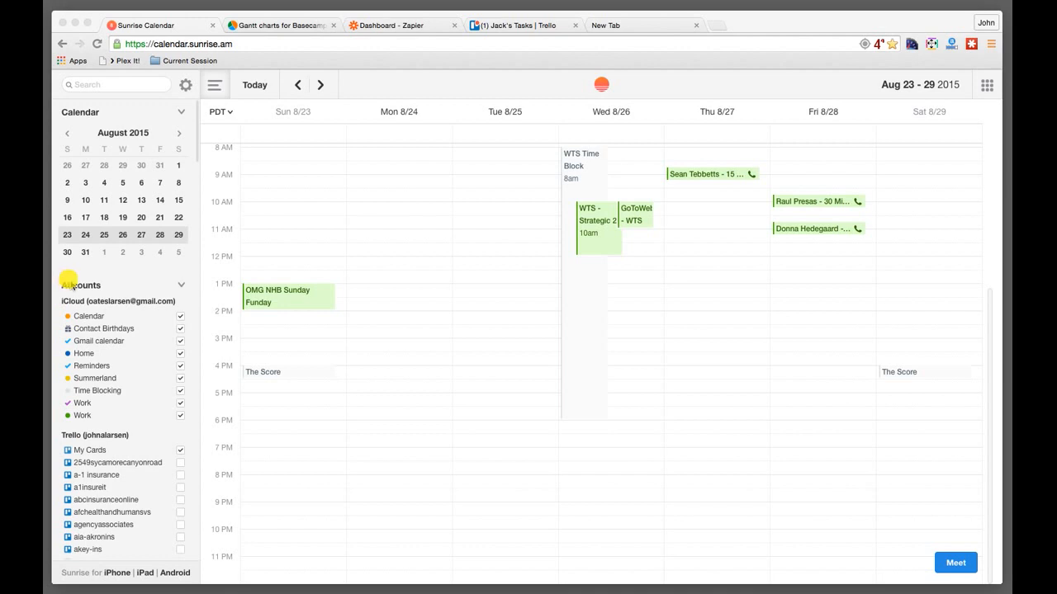
mouse_move(537, 290)
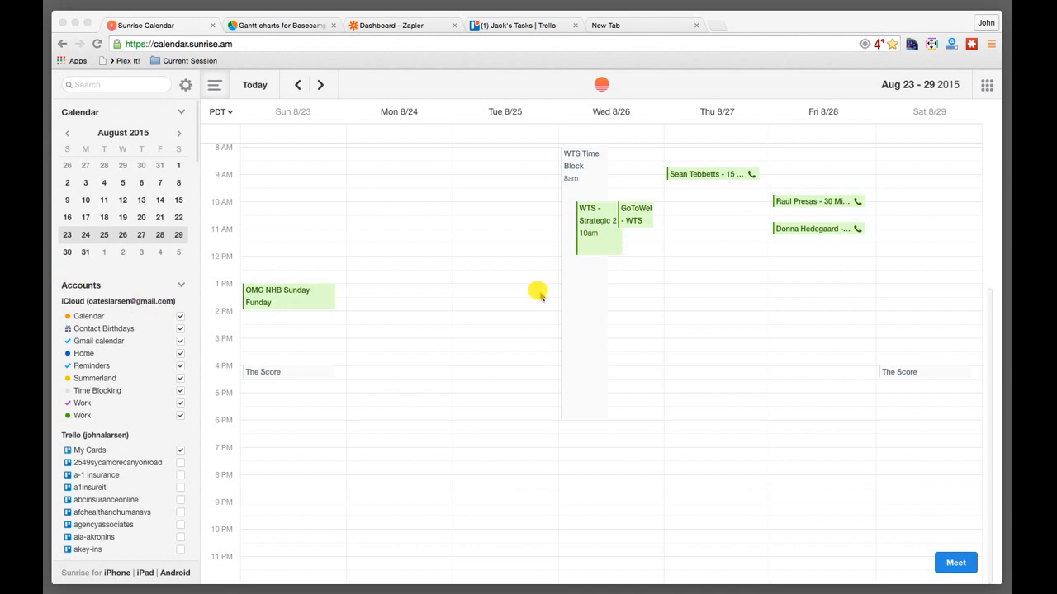
mouse_move(981, 94)
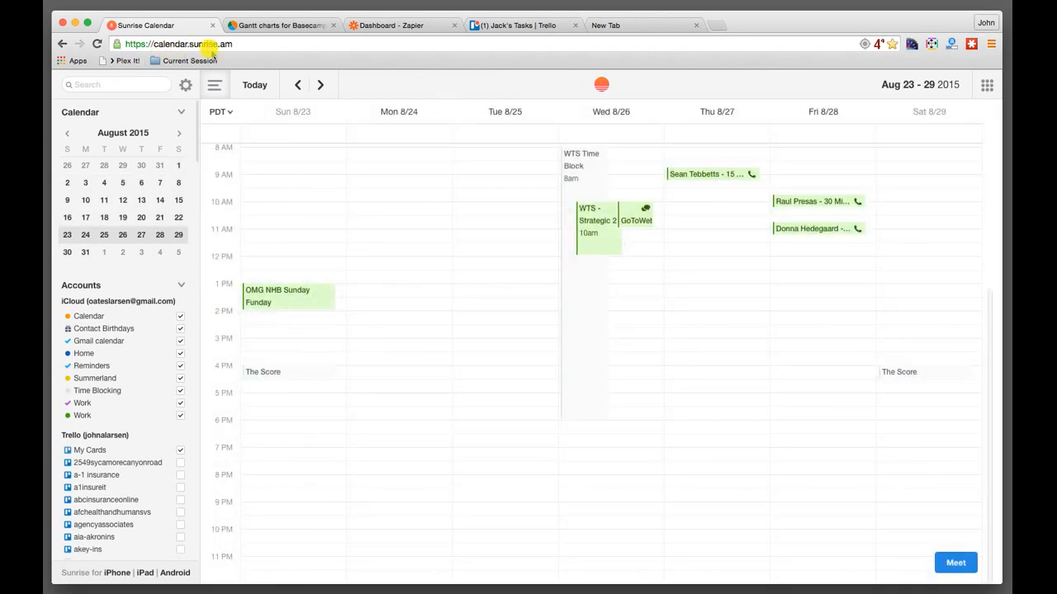
mouse_move(329, 132)
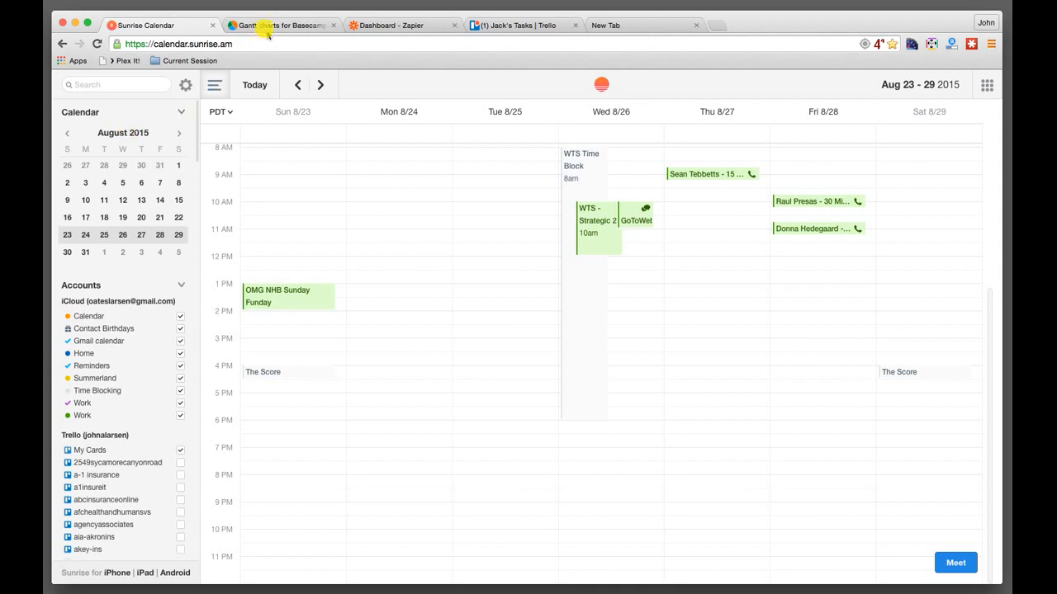
Sign in to Ganttify with the Trello account and allow it access to the boards.
left_click(280, 25)
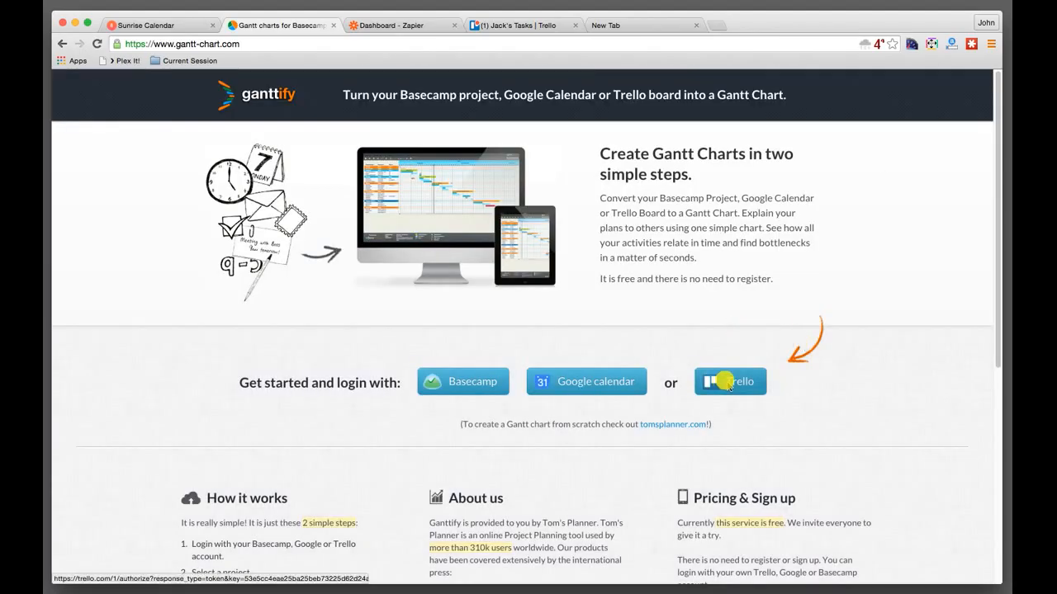
left_click(730, 380)
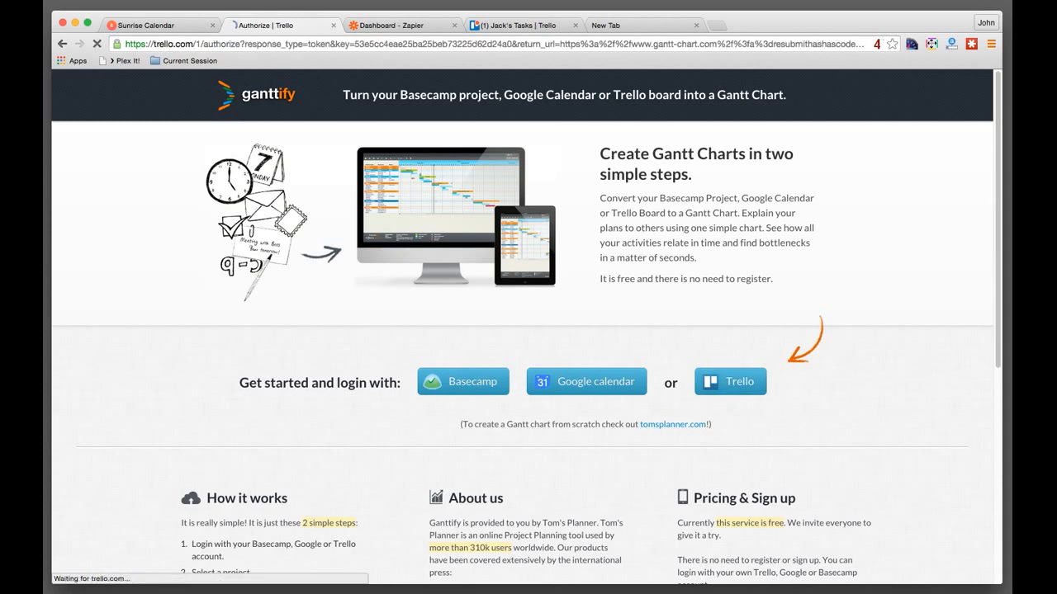
left_click(730, 381)
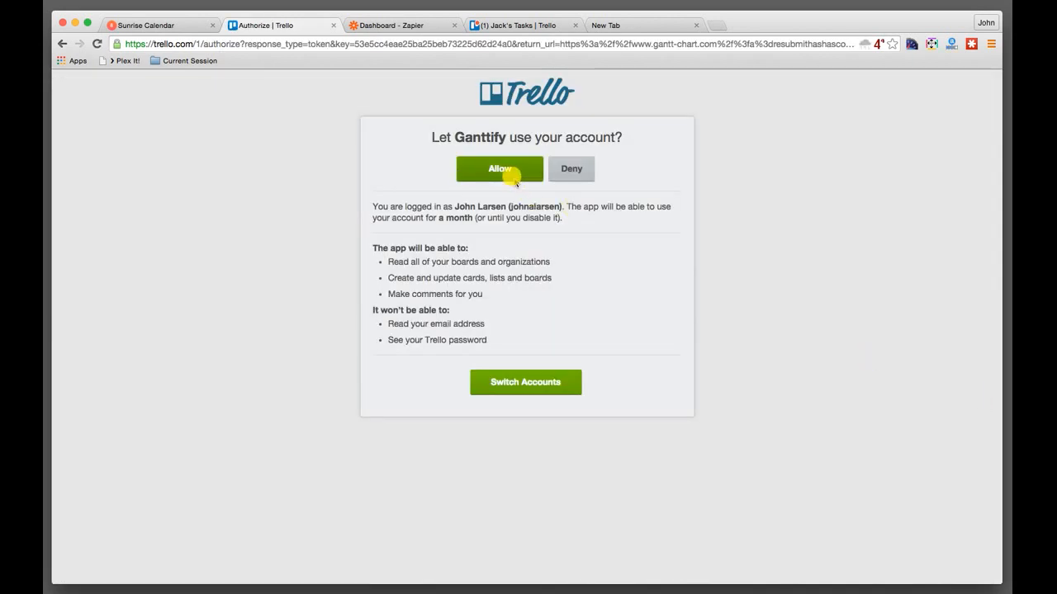
left_click(499, 168)
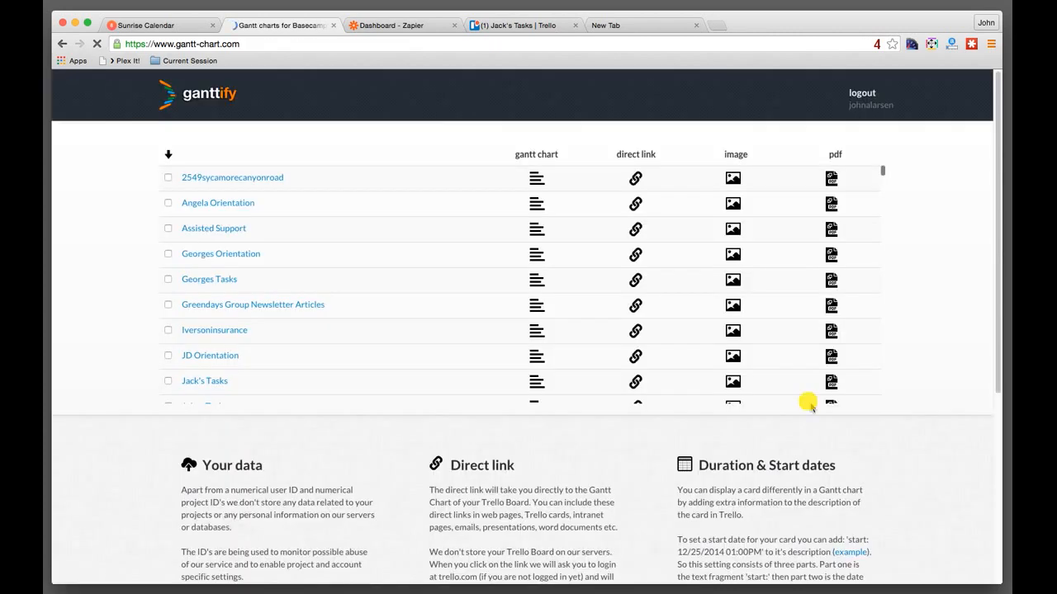
Scroll the Ganttify boards list and drag a board's Gantt chart across August–October 2015.
scroll("down", 3)
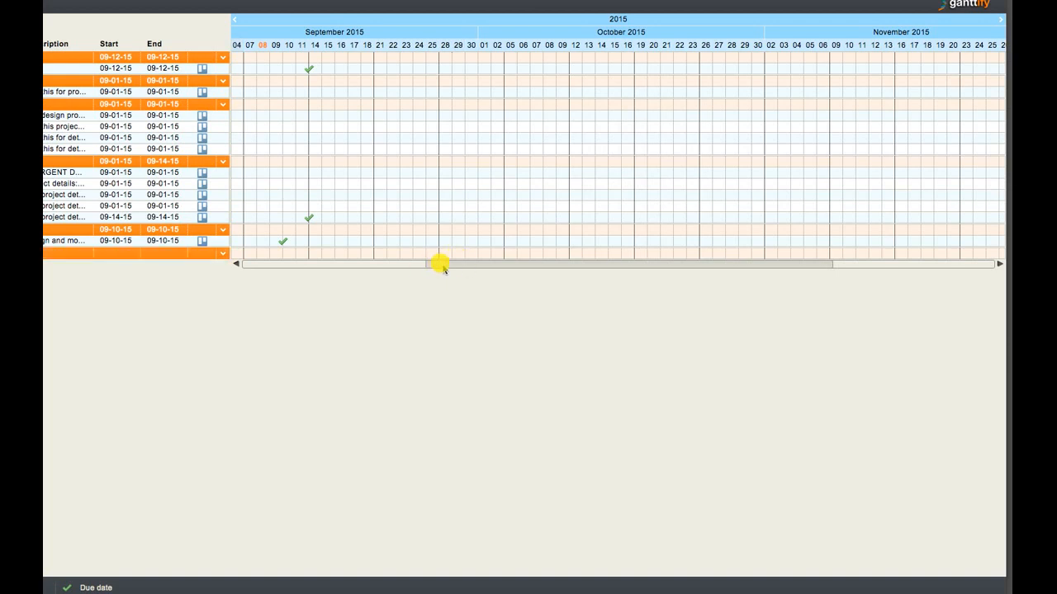
left_click_drag(444, 264, 306, 265)
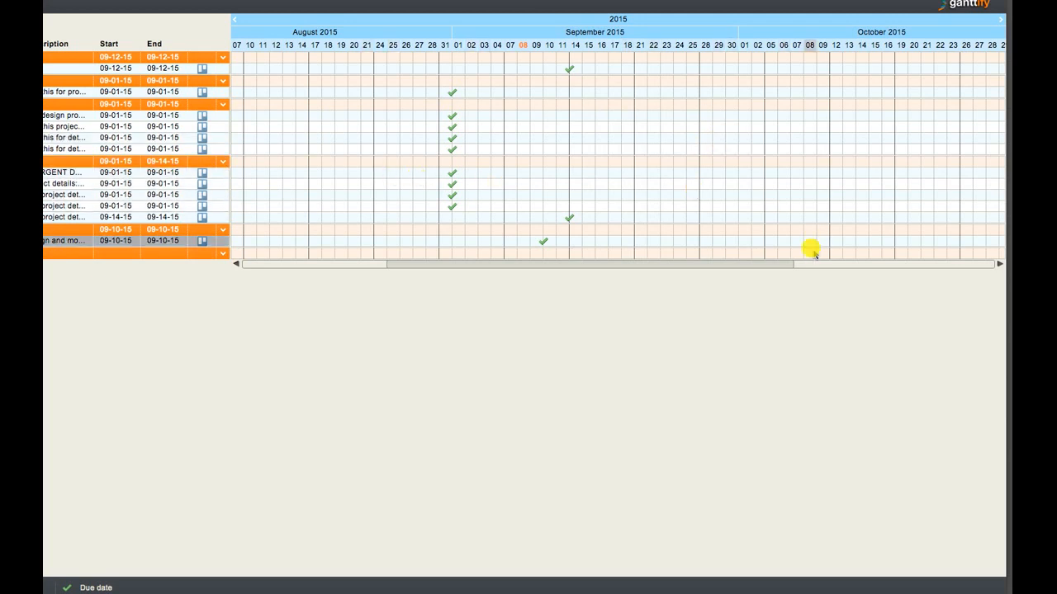
left_click_drag(809, 254, 736, 272)
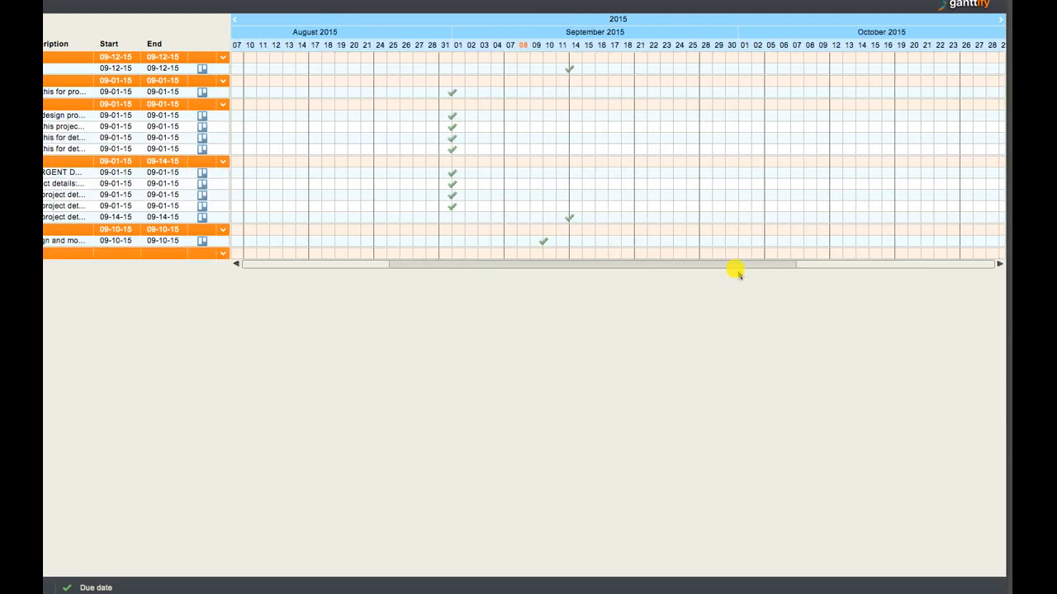
left_click_drag(737, 271, 644, 268)
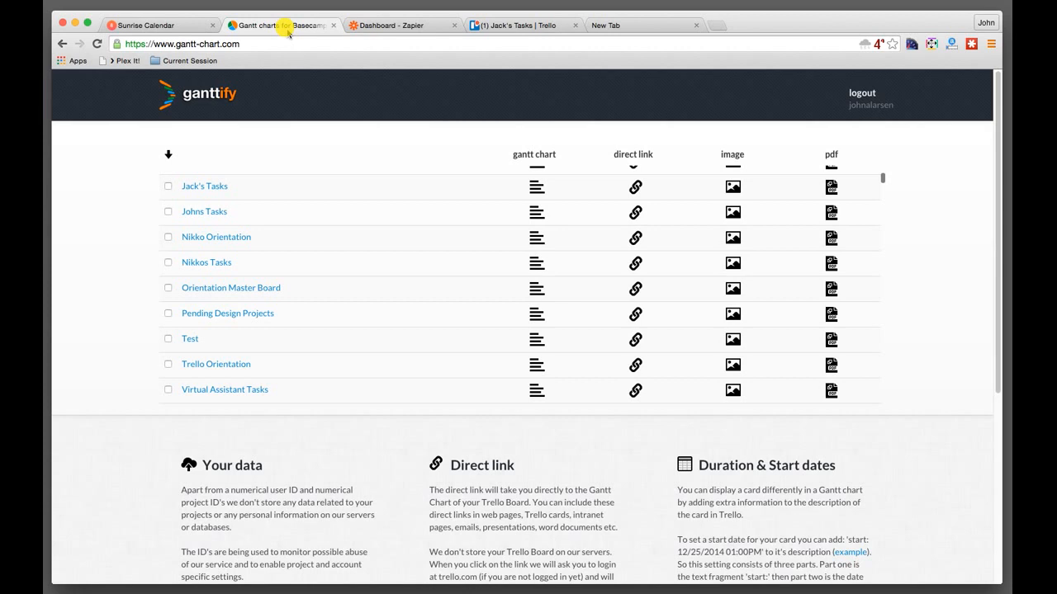
Browse Zapier's Use Cases, then start a new zap with Make a Zap!
left_click(399, 25)
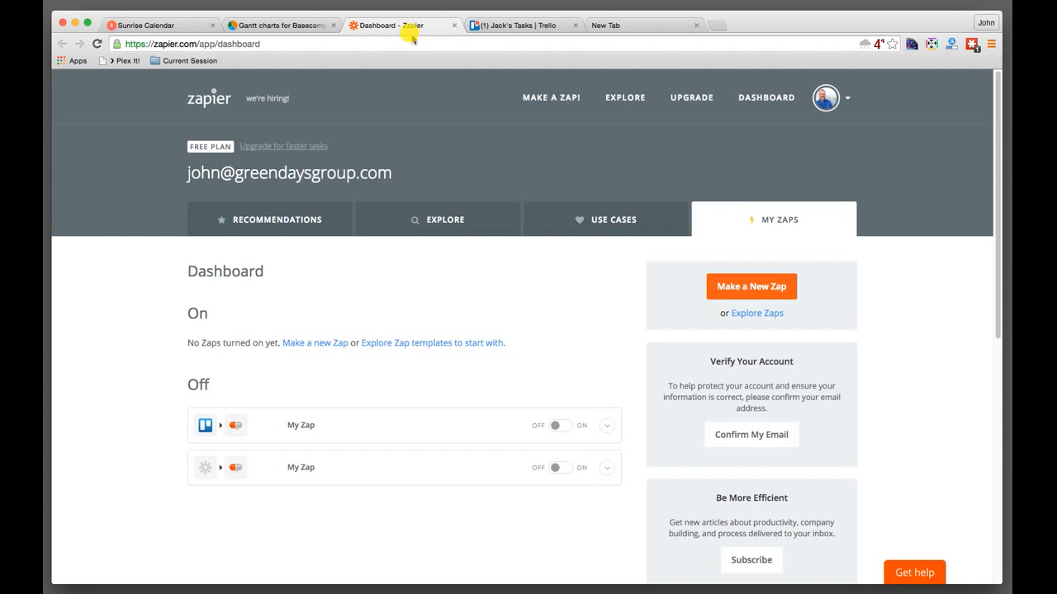
mouse_move(402, 24)
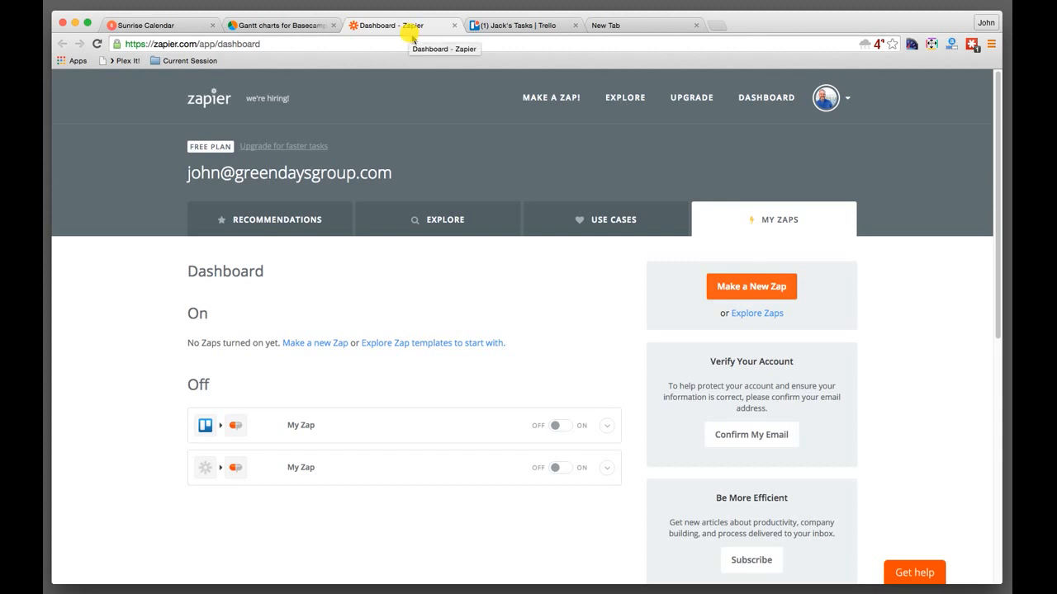
mouse_move(482, 119)
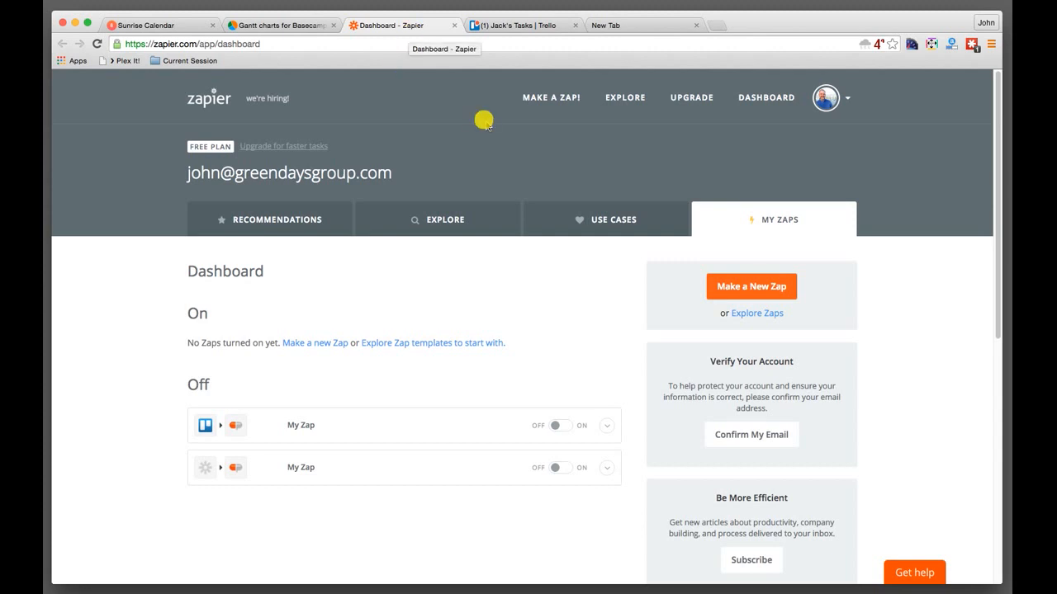
mouse_move(492, 140)
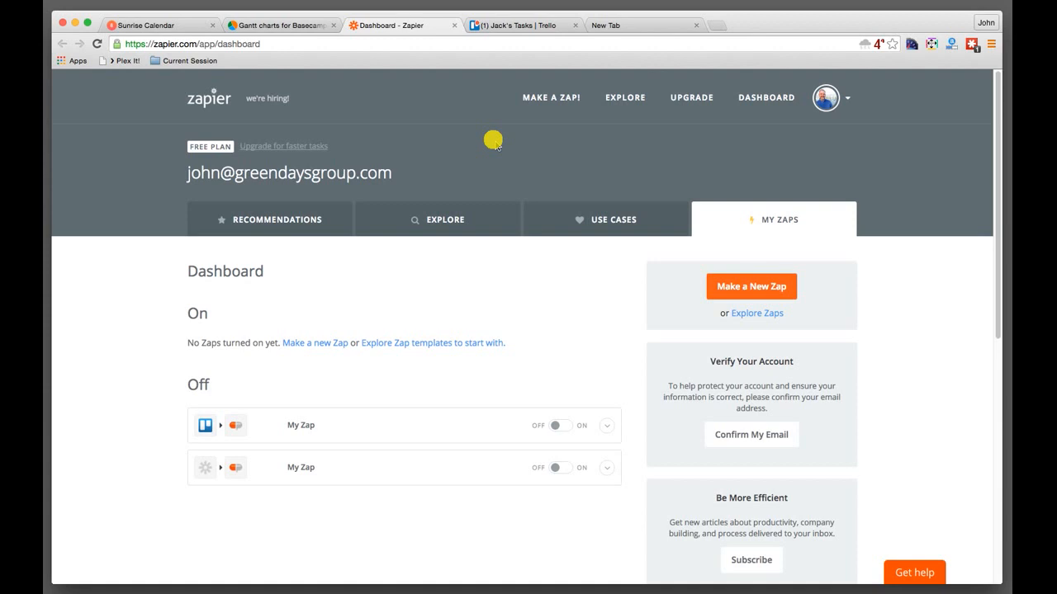
mouse_move(573, 158)
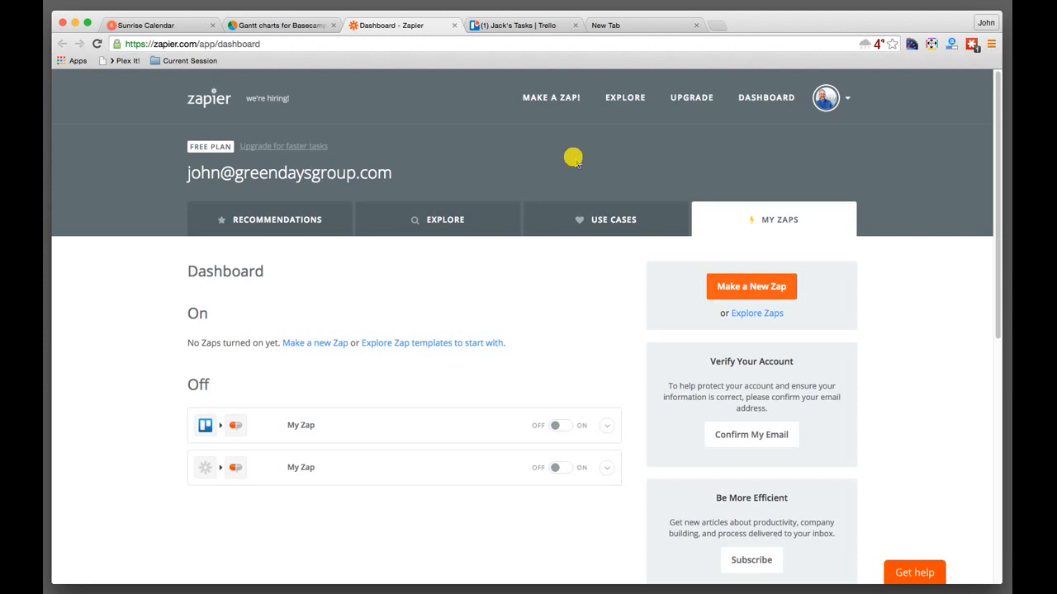
left_click(614, 218)
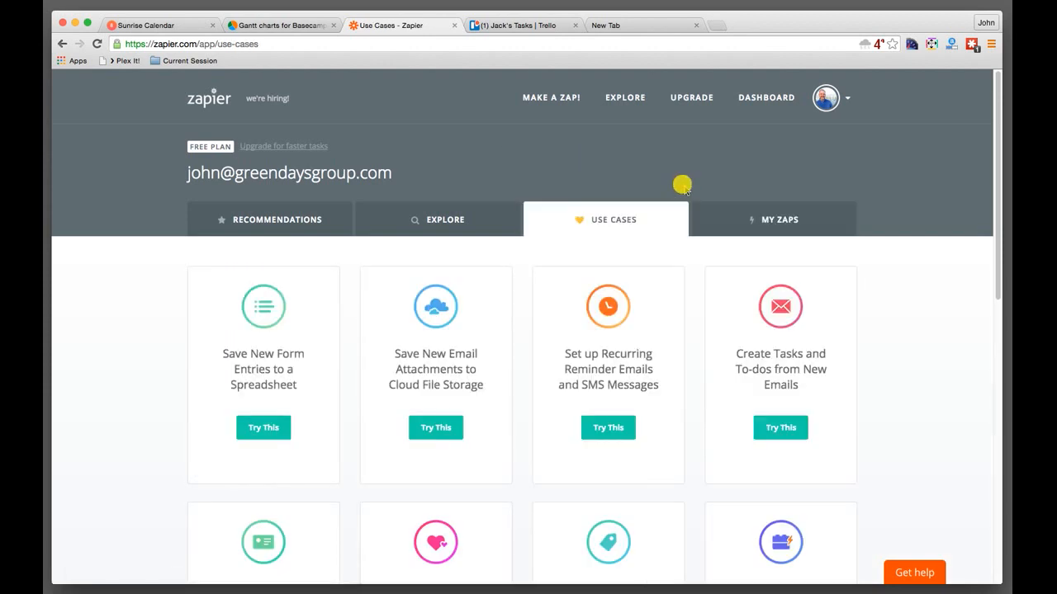
mouse_move(596, 128)
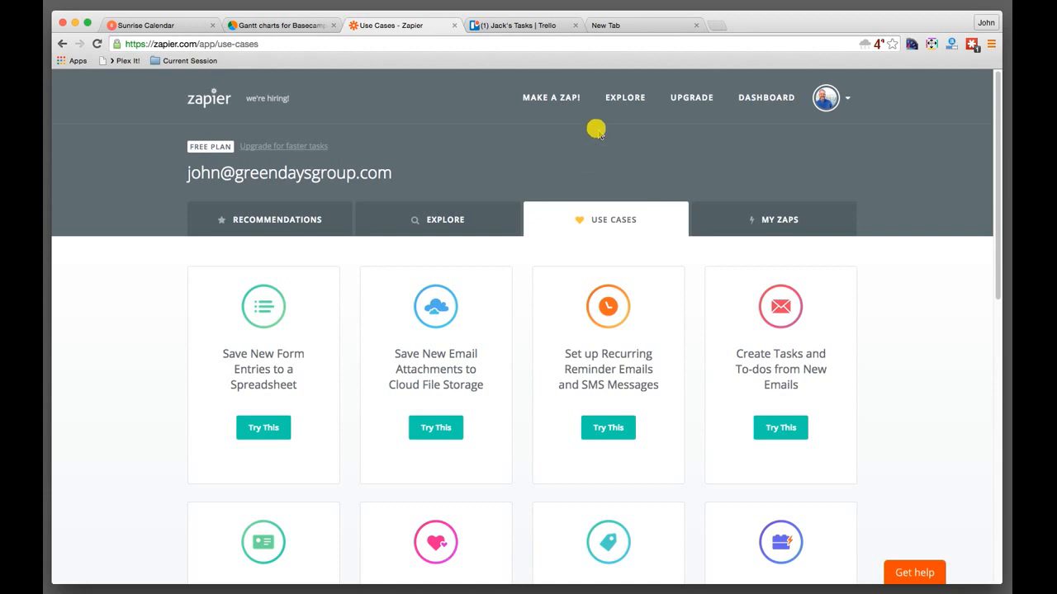
left_click(552, 98)
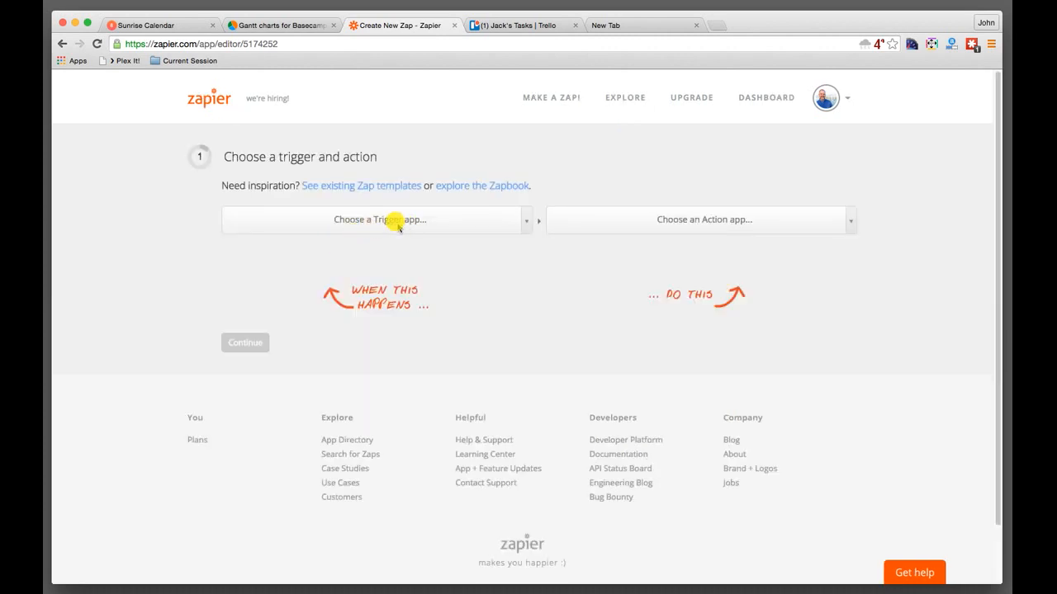
Choose Trello as the trigger app and Salesforce as the action app.
left_click(377, 219)
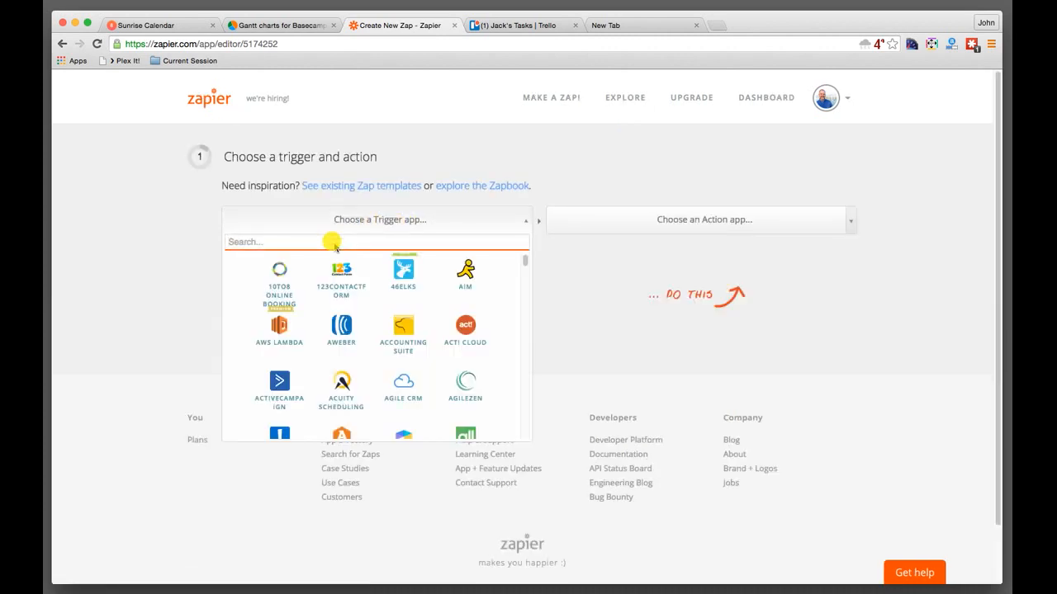
type("t")
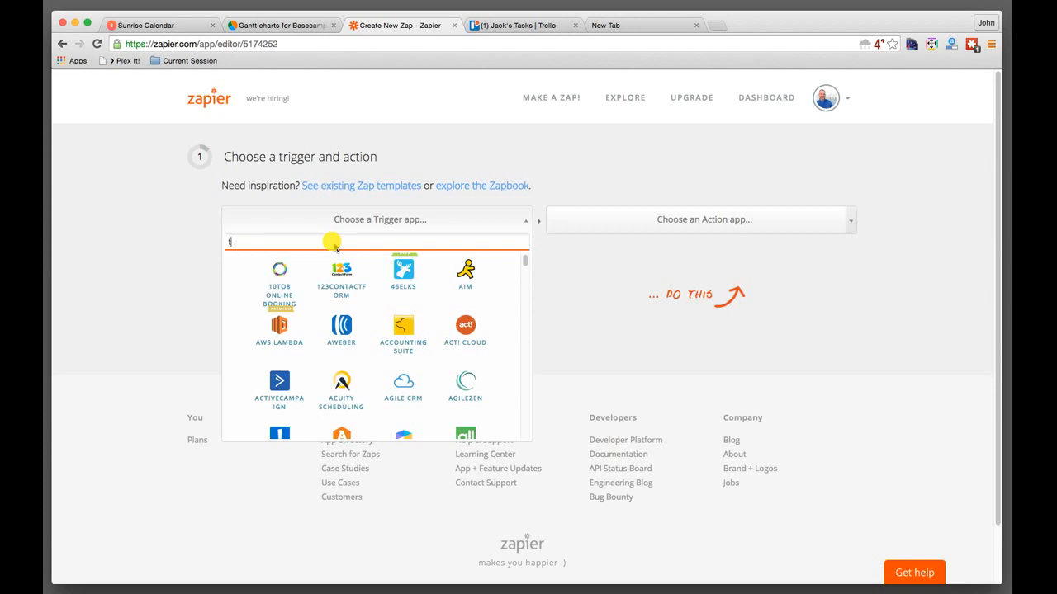
type("trello")
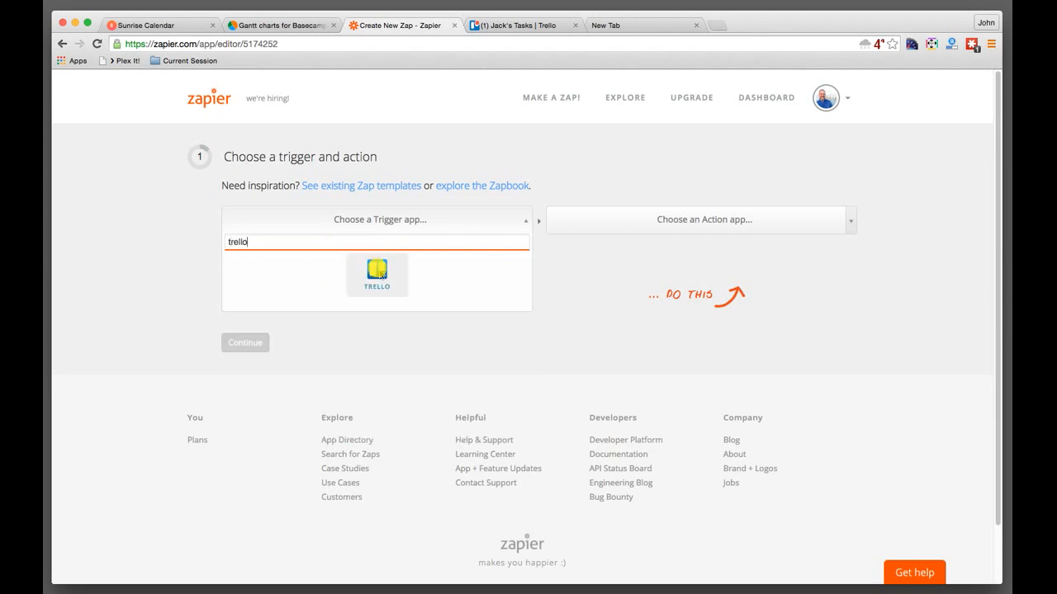
left_click(376, 274)
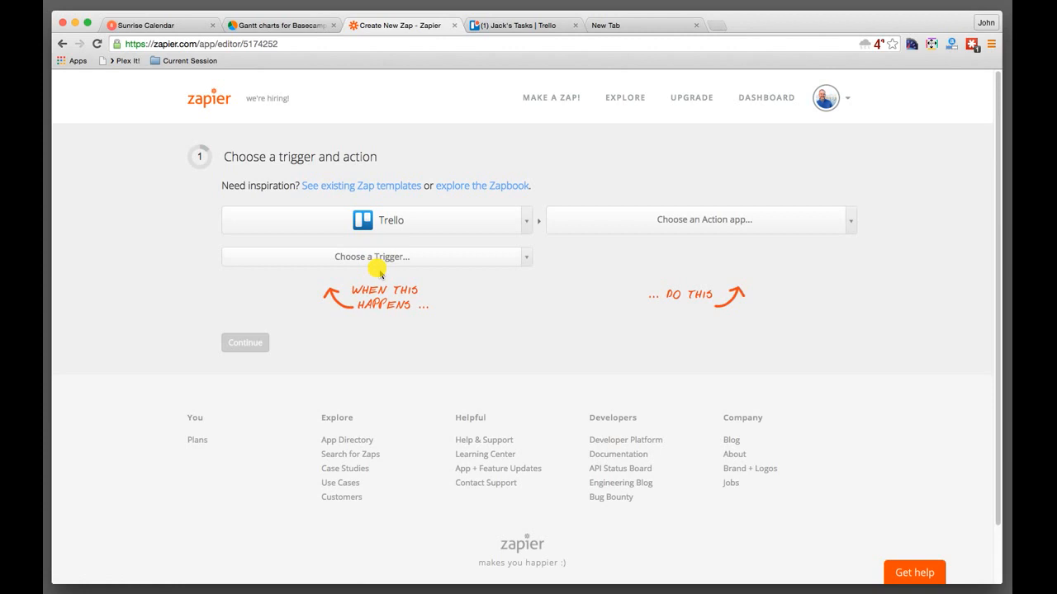
mouse_move(621, 256)
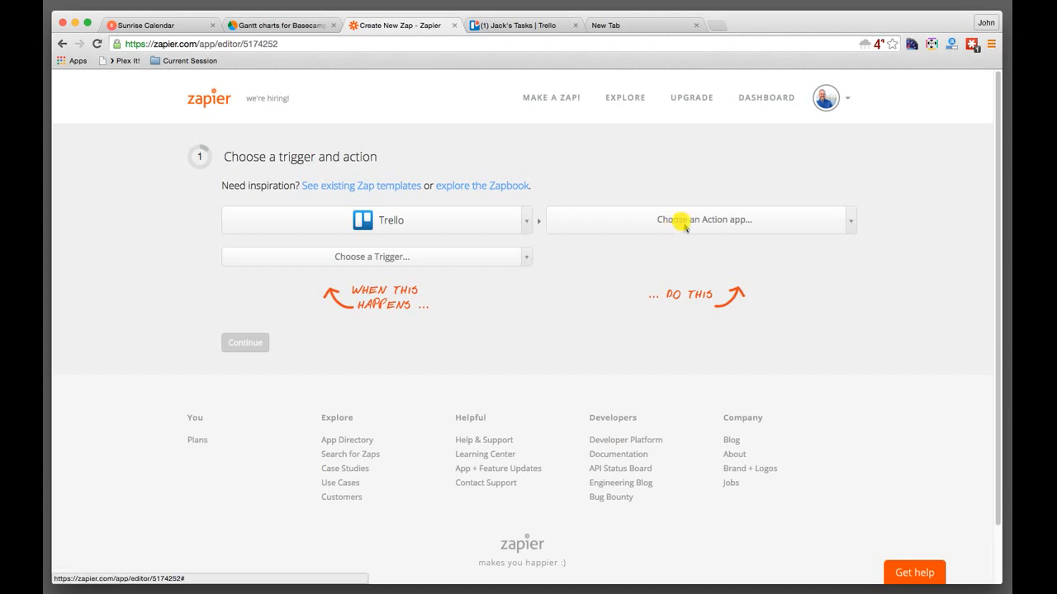
left_click(702, 220)
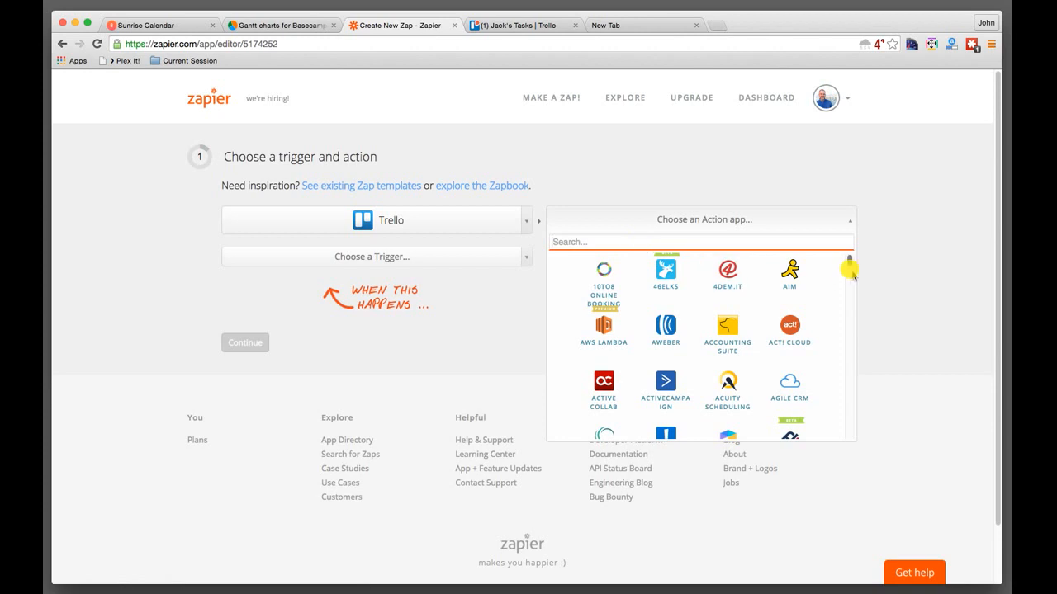
scroll("down", 3)
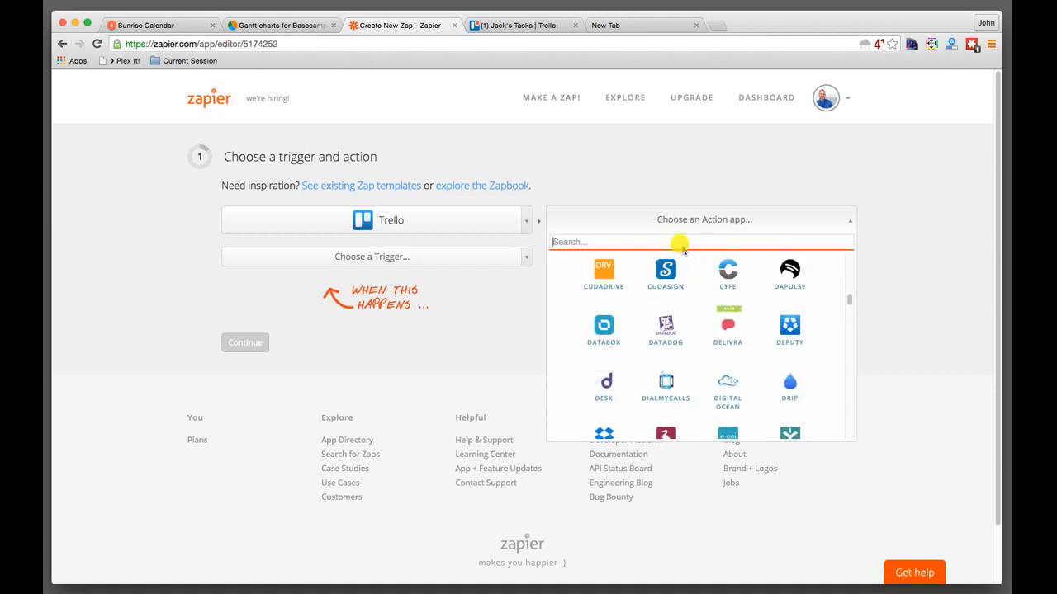
type("sales")
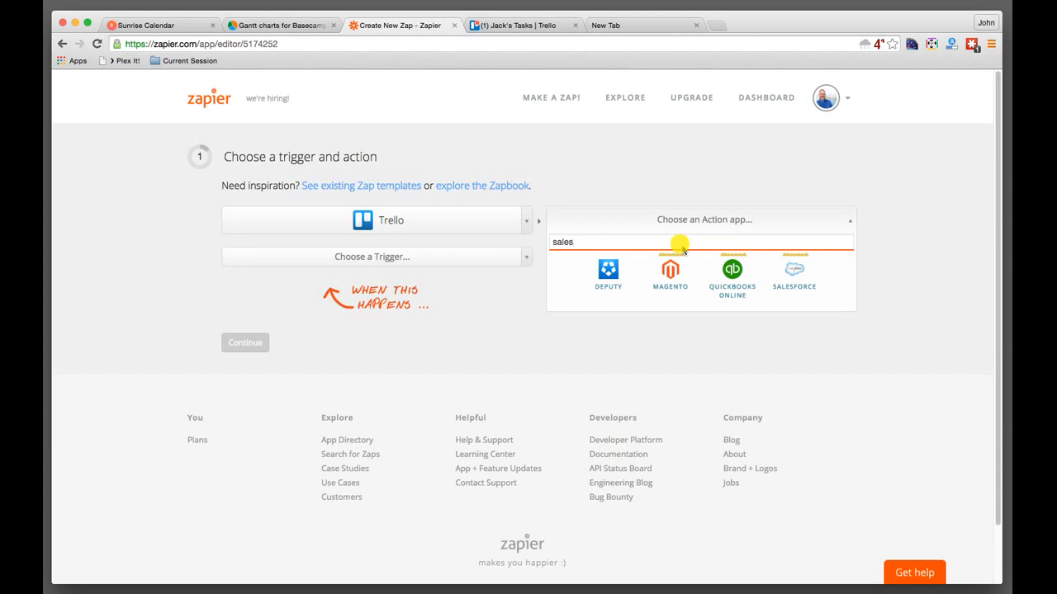
left_click(792, 272)
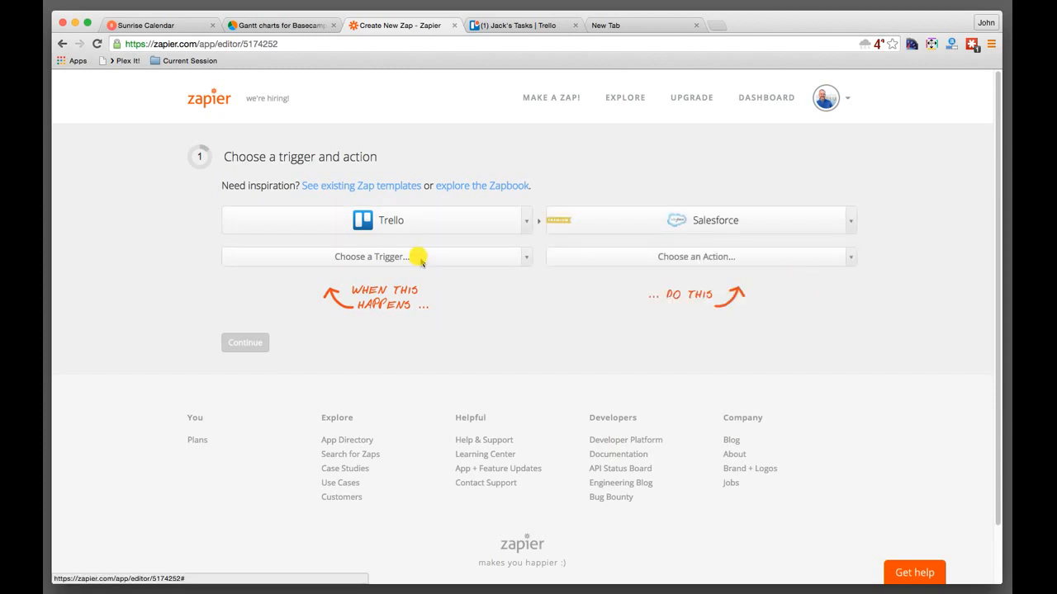
Select New Card as the Trello trigger and Create Case Comment as the Salesforce action.
left_click(372, 257)
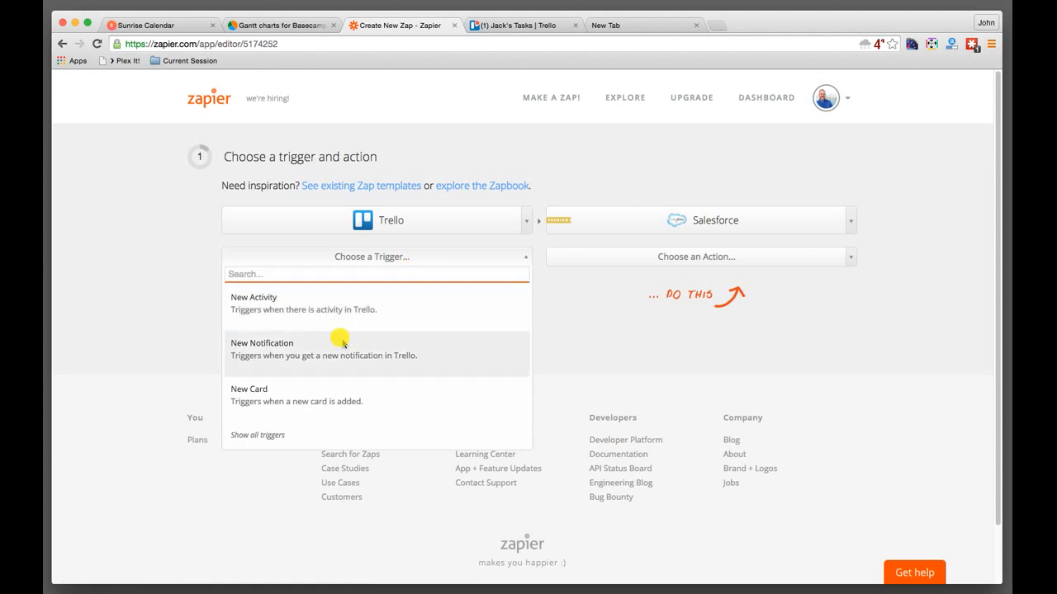
left_click(248, 389)
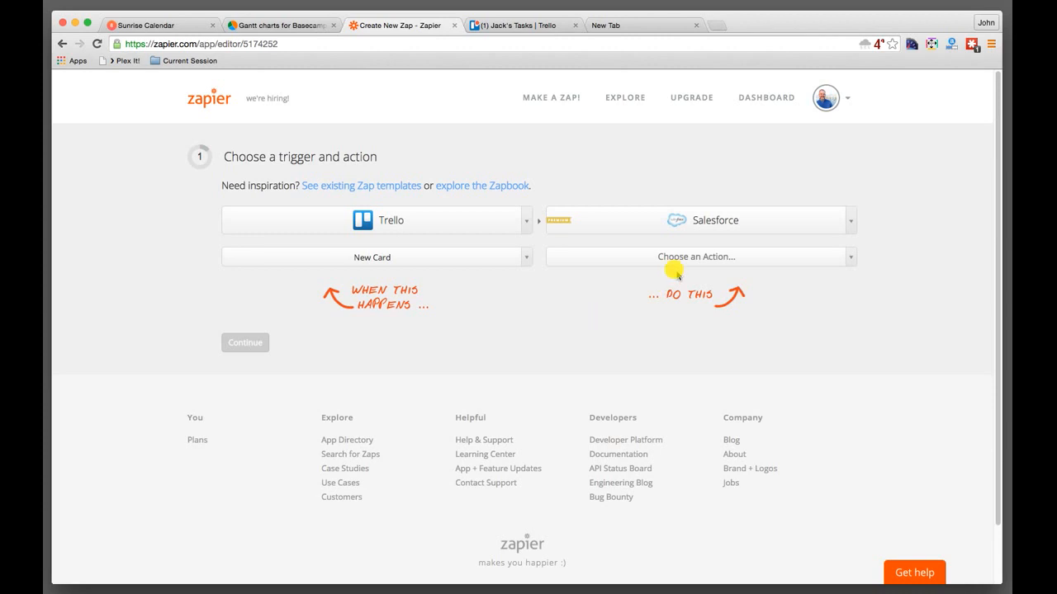
left_click(697, 258)
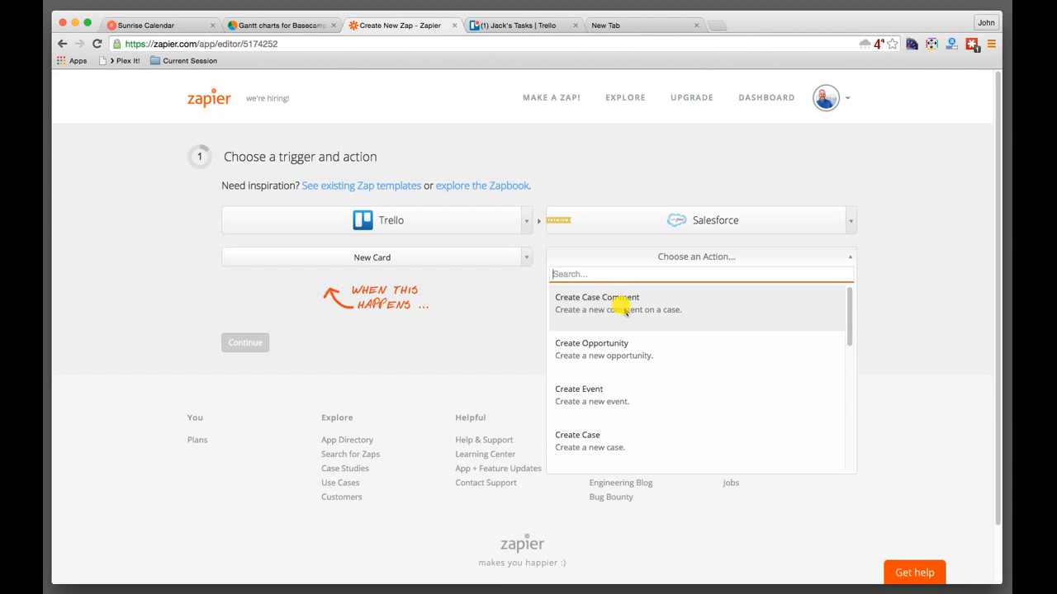
left_click(598, 297)
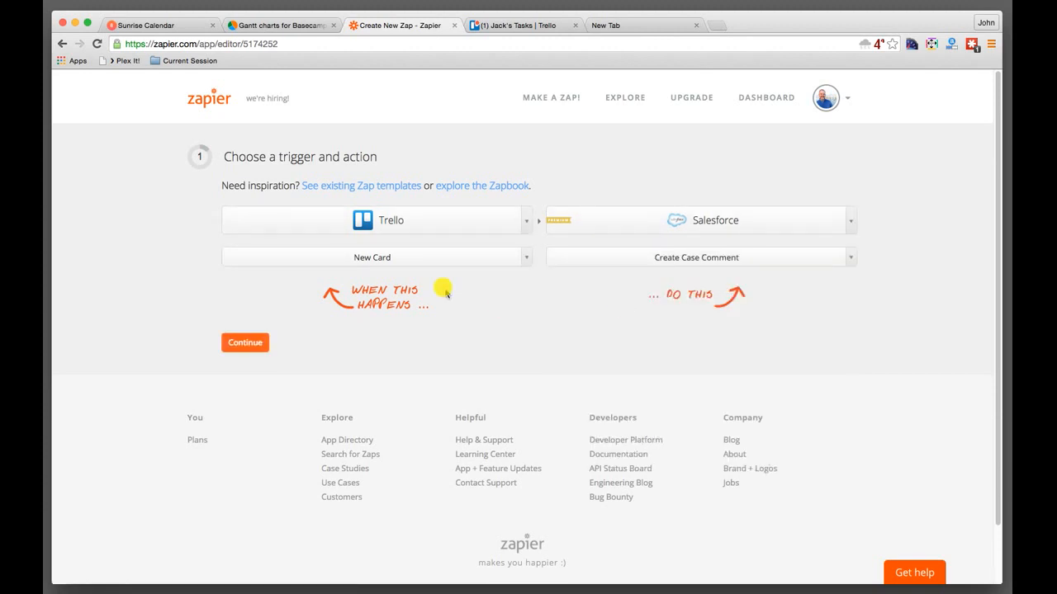
mouse_move(667, 277)
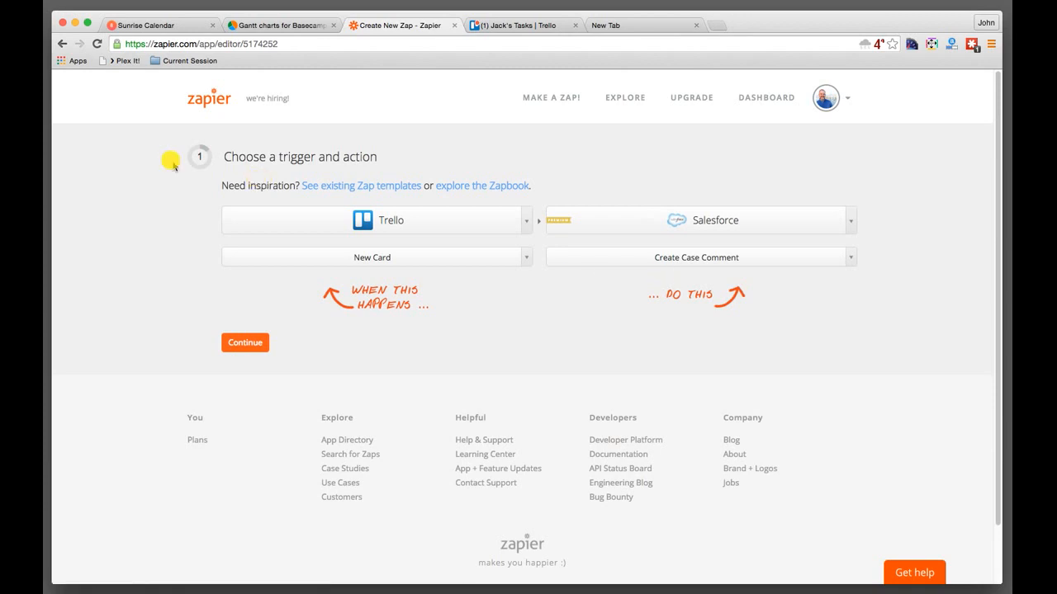
mouse_move(192, 115)
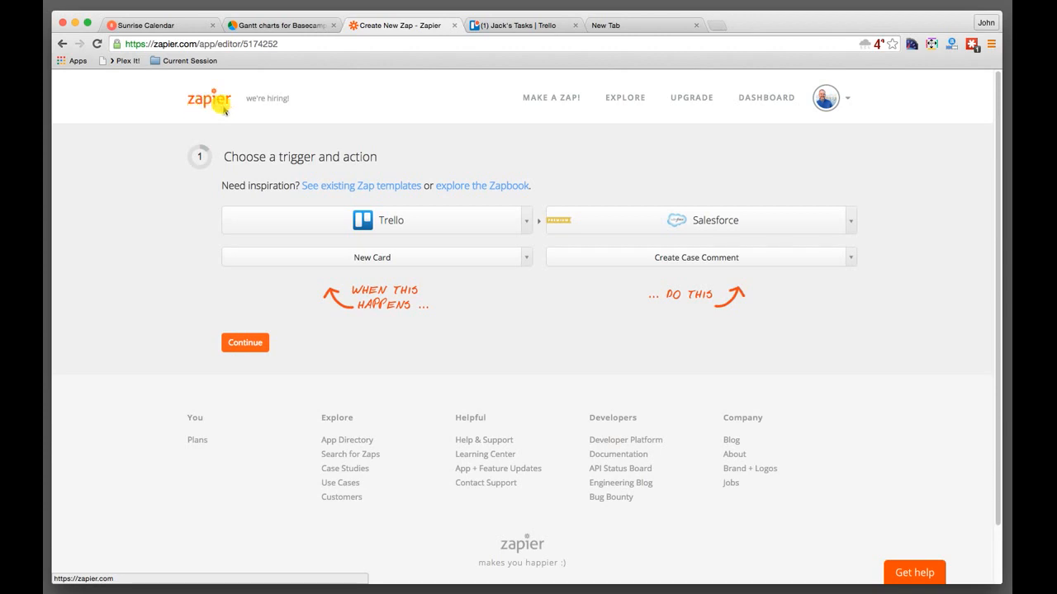
mouse_move(293, 155)
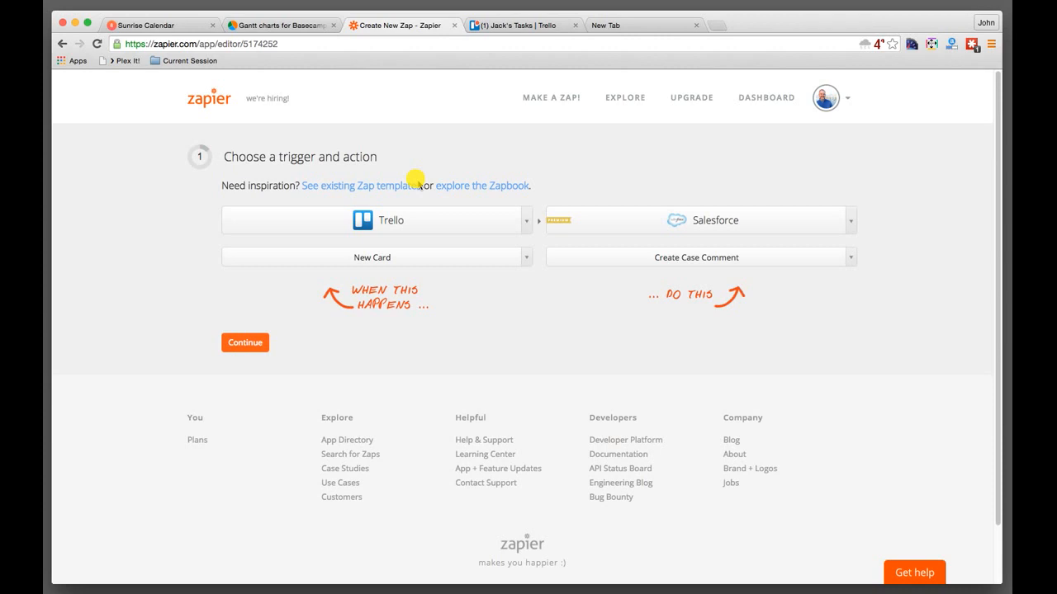
mouse_move(266, 136)
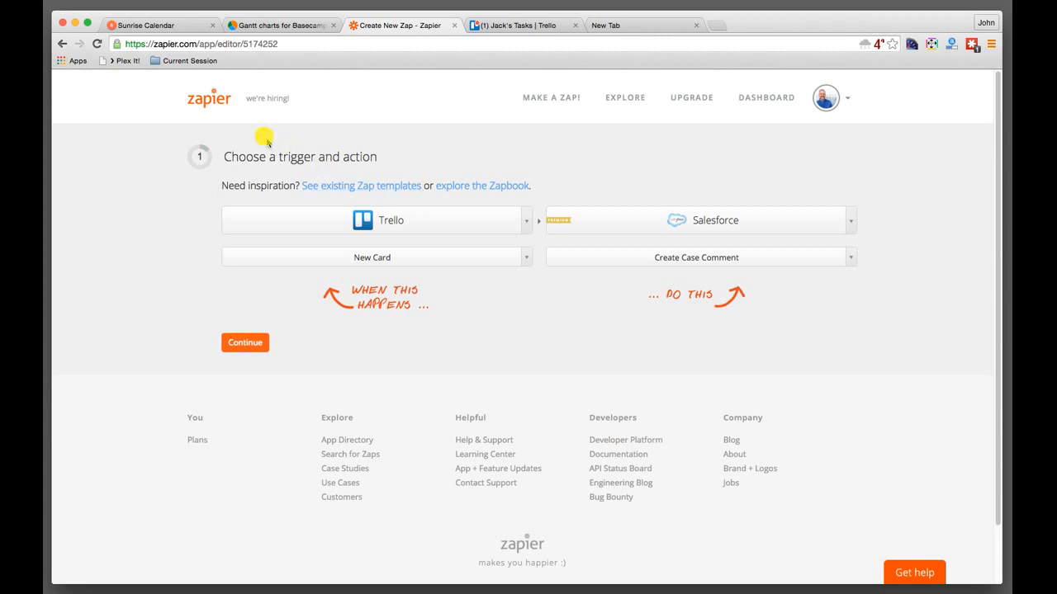
mouse_move(370, 169)
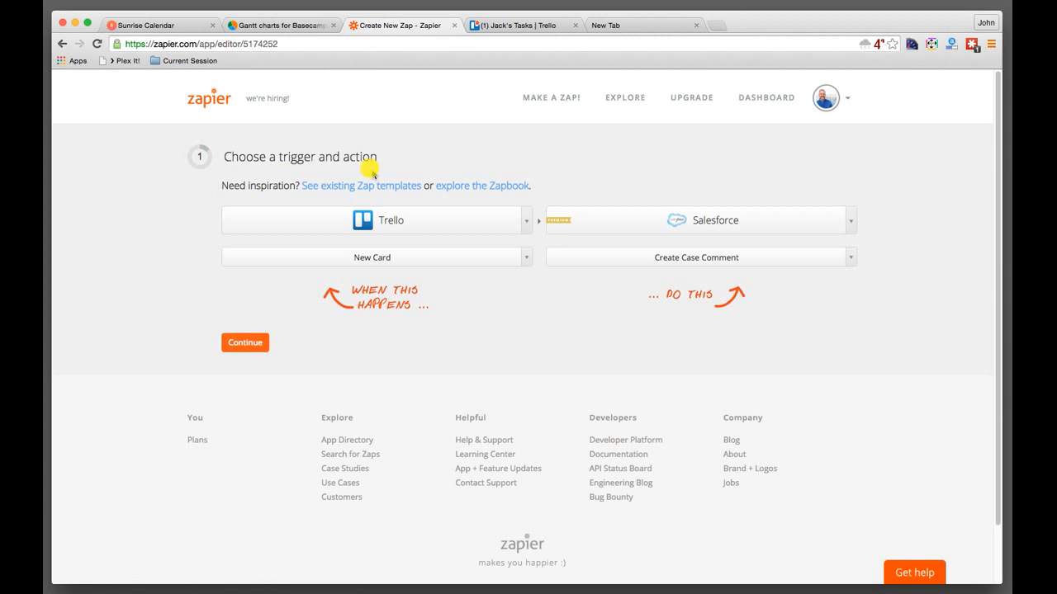
mouse_move(503, 169)
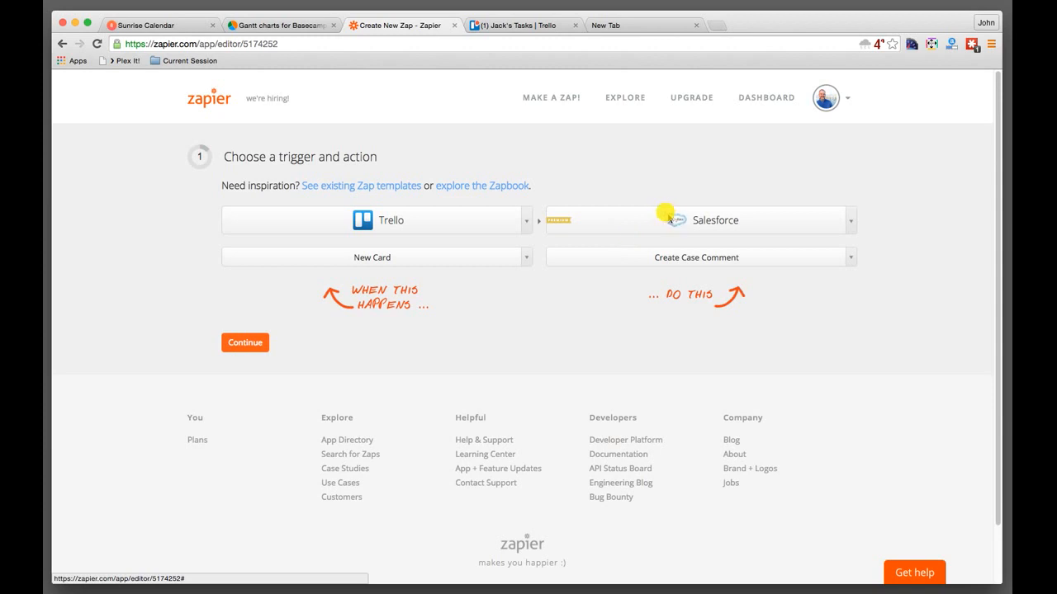
mouse_move(750, 224)
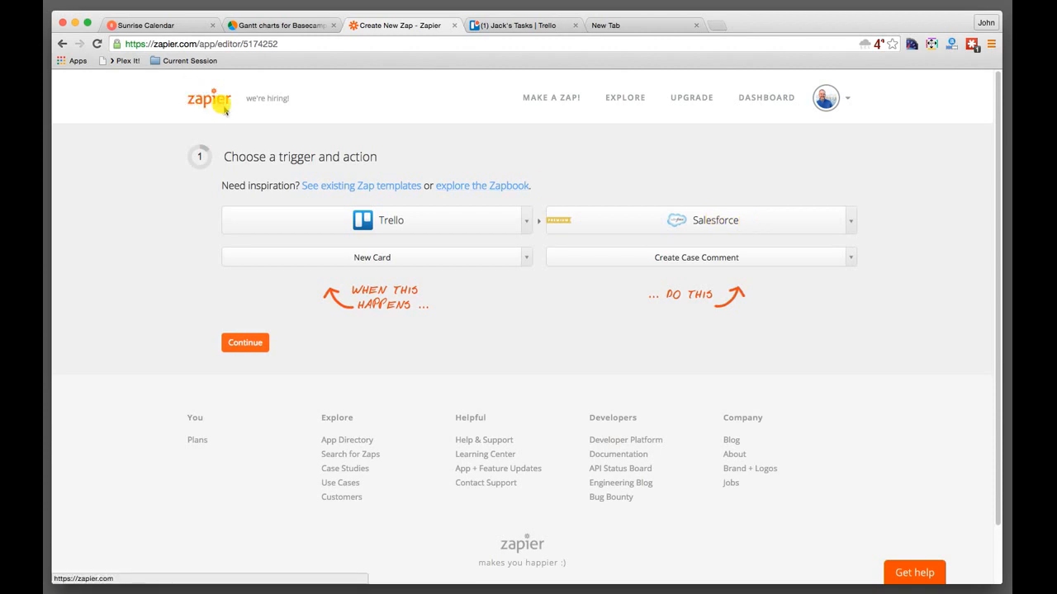
mouse_move(267, 116)
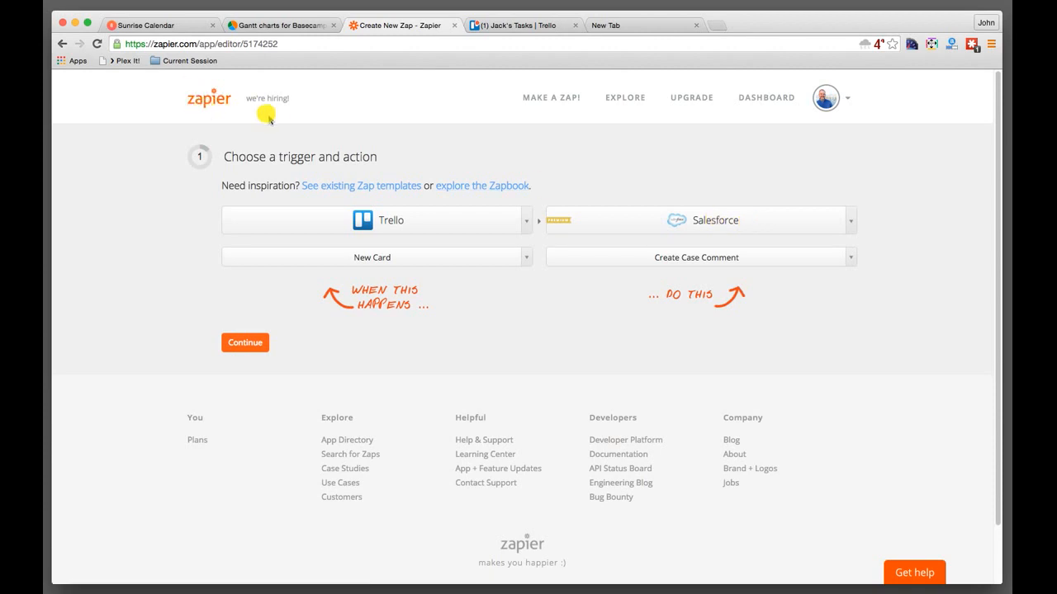
mouse_move(483, 267)
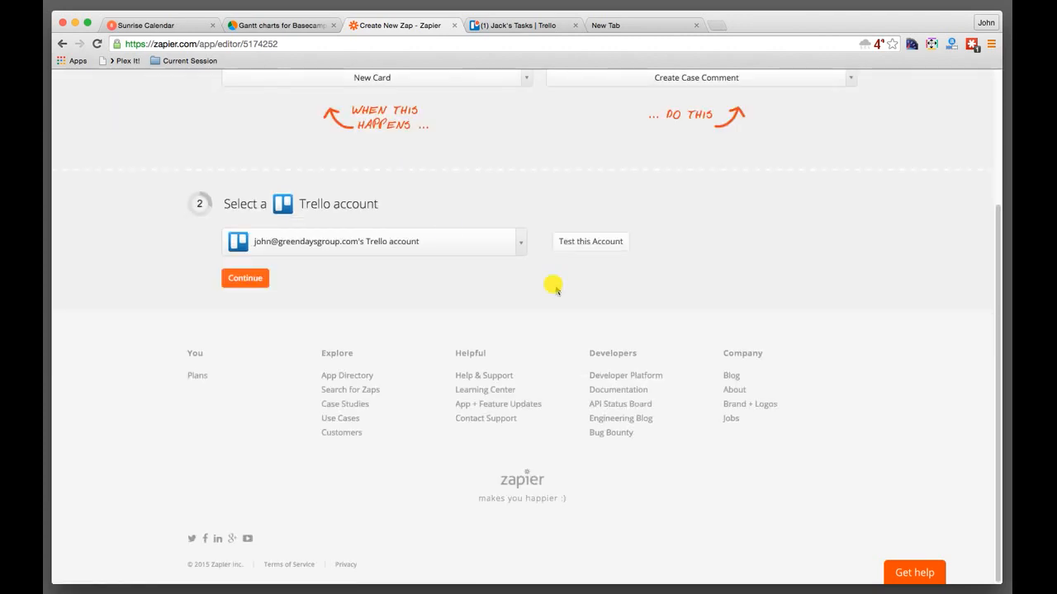
mouse_move(591, 241)
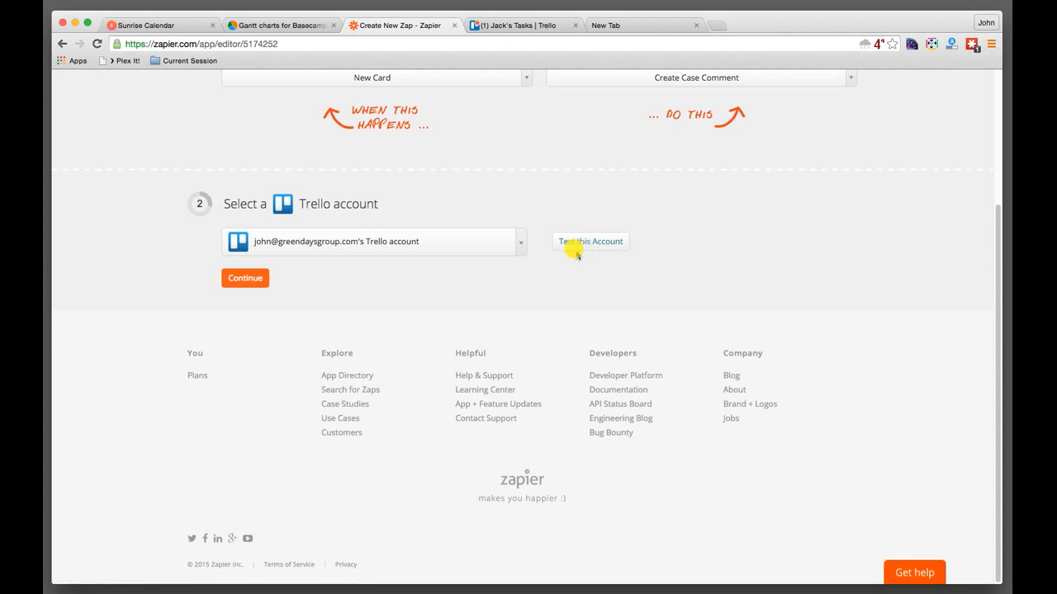
scroll("up", 3)
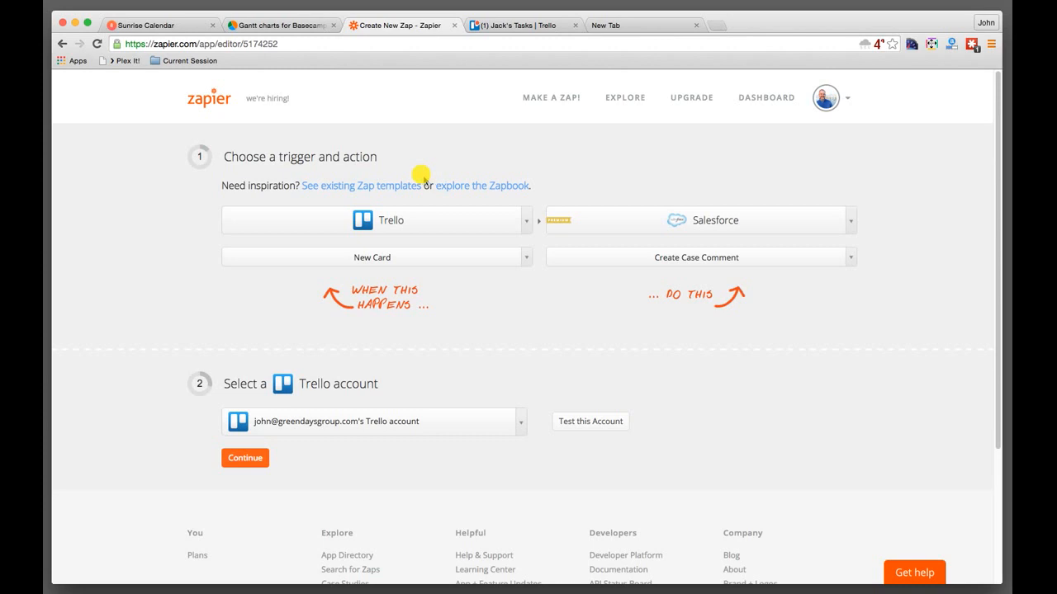
mouse_move(459, 234)
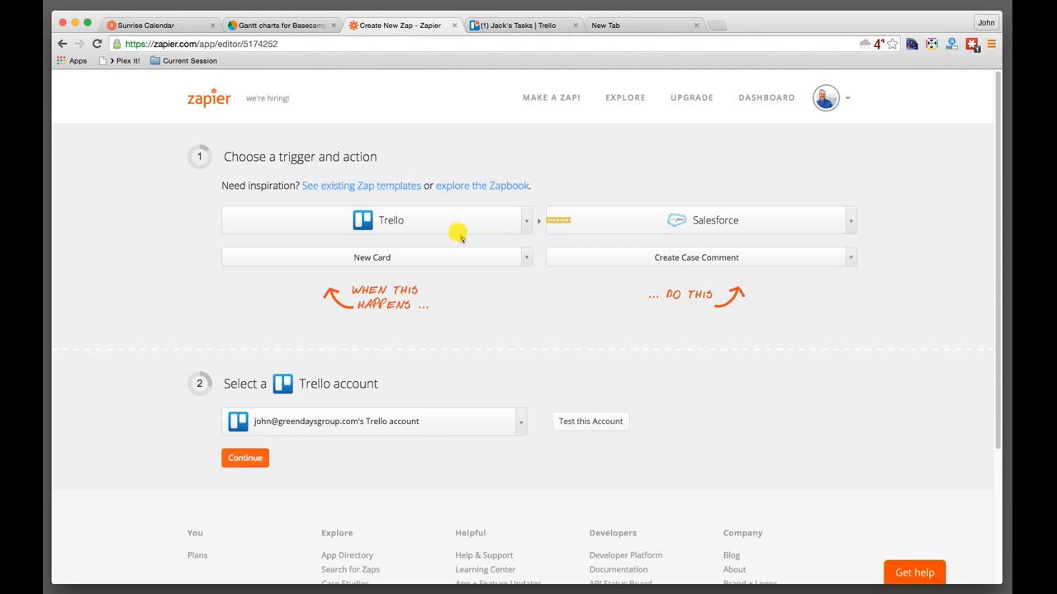
mouse_move(460, 301)
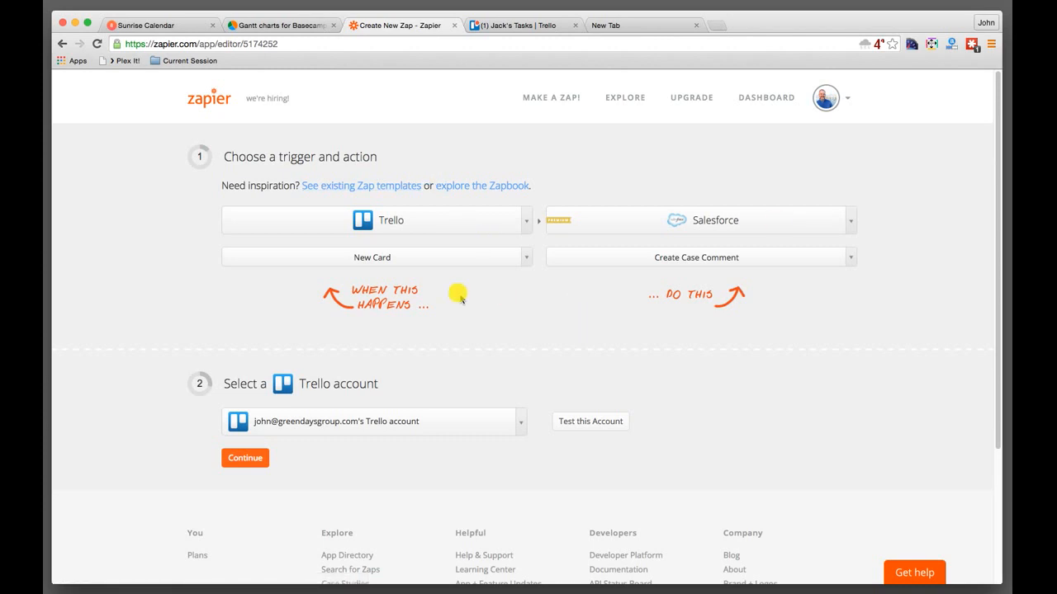
mouse_move(482, 294)
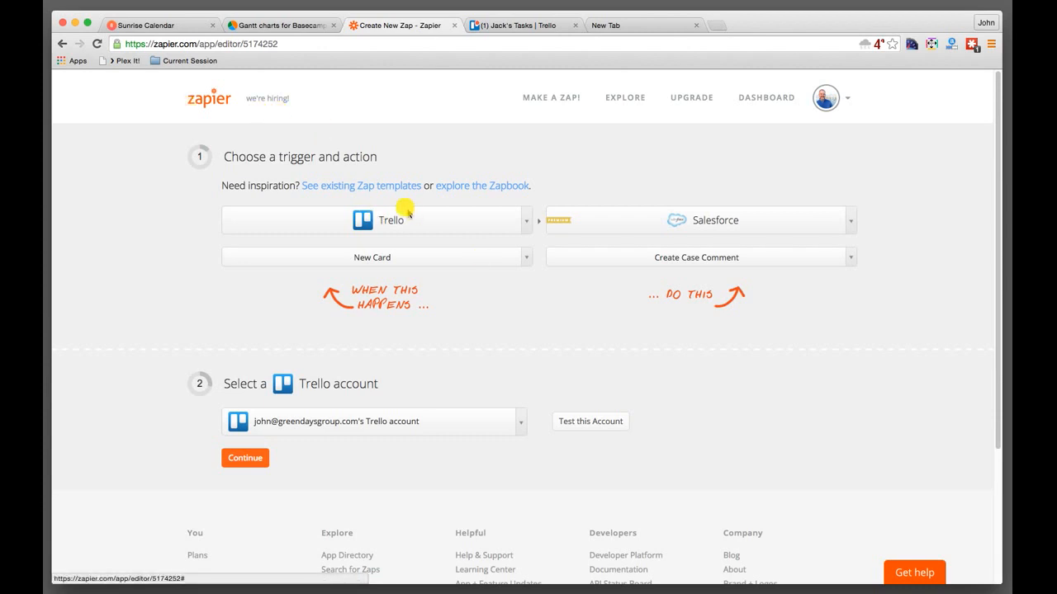
mouse_move(582, 260)
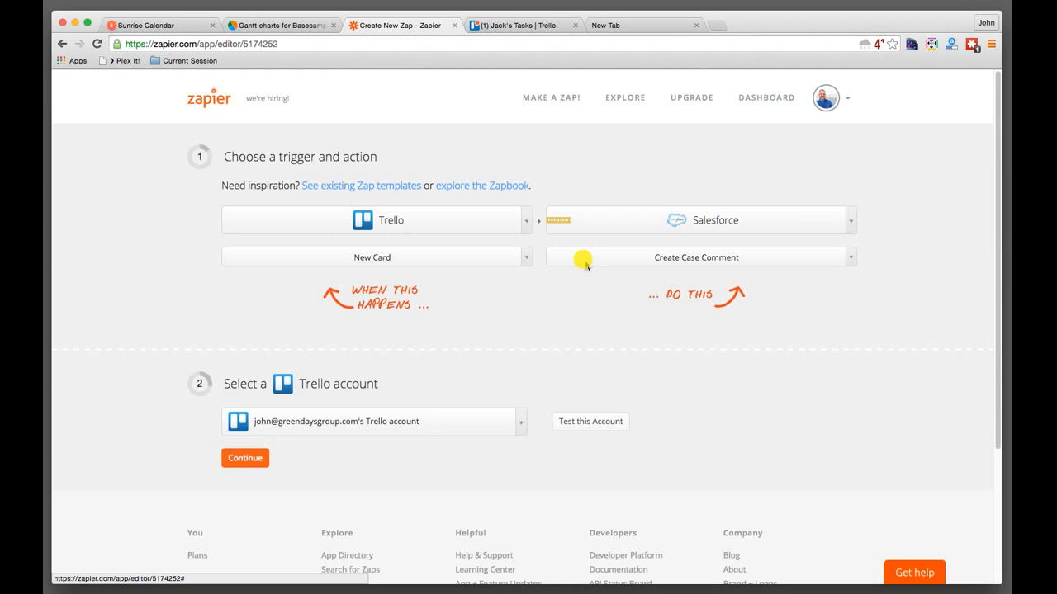
mouse_move(361, 189)
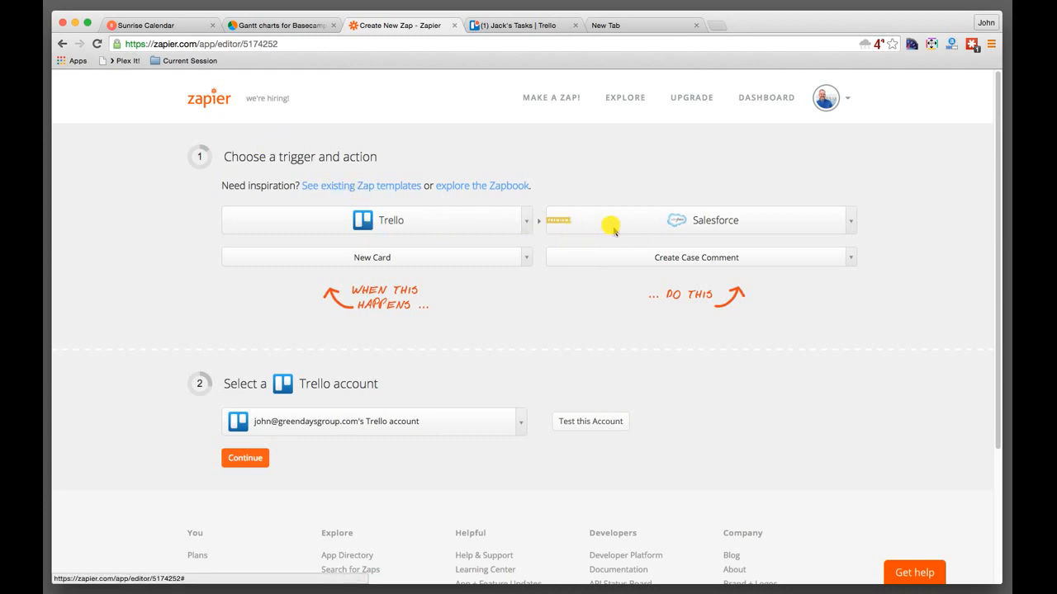
mouse_move(465, 233)
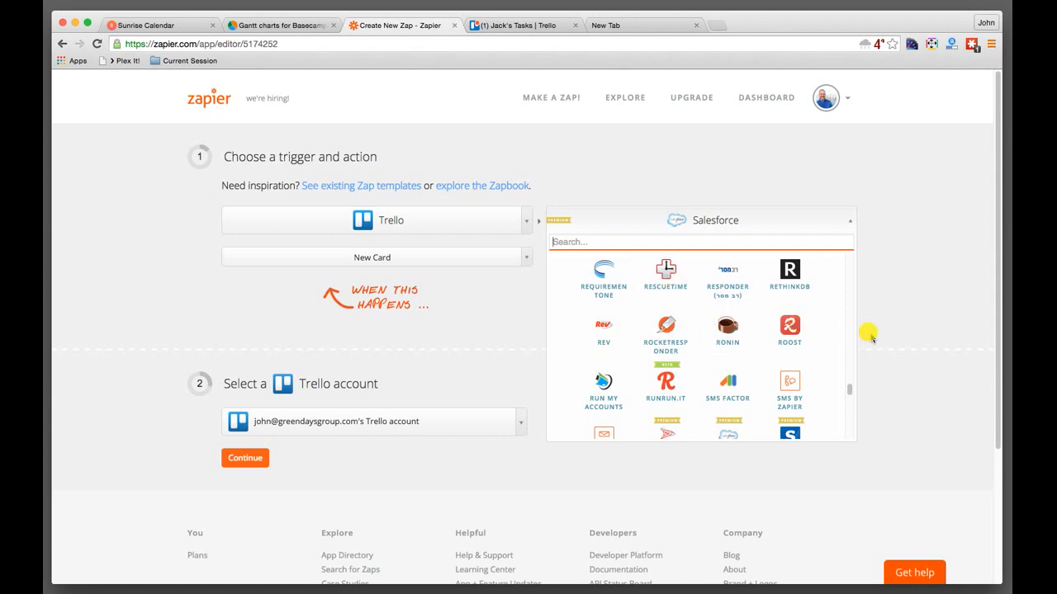
scroll("down", 3)
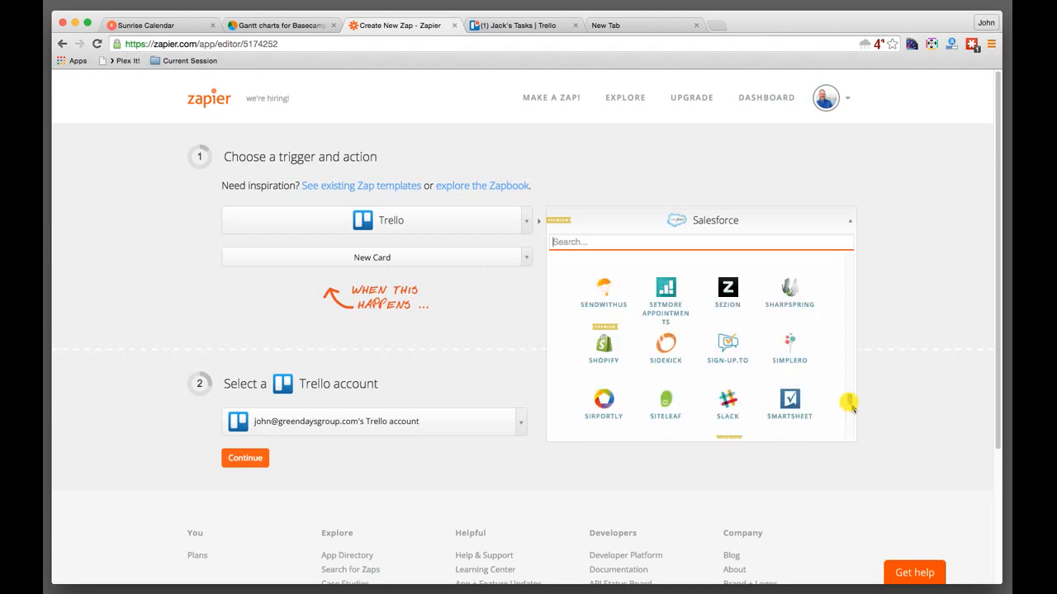
scroll("down", 3)
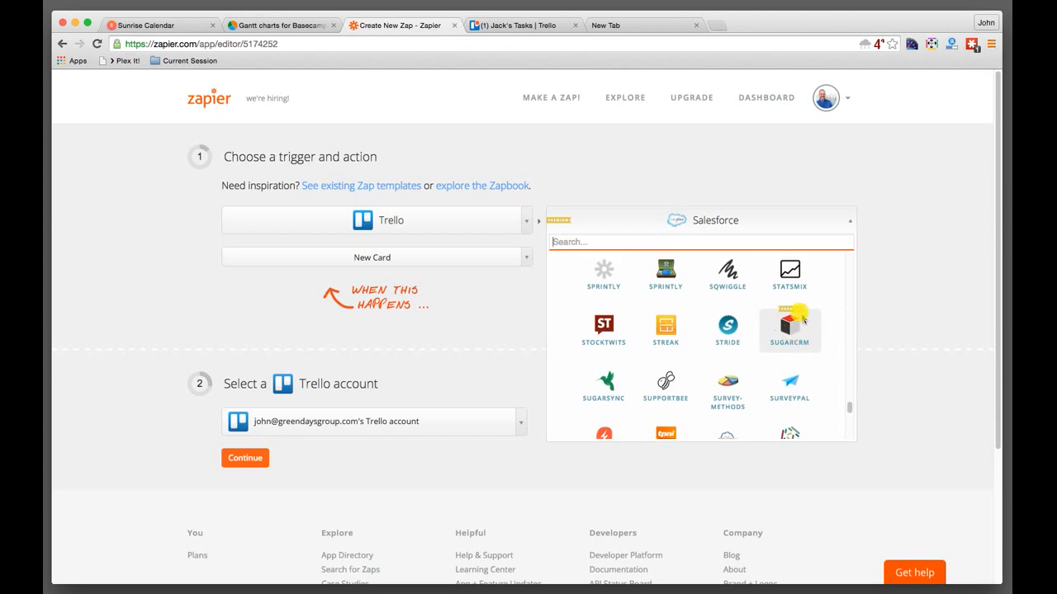
mouse_move(851, 406)
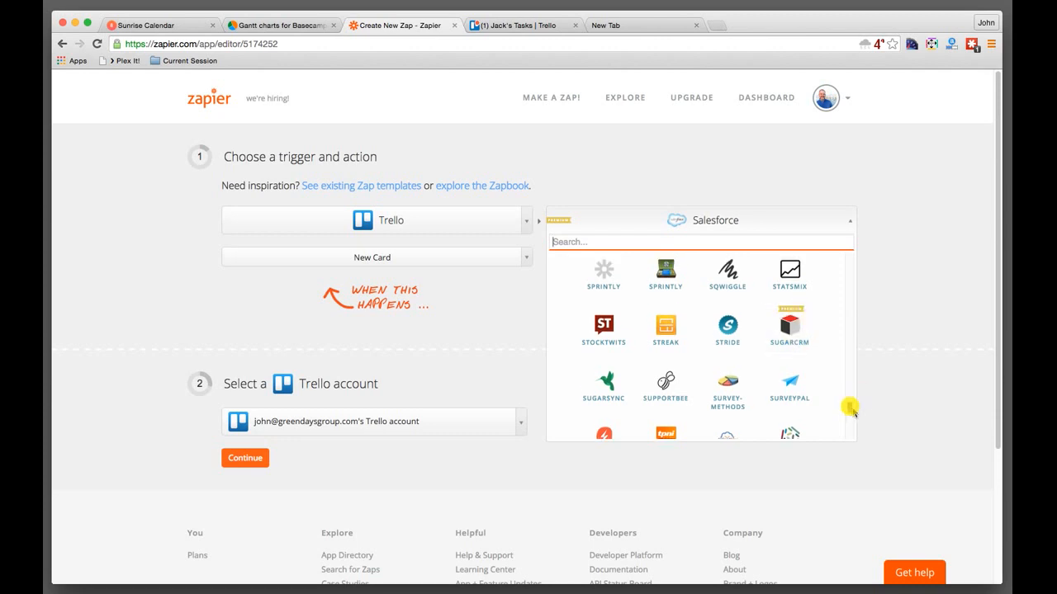
scroll("down", 3)
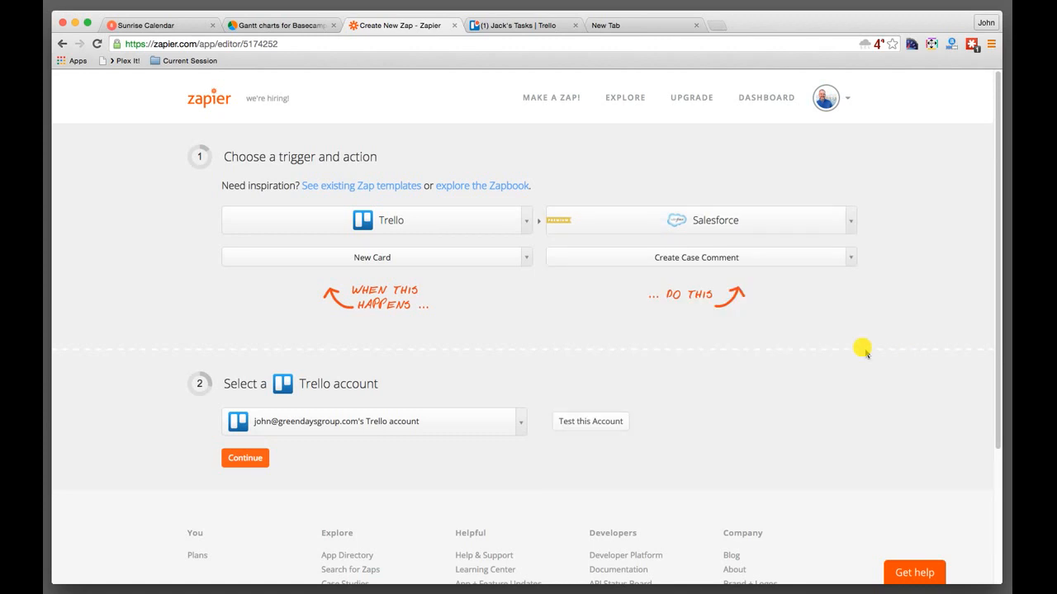
mouse_move(242, 103)
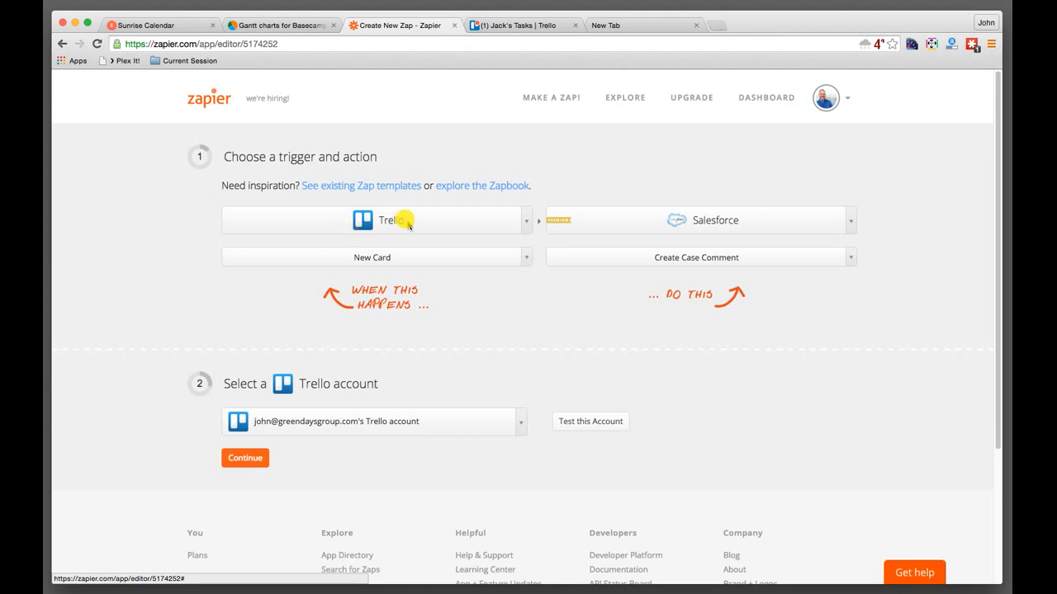
mouse_move(487, 215)
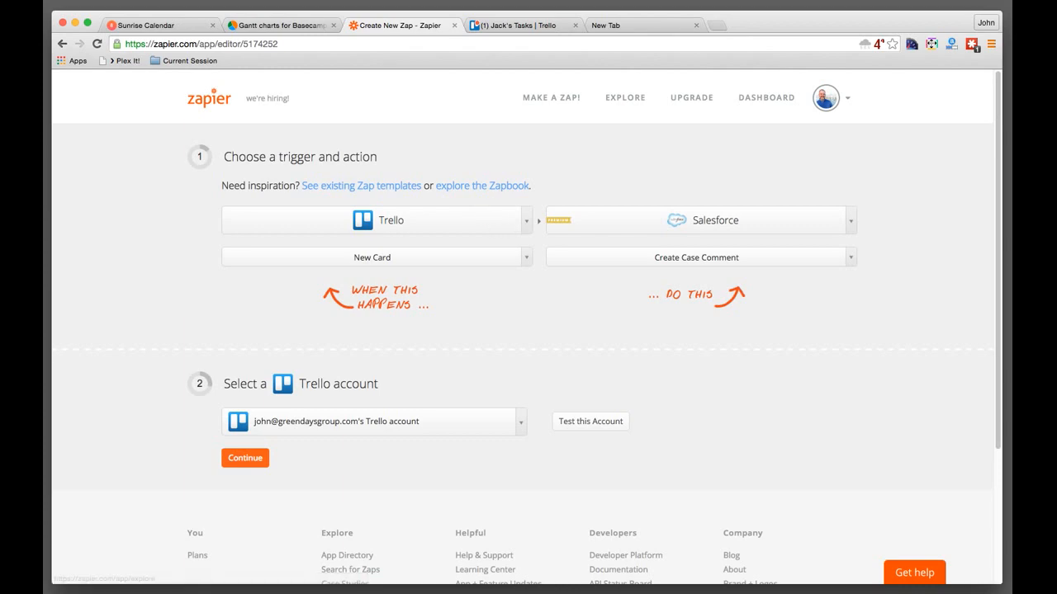
left_click(519, 25)
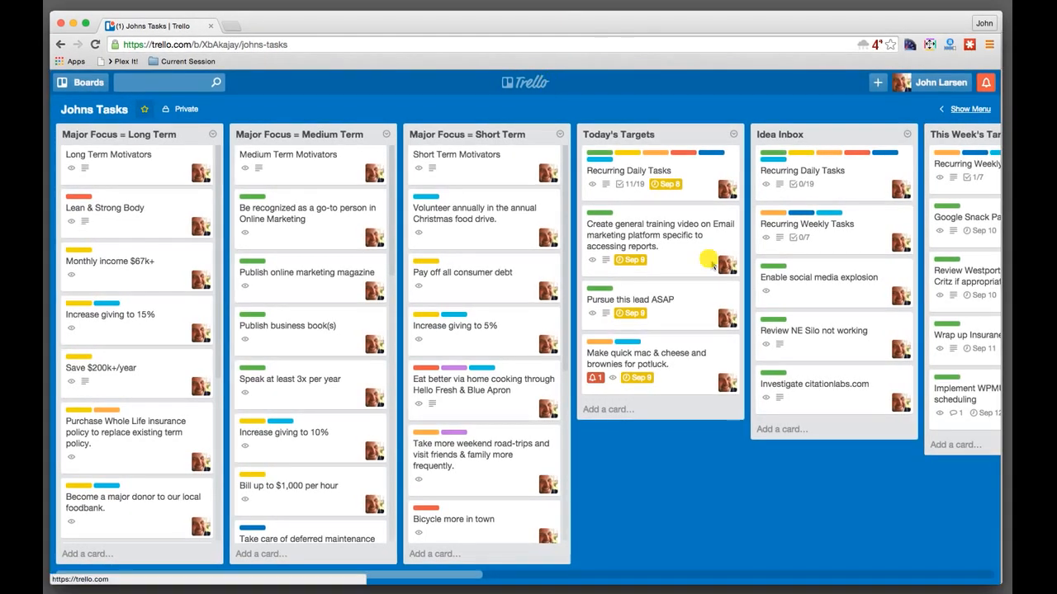
scroll("right", 3)
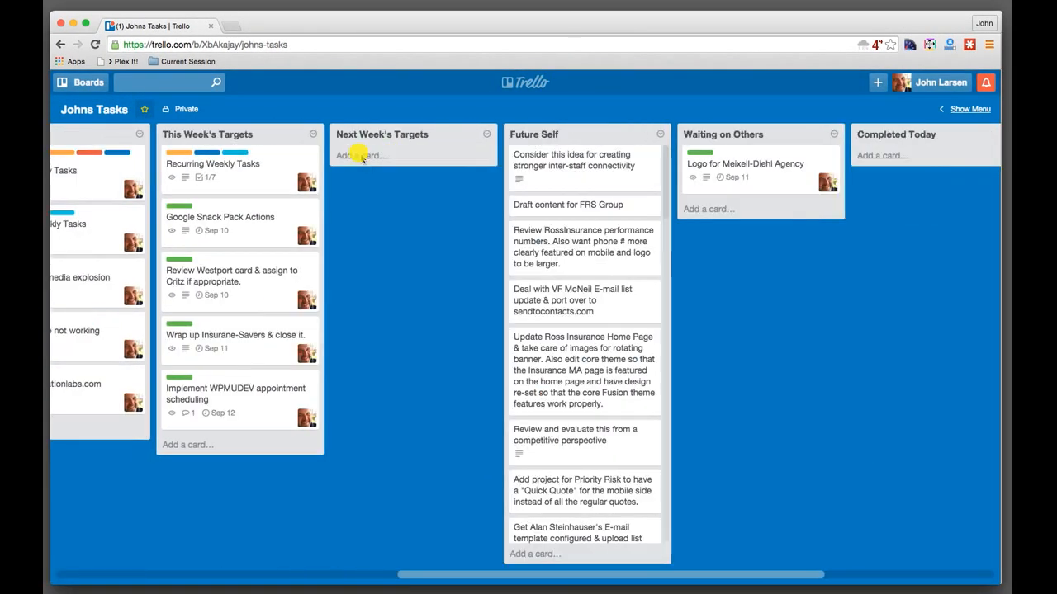
scroll("left", 3)
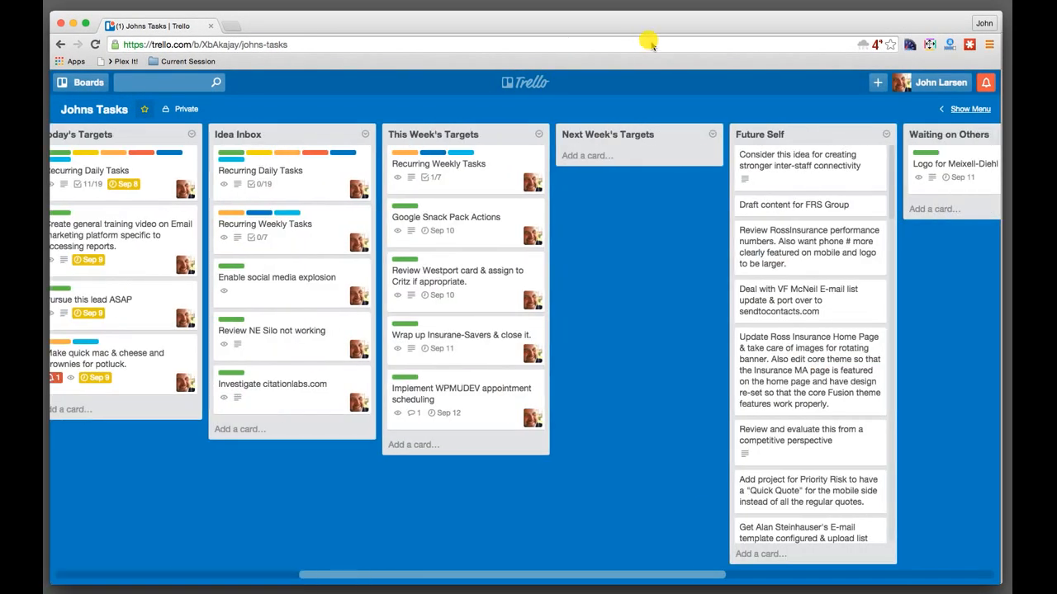
left_click(399, 24)
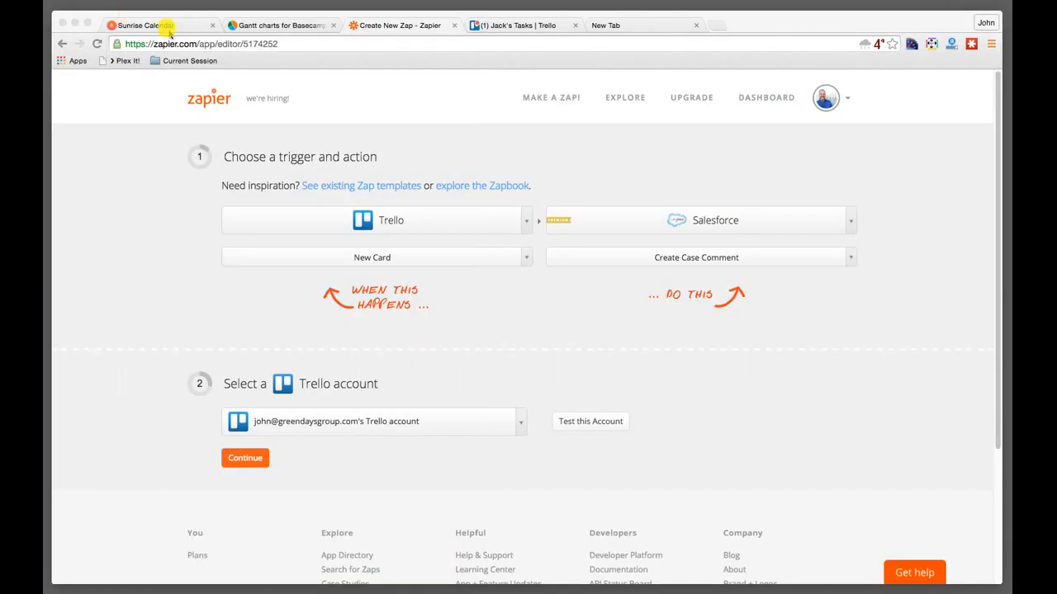
left_click(152, 25)
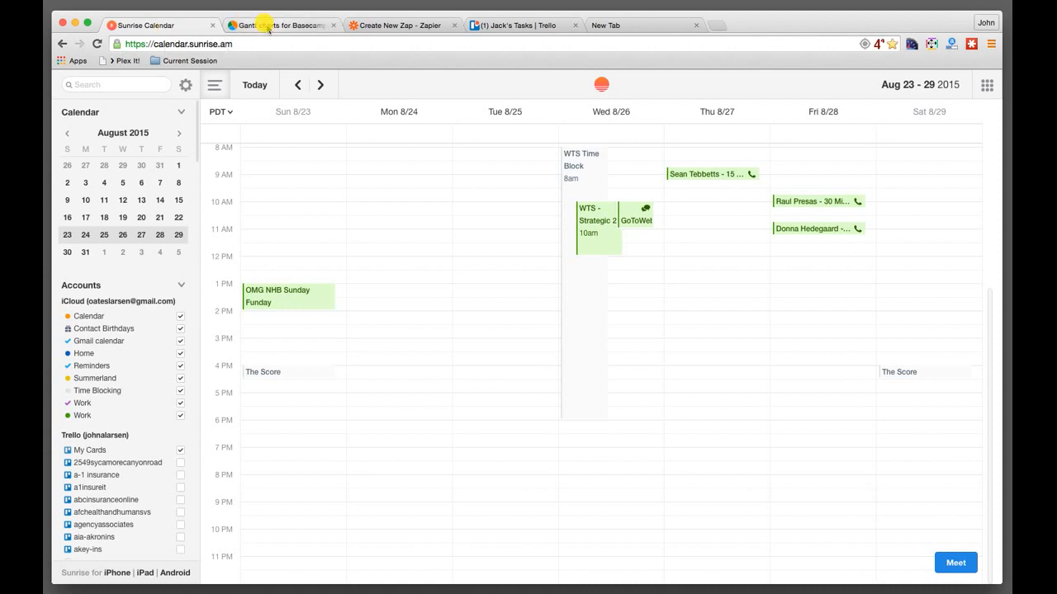
left_click(281, 24)
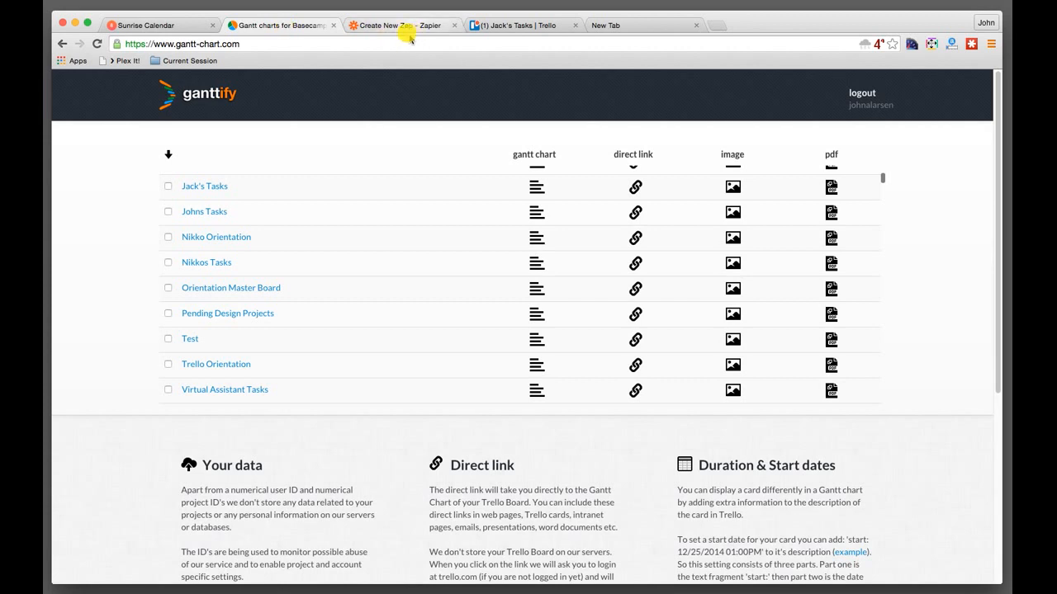
mouse_move(403, 25)
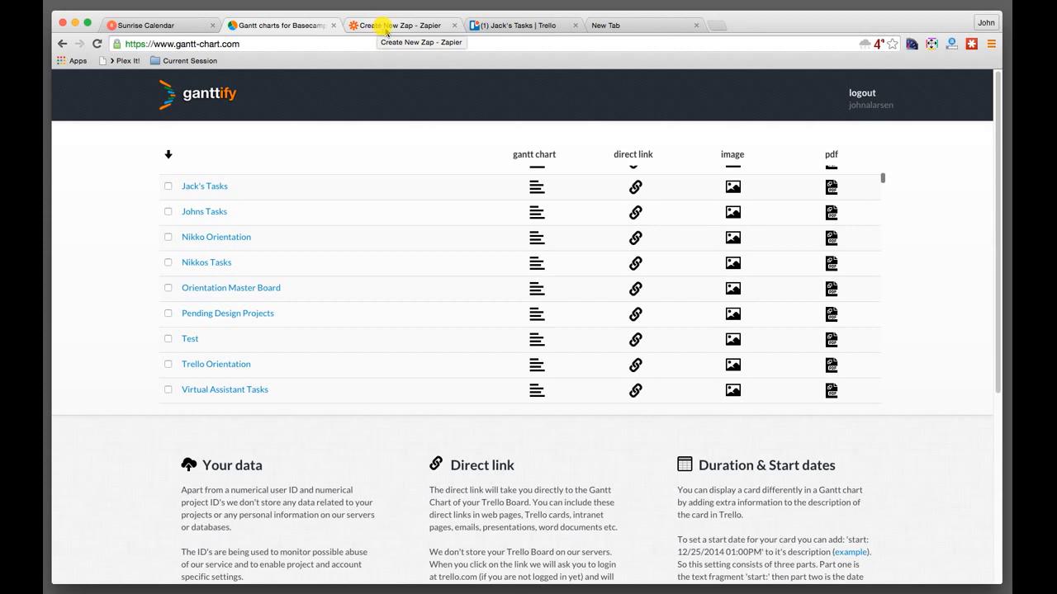
left_click(399, 25)
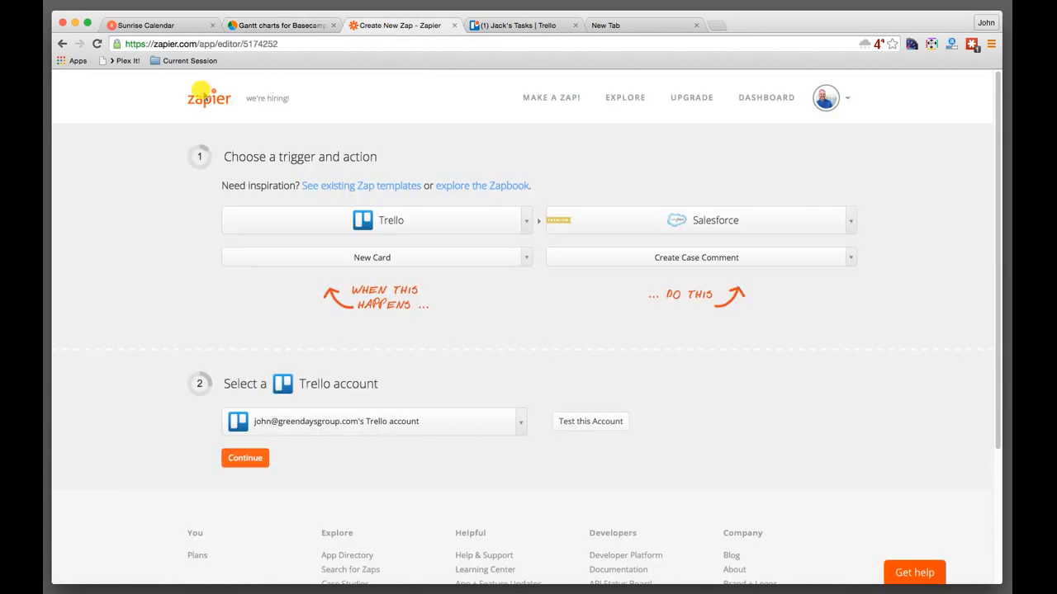
mouse_move(410, 93)
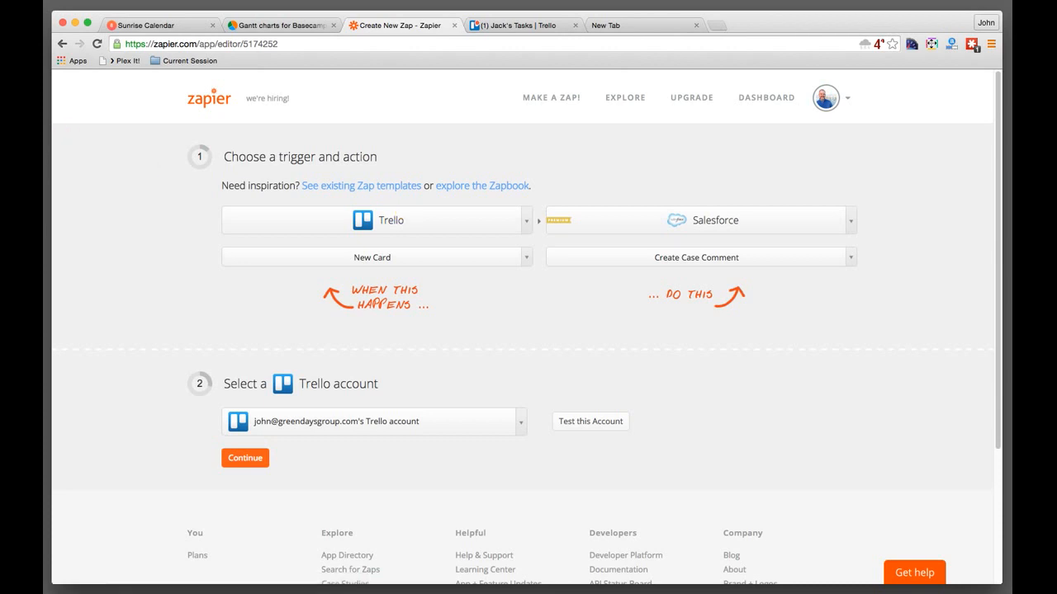
Bring the Johns Tasks Trello board forward as its own window over Zapier.
left_click(518, 25)
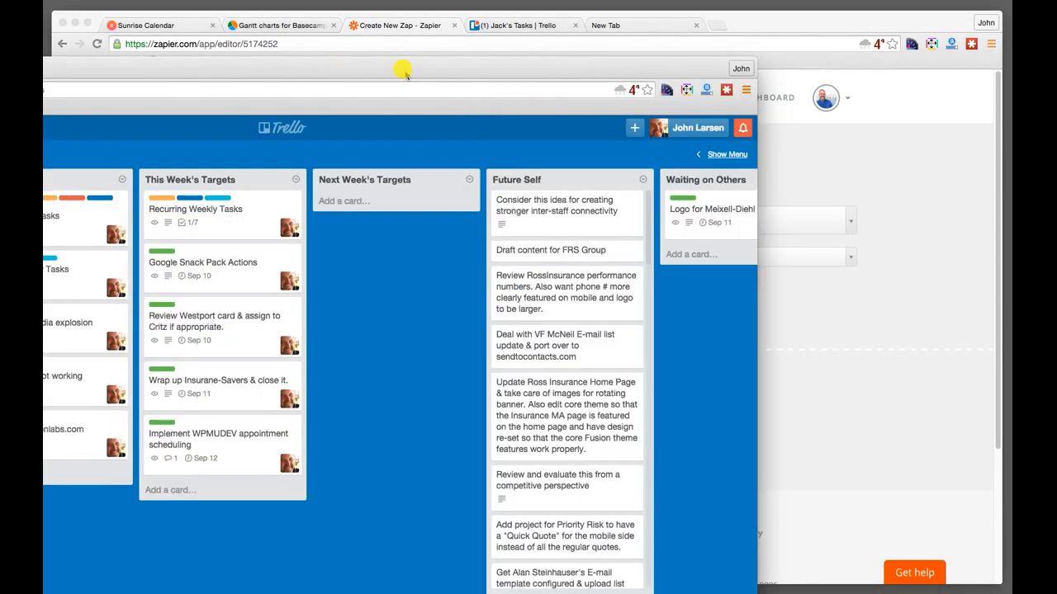
Review the Johns Tasks board window, then return to the Create New Zap tab.
left_click(512, 24)
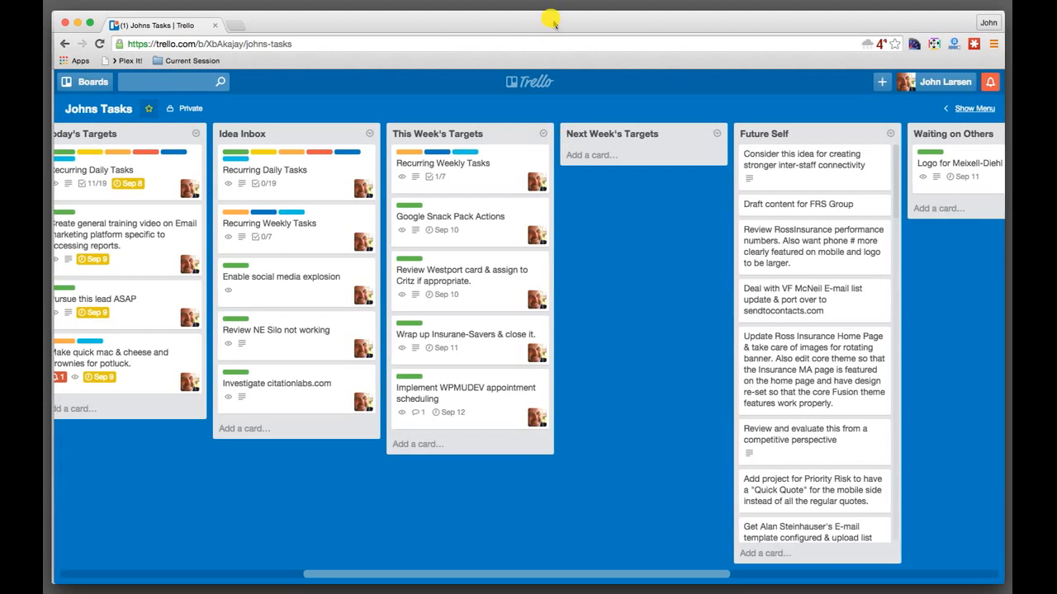
left_click(396, 25)
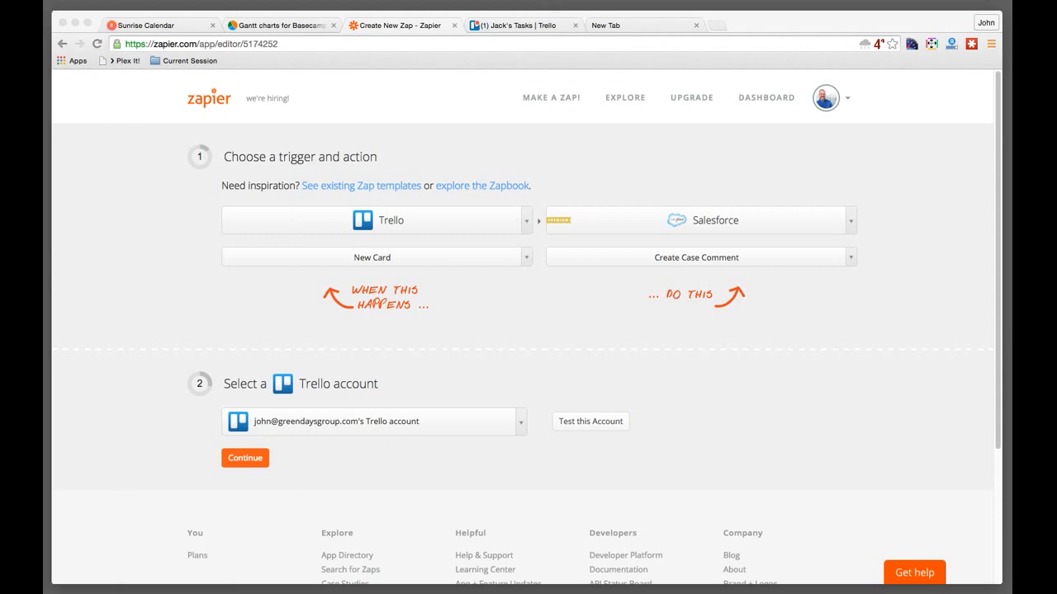